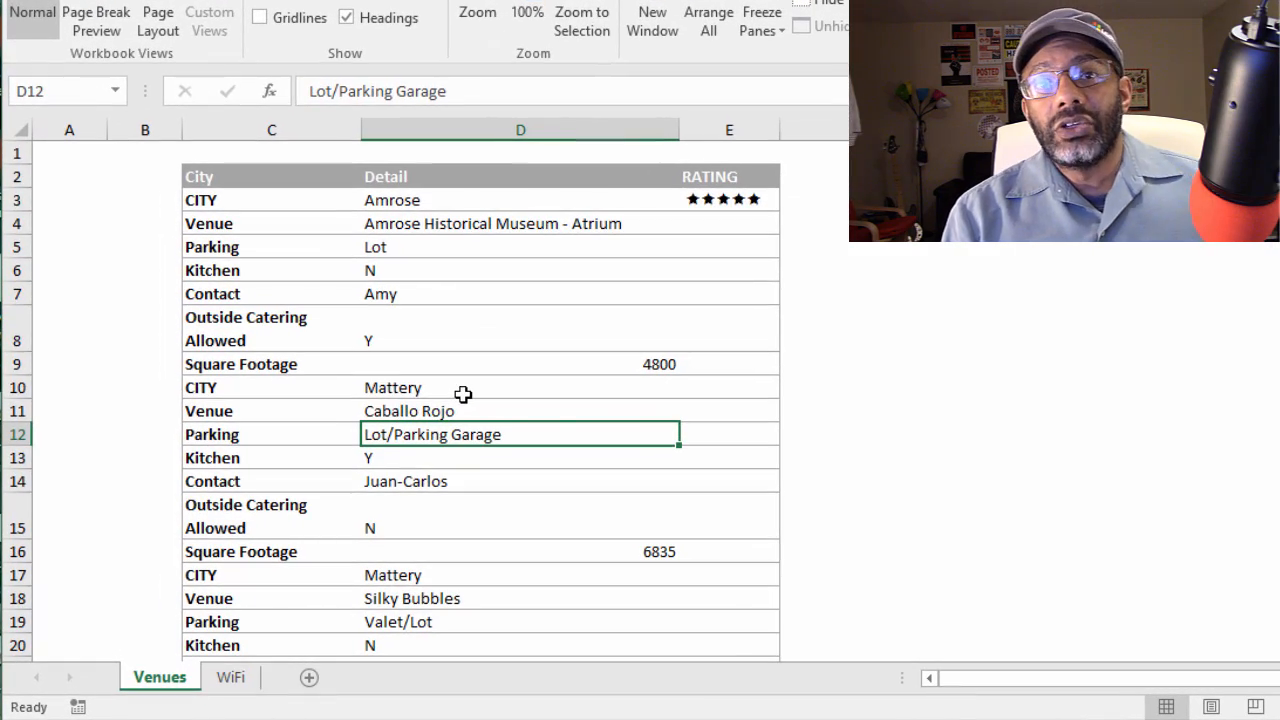
mouse_move(464, 396)
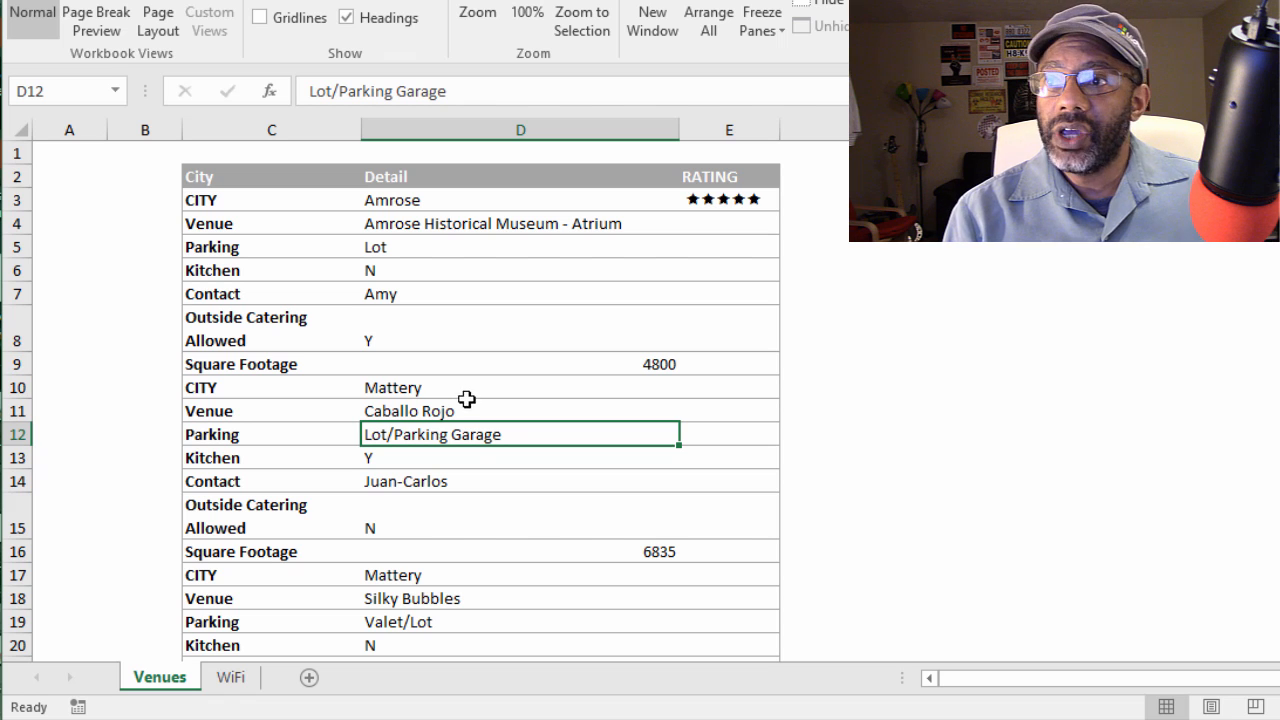
mouse_move(336, 204)
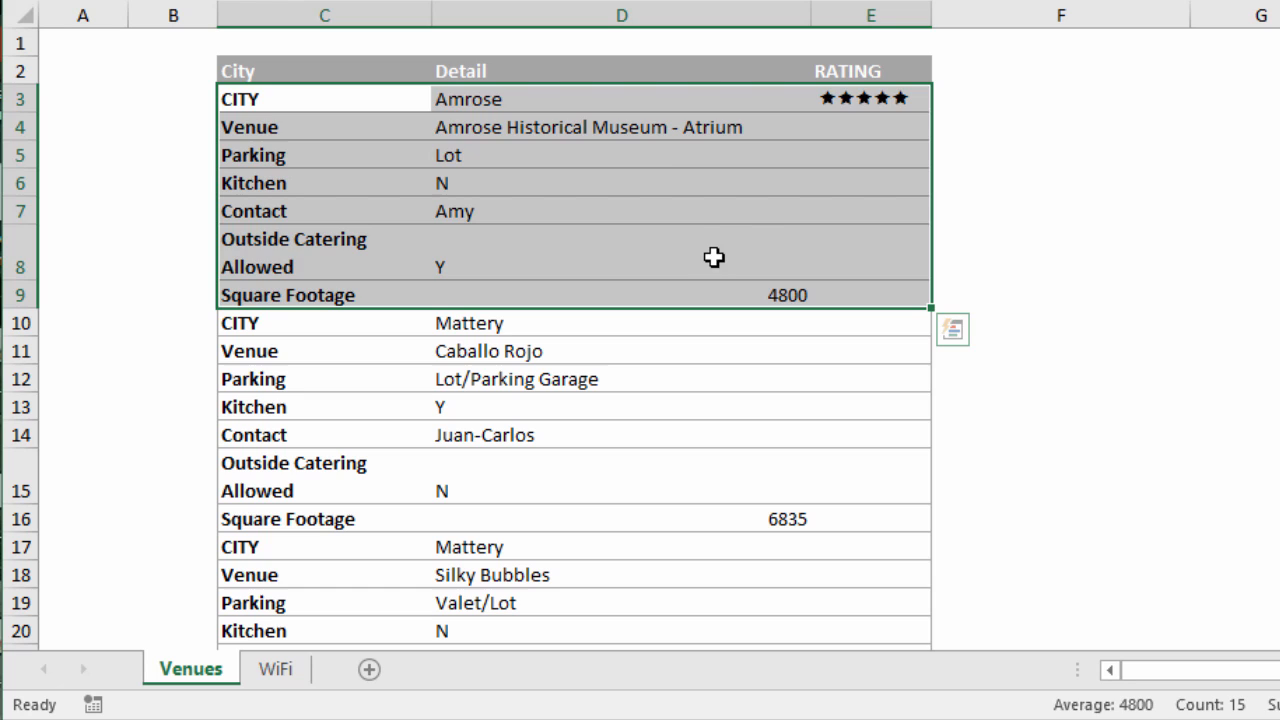
Review the stacked venue report and the WiFi sheet, then return to a cell in the Venues table
click(620, 182)
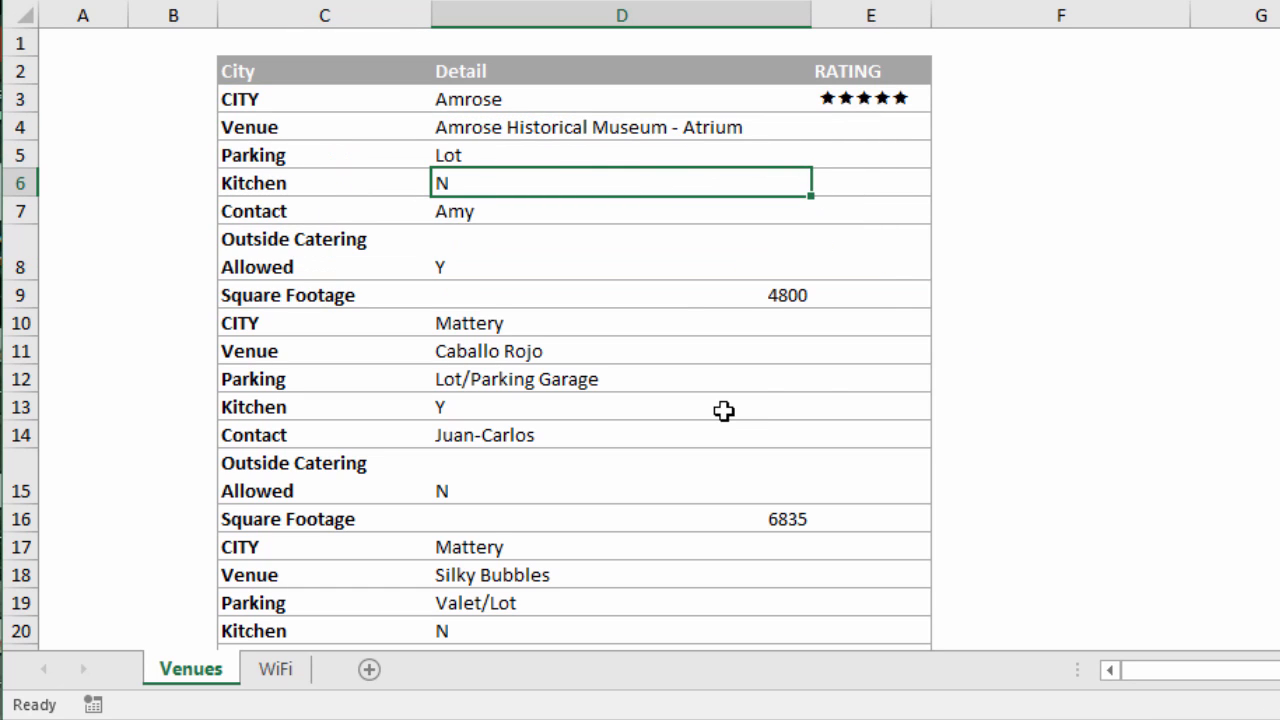
mouse_move(828, 420)
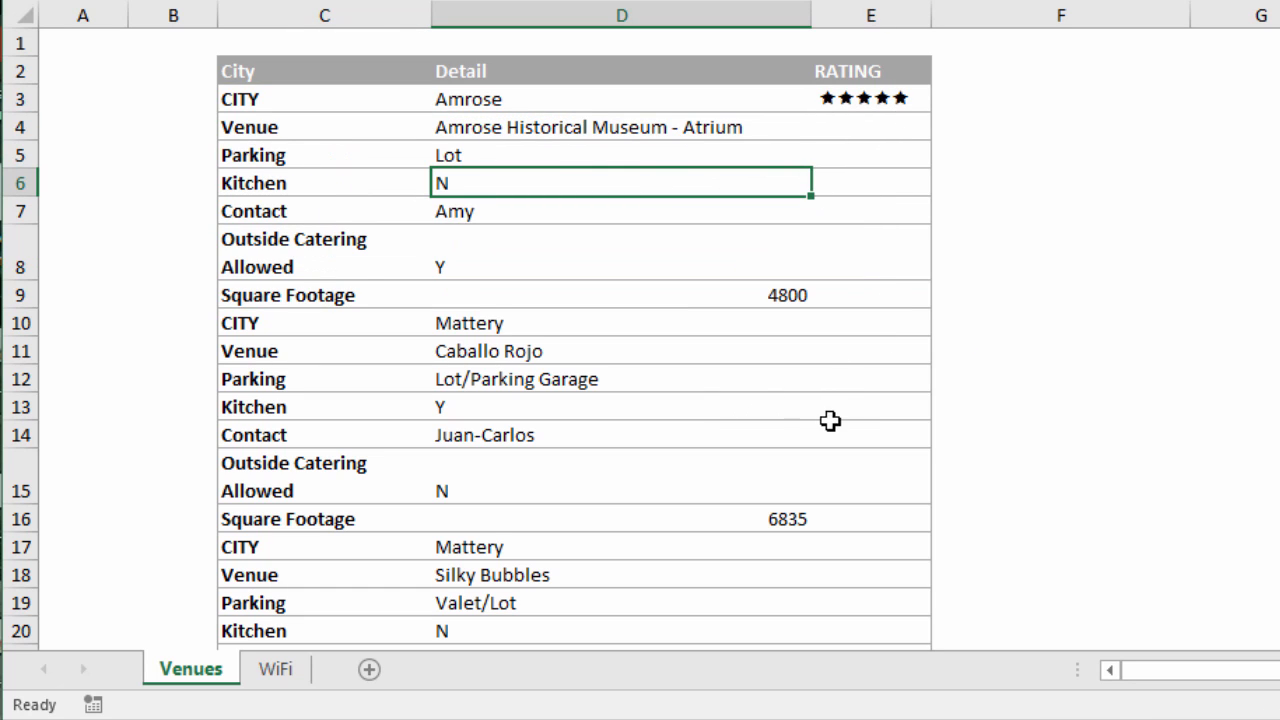
scroll(down, 3)
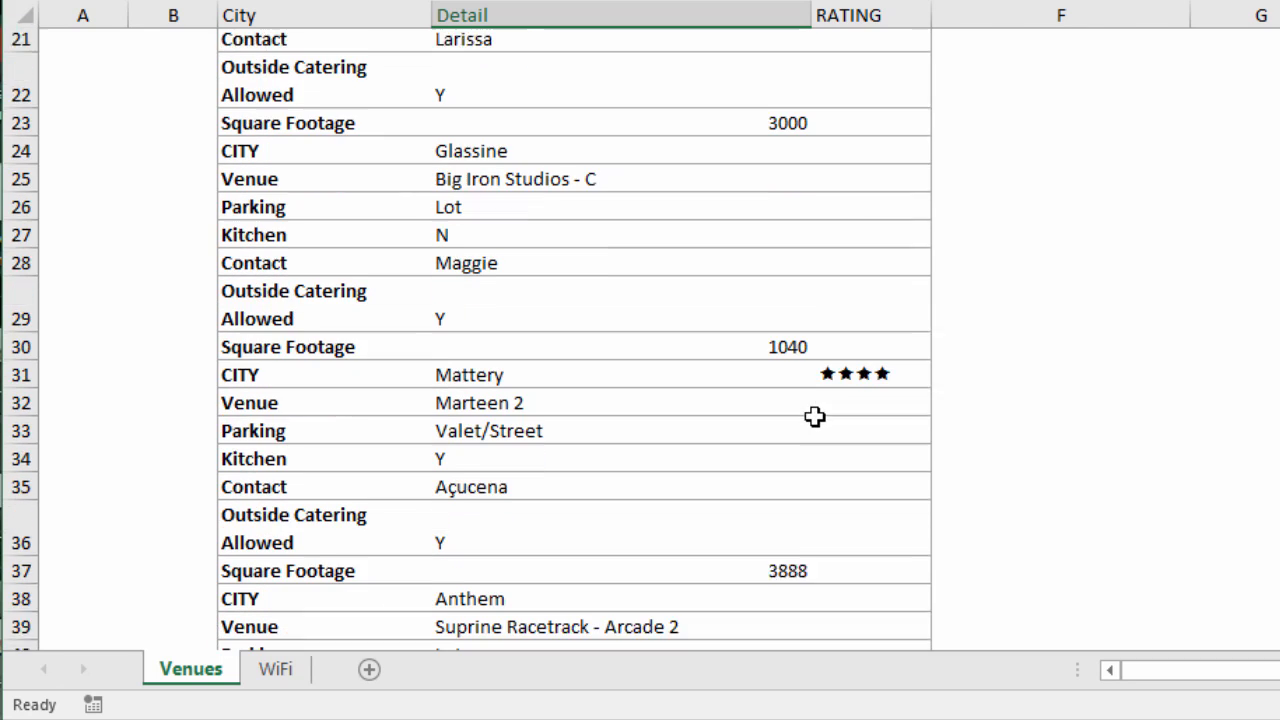
scroll(down, 3)
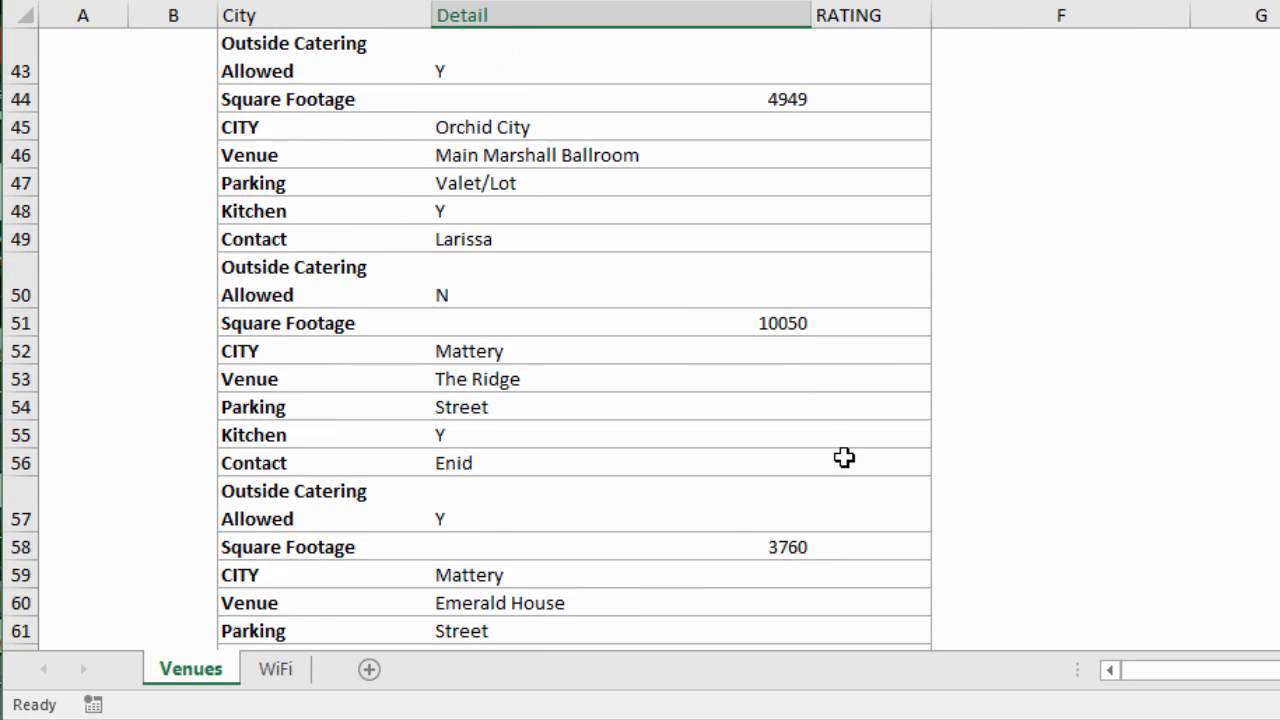
scroll(down, 3)
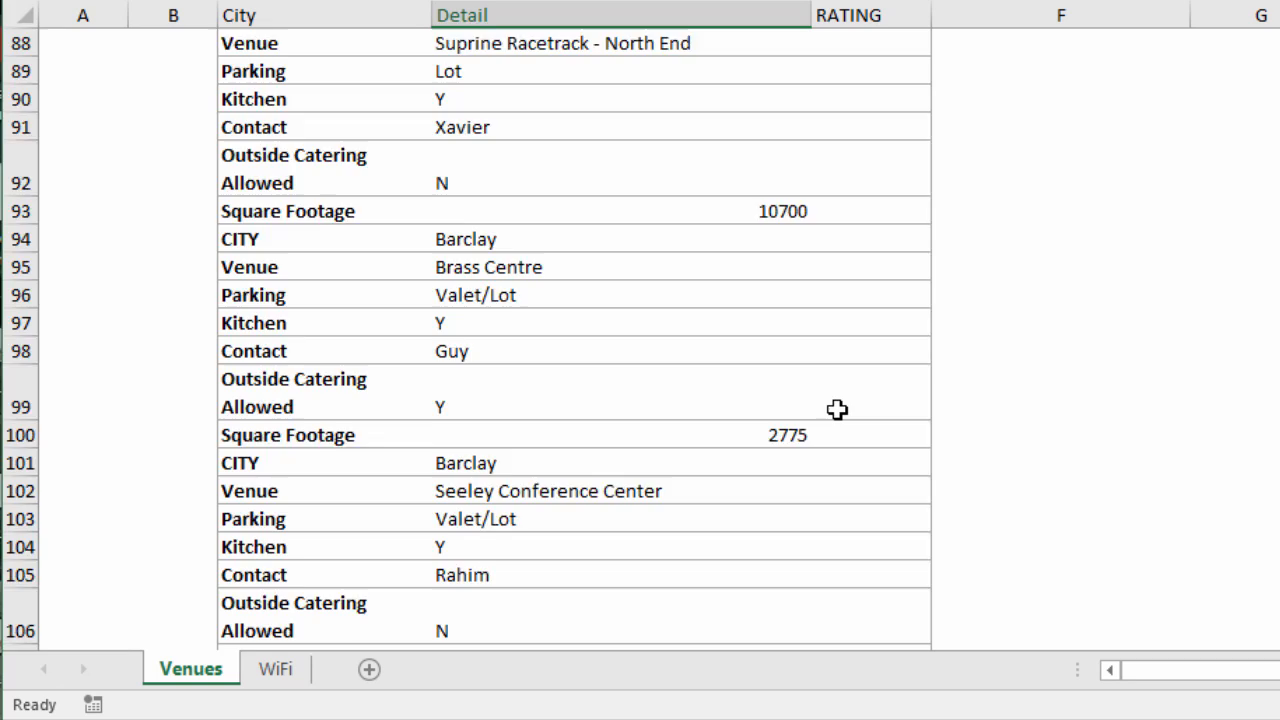
scroll(down, 3)
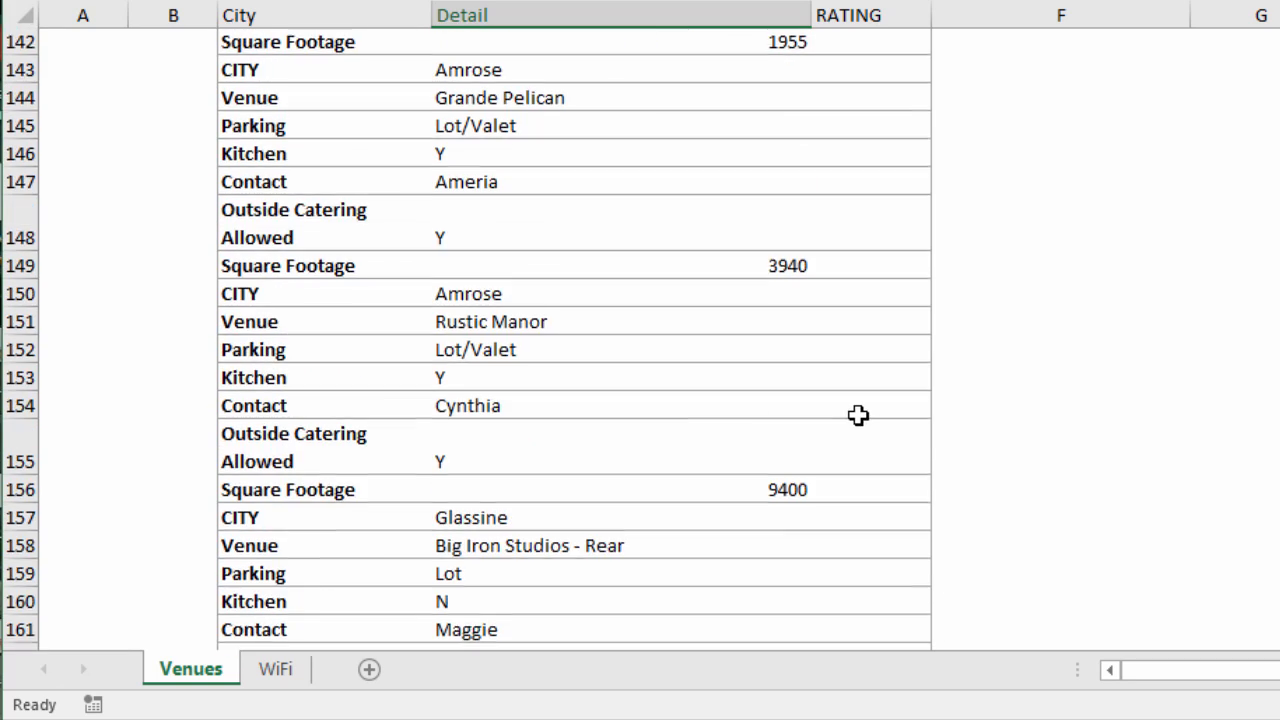
scroll(down, 3)
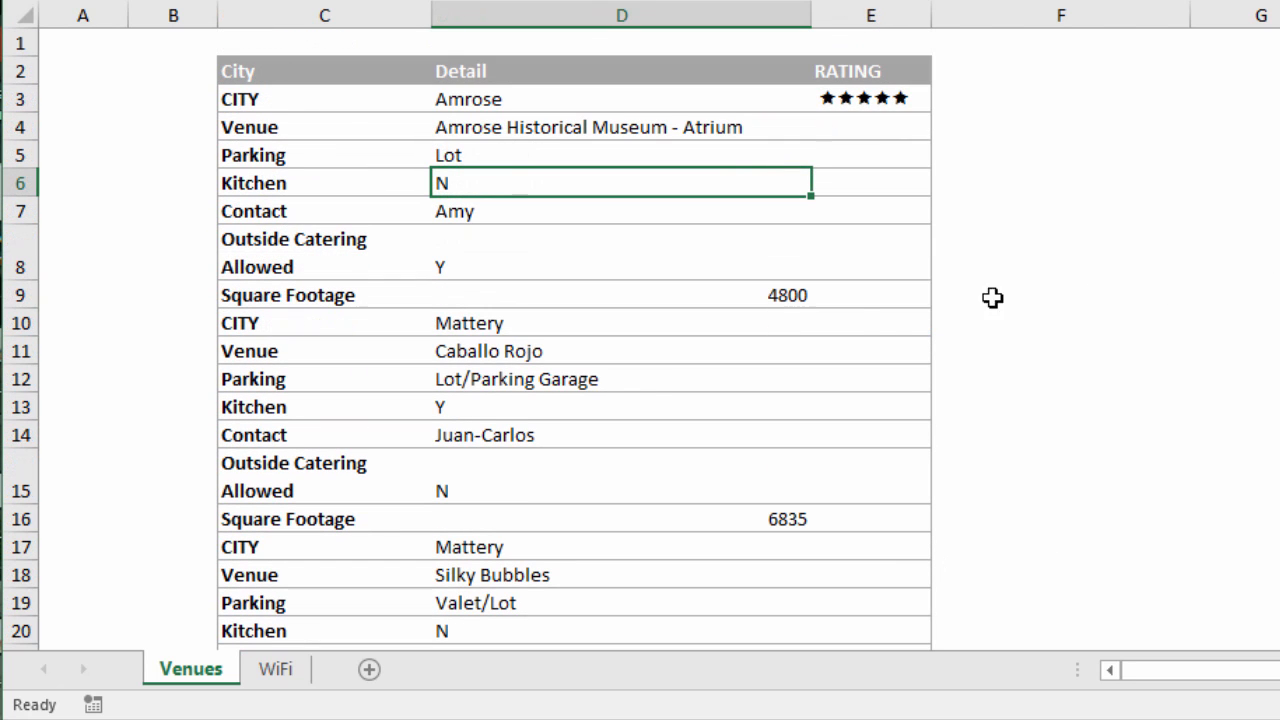
mouse_move(860, 322)
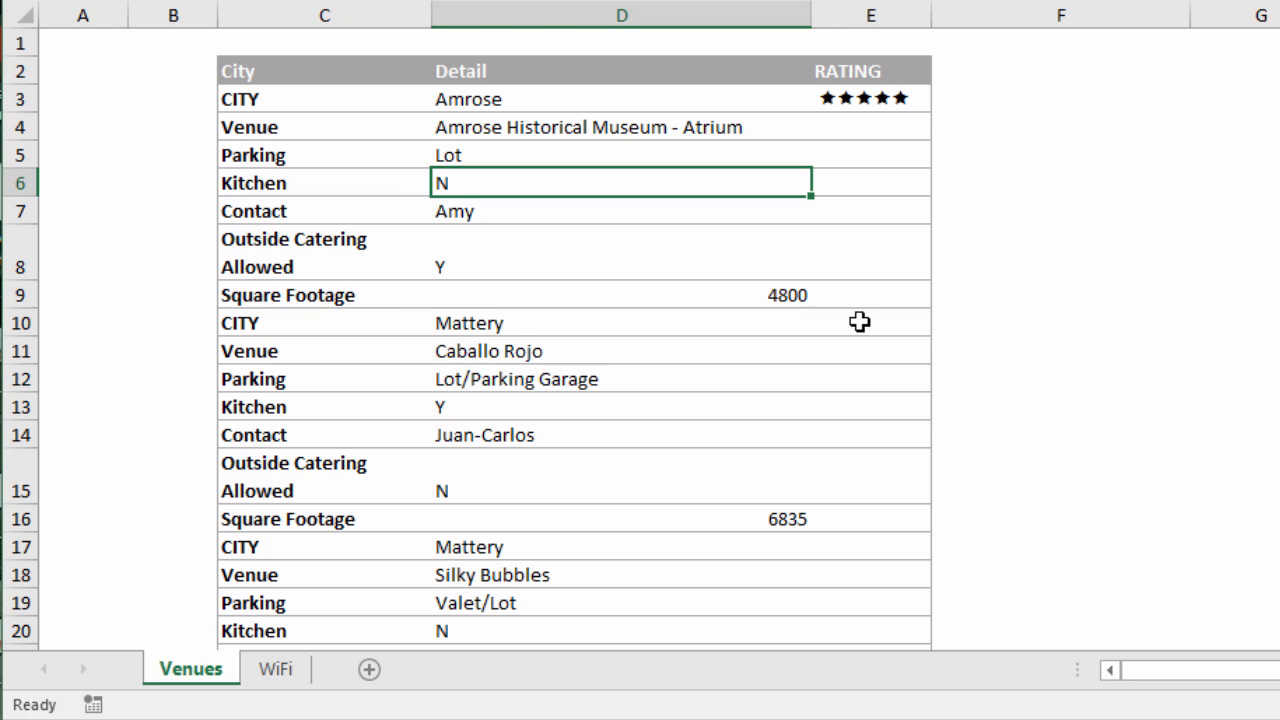
mouse_move(340, 676)
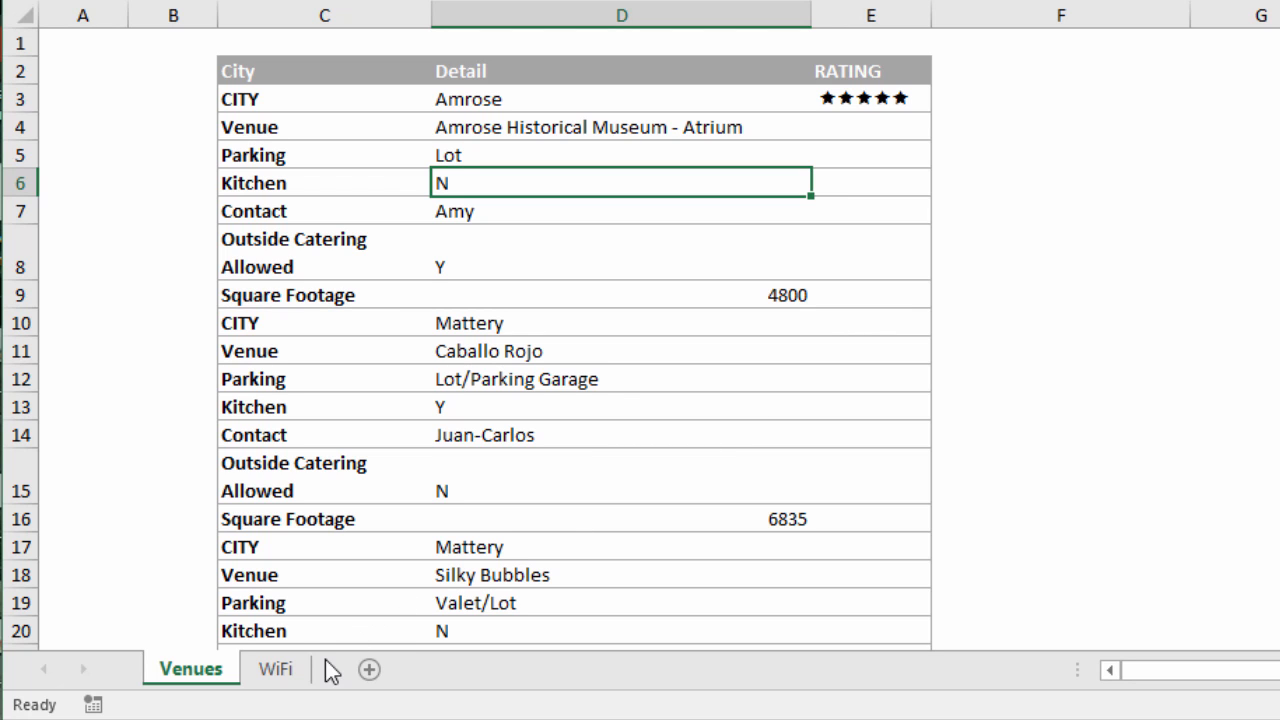
click(274, 668)
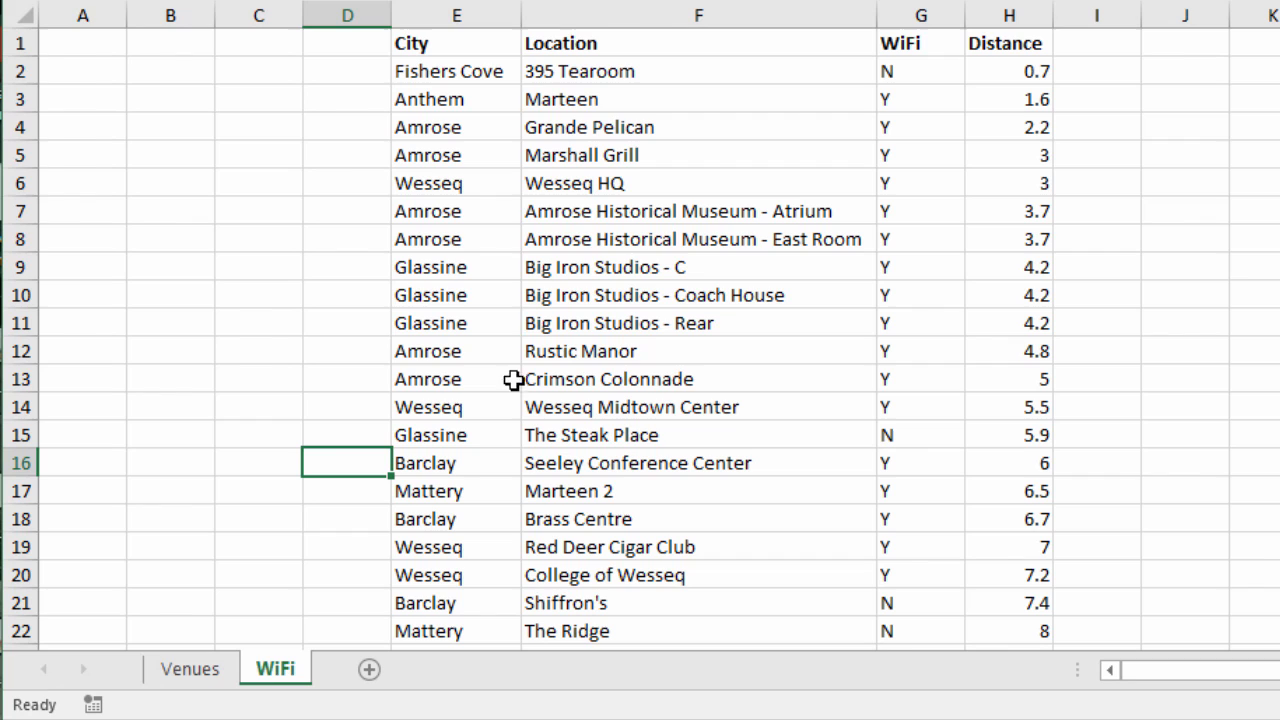
mouse_move(788, 96)
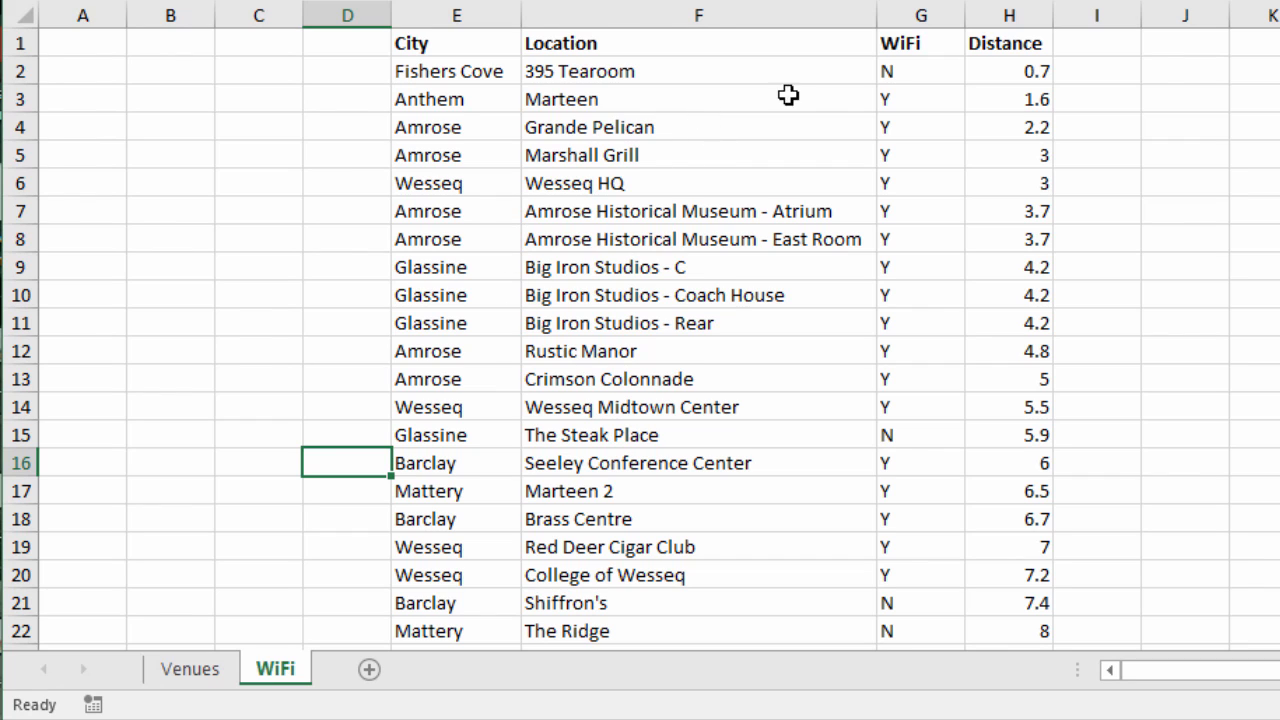
mouse_move(914, 234)
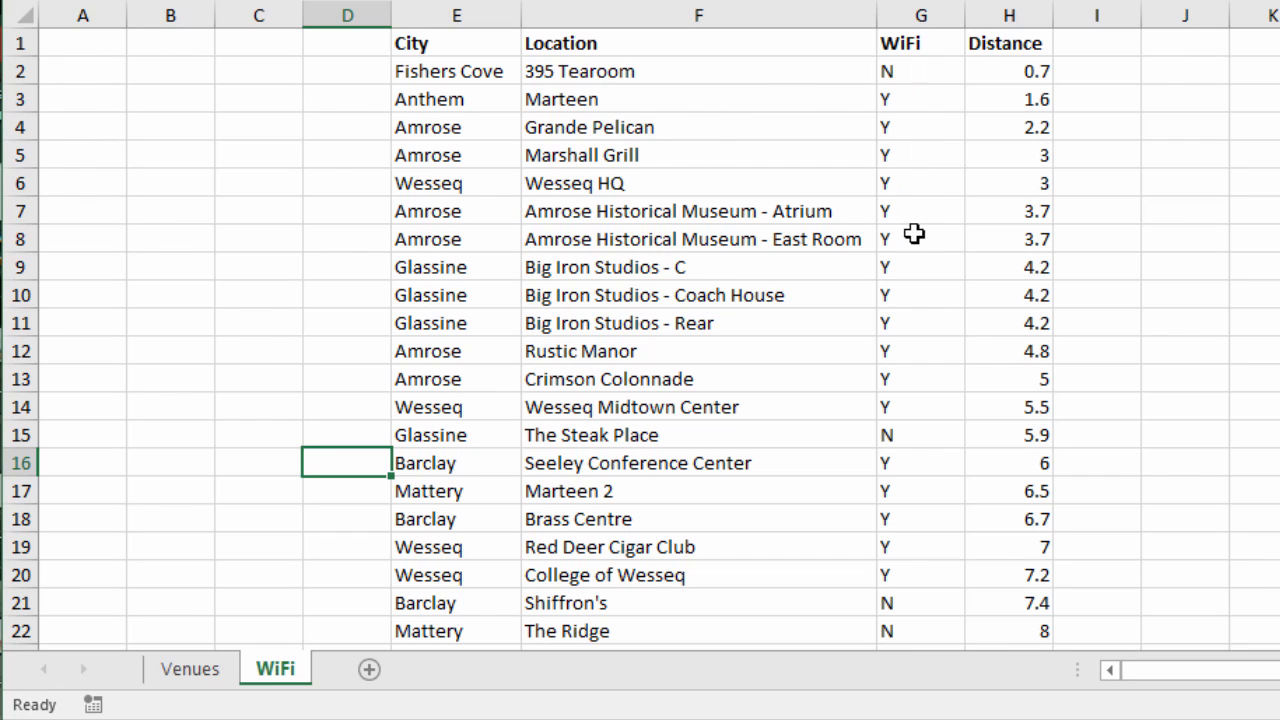
click(920, 238)
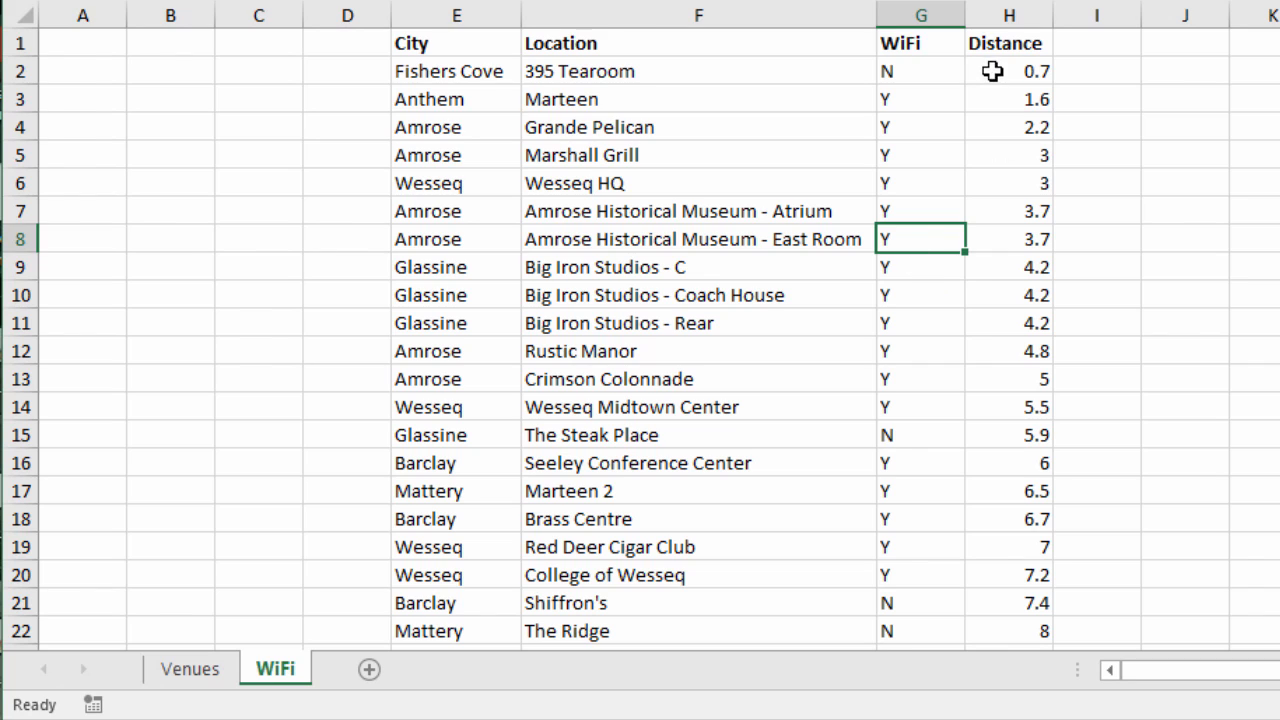
mouse_move(992, 316)
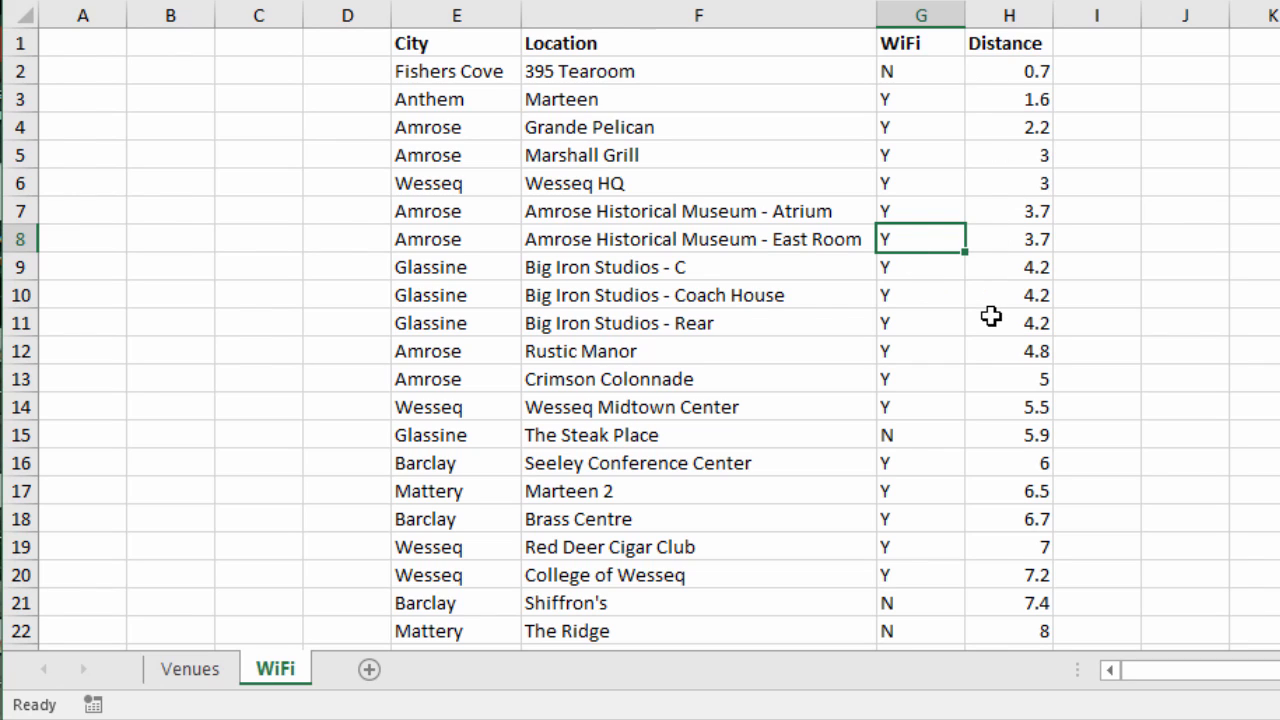
mouse_move(898, 356)
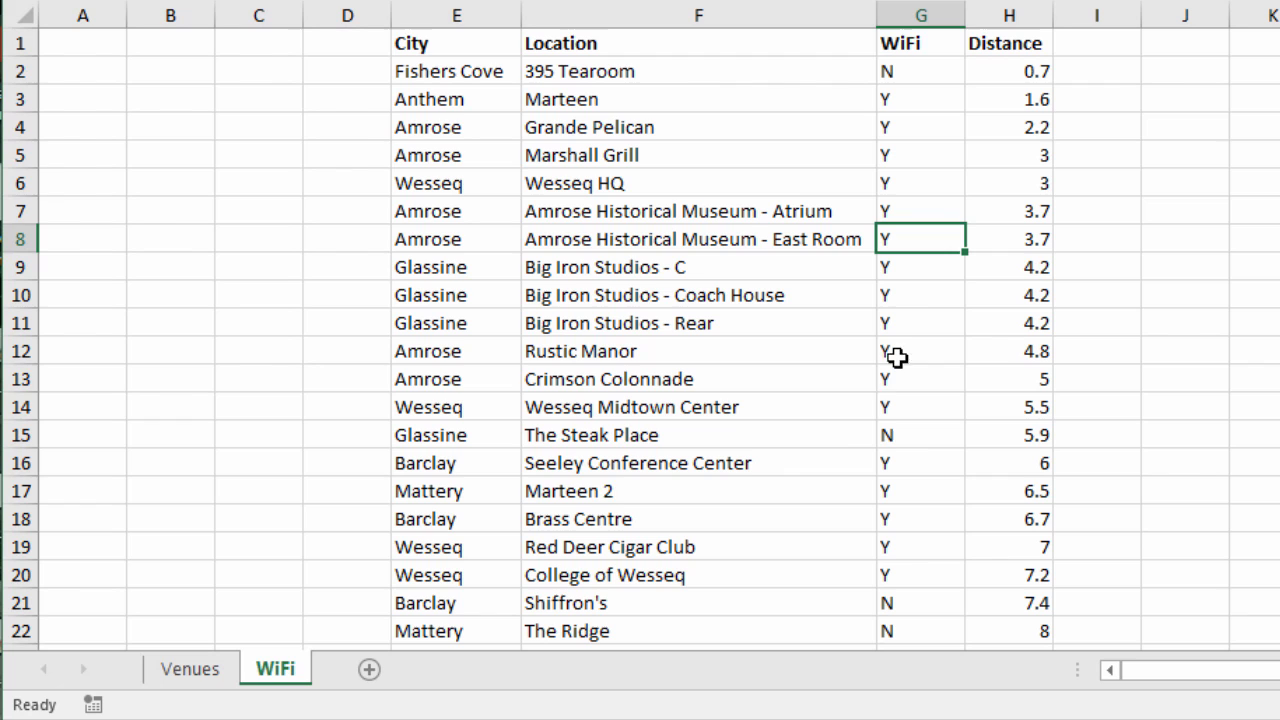
click(188, 668)
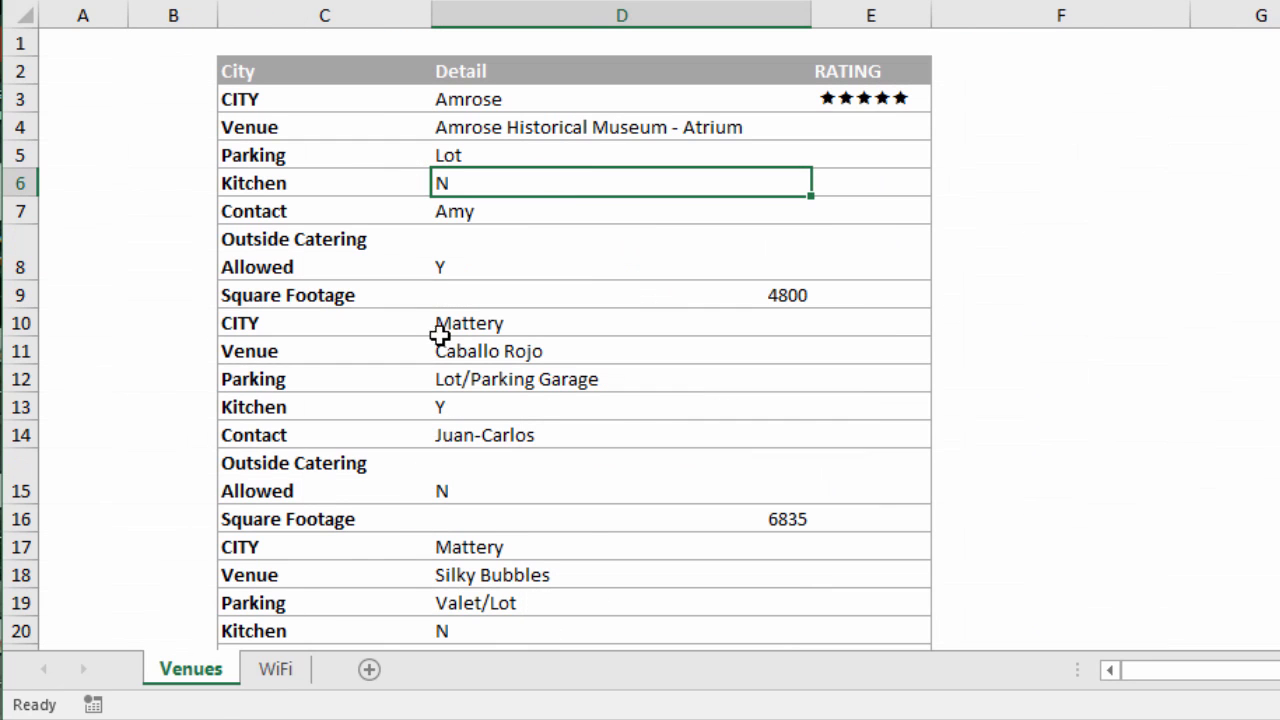
mouse_move(408, 540)
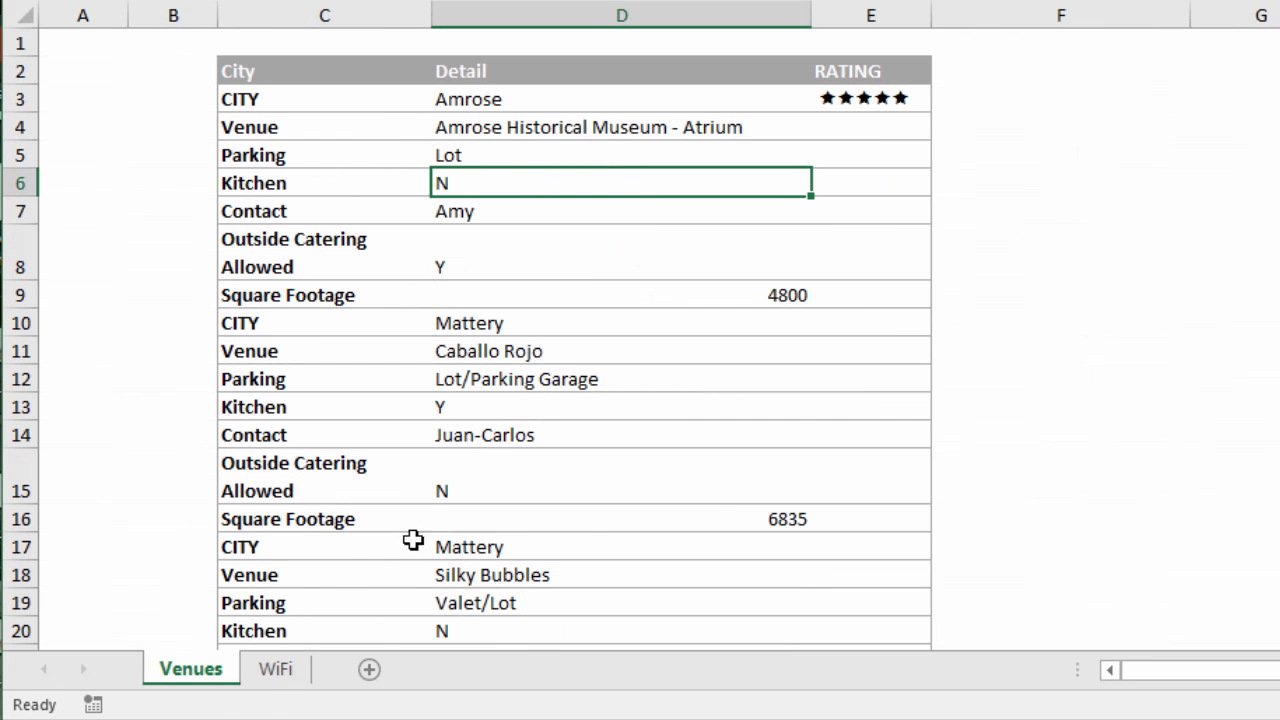
click(276, 668)
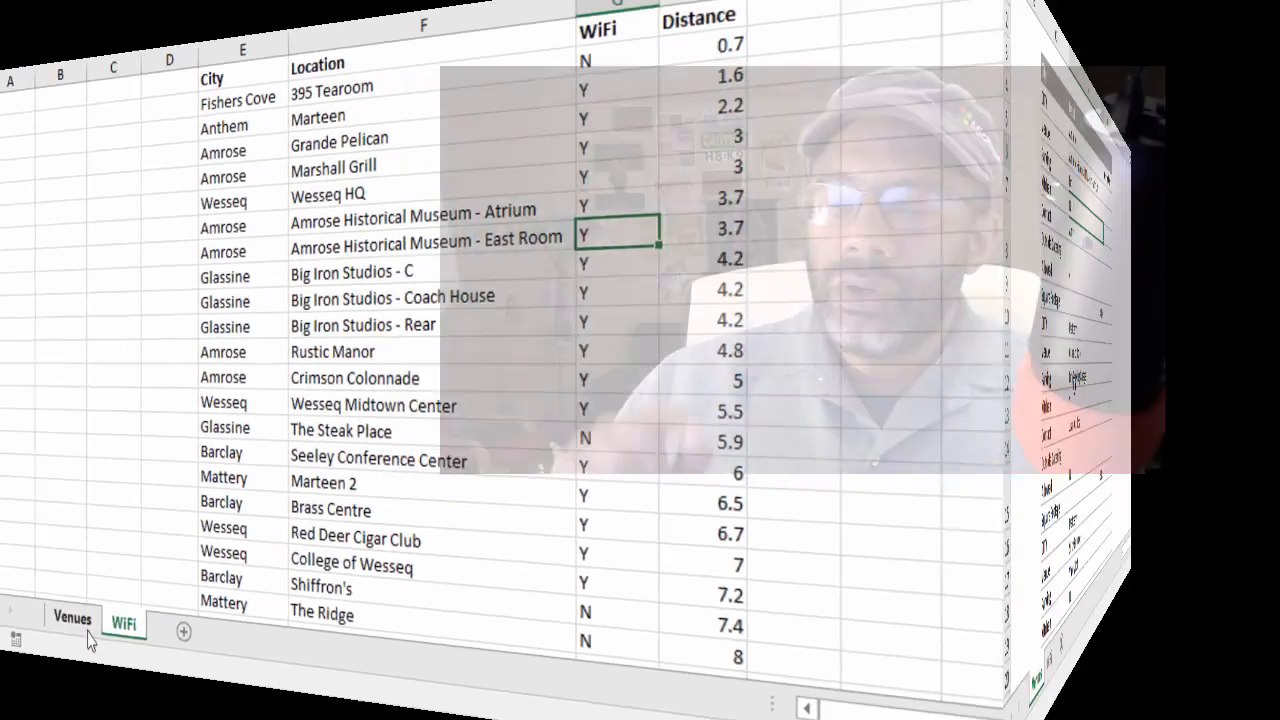
click(68, 616)
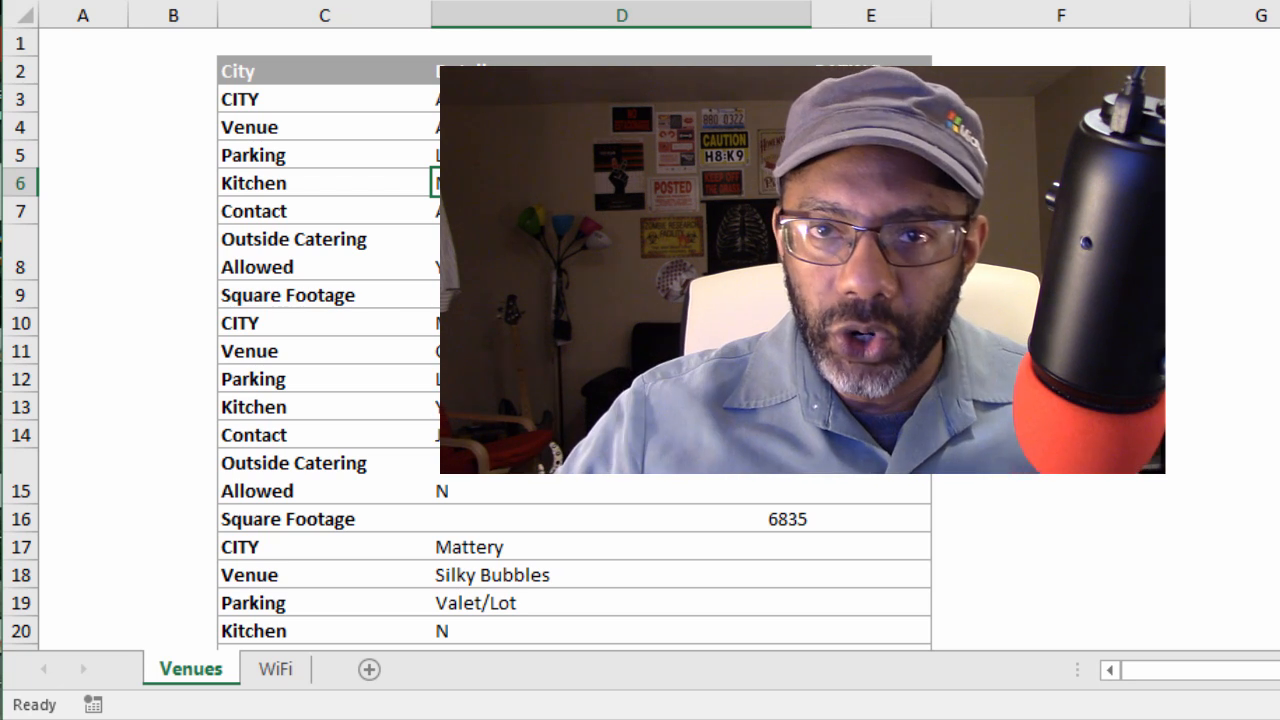
click(448, 350)
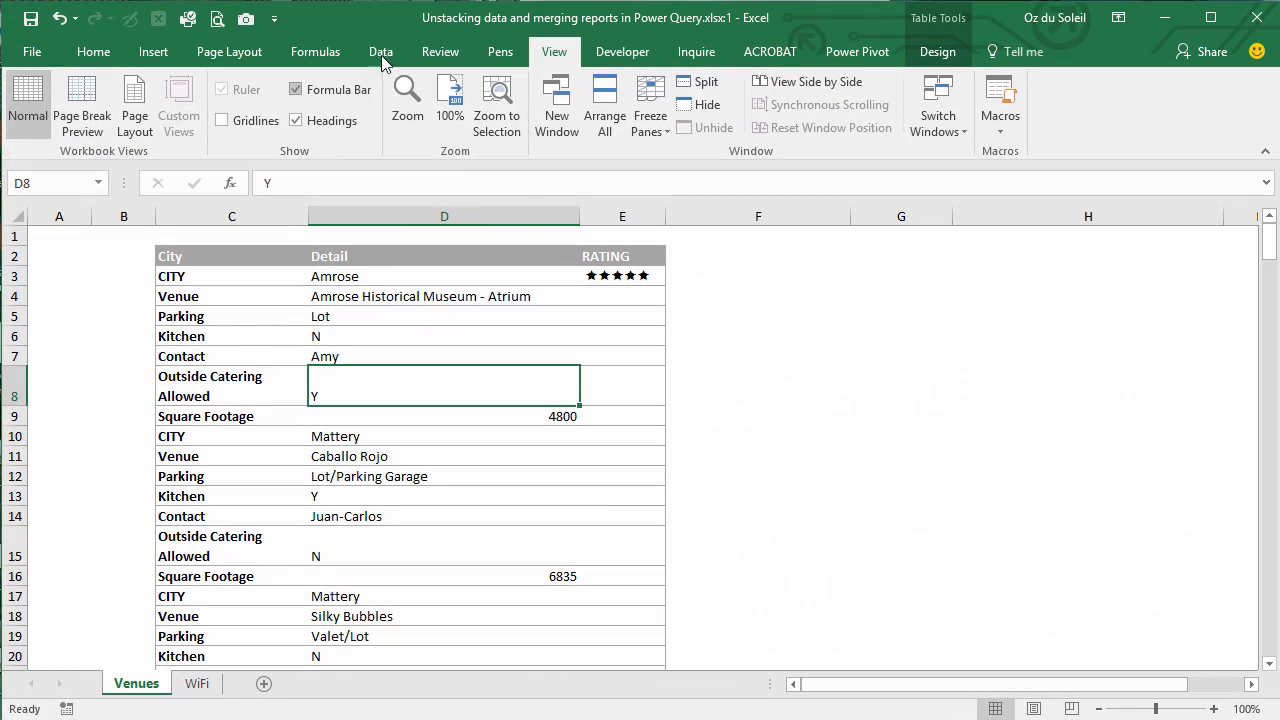
Load the Venues table into the Power Query Editor as Table1 with City, Detail and RATING columns
click(380, 52)
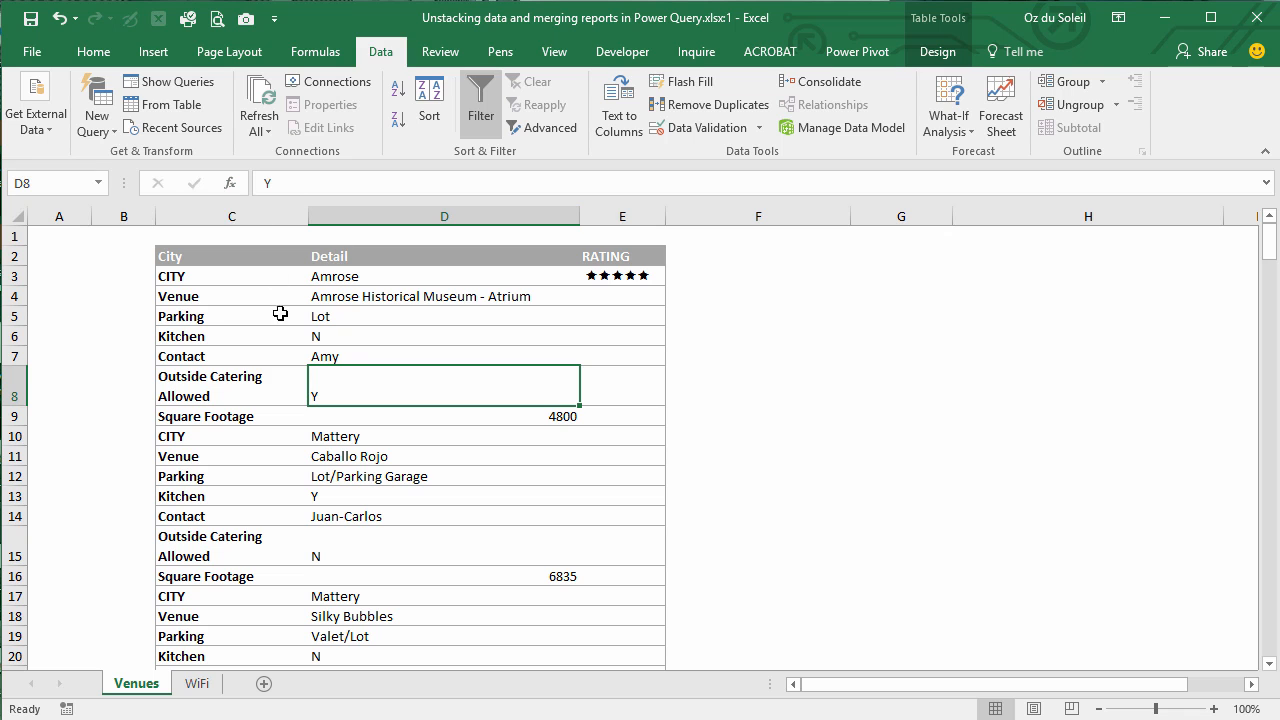
click(168, 104)
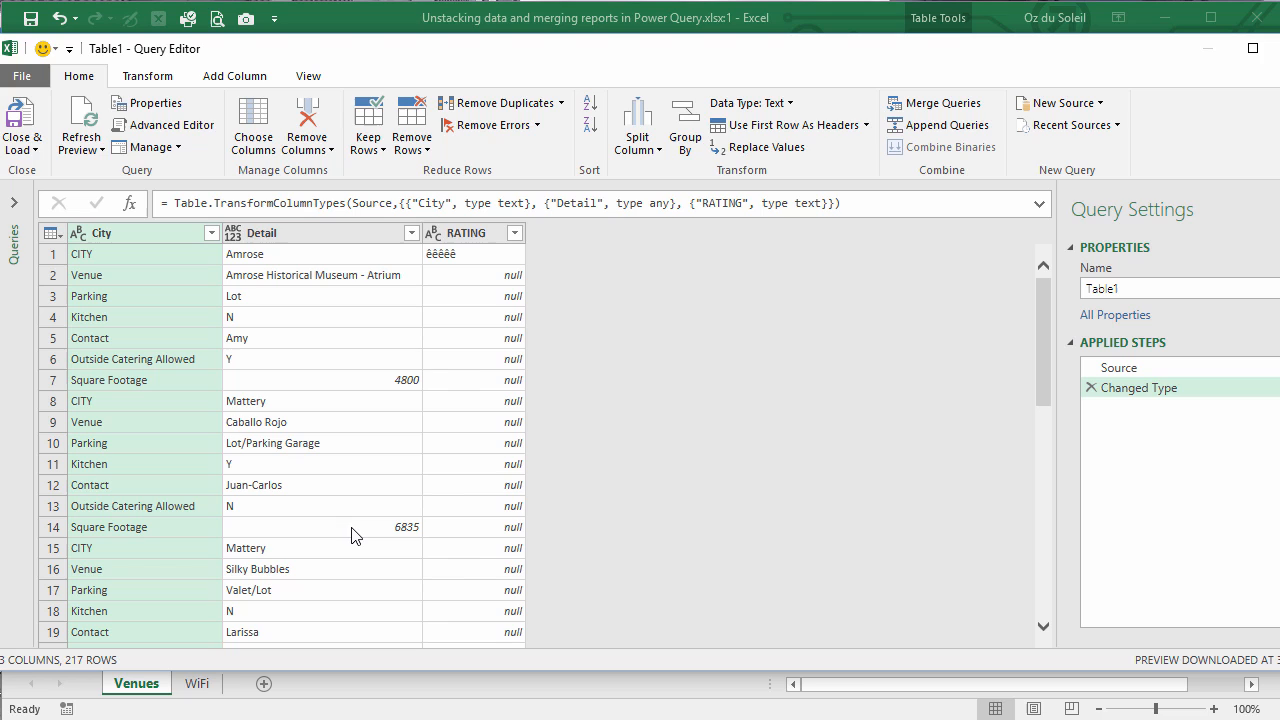
mouse_move(424, 616)
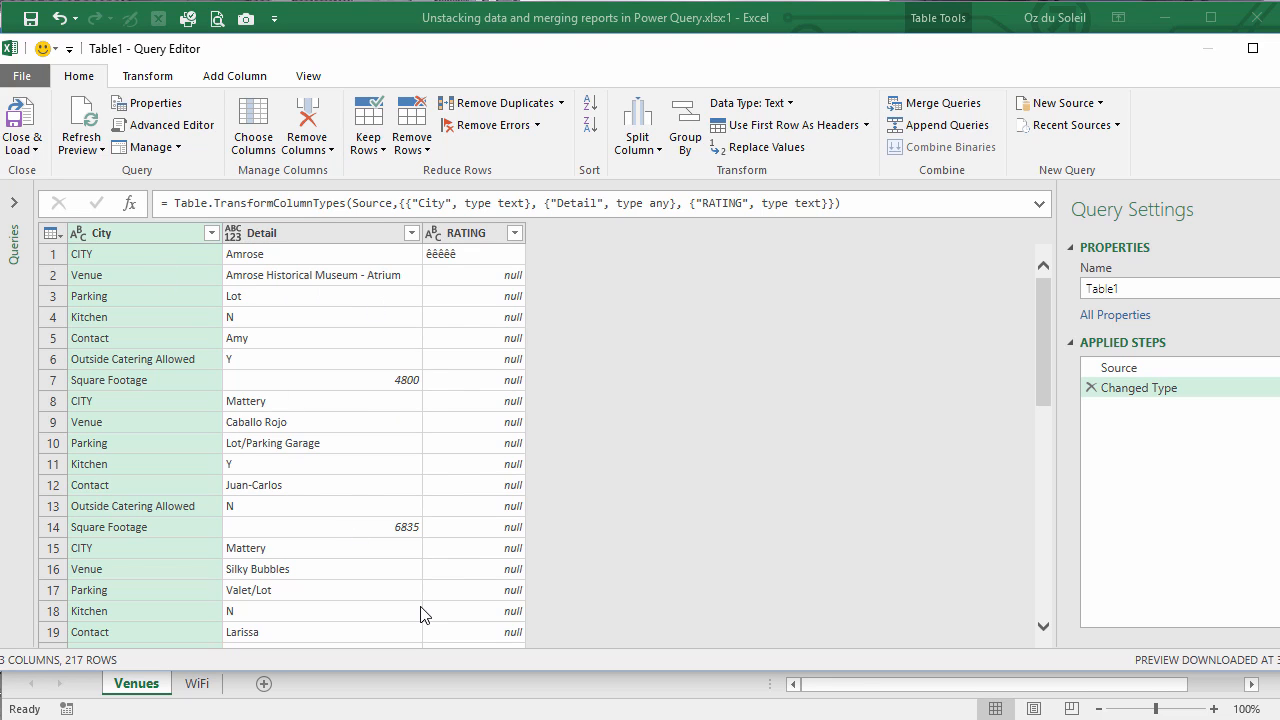
mouse_move(440, 264)
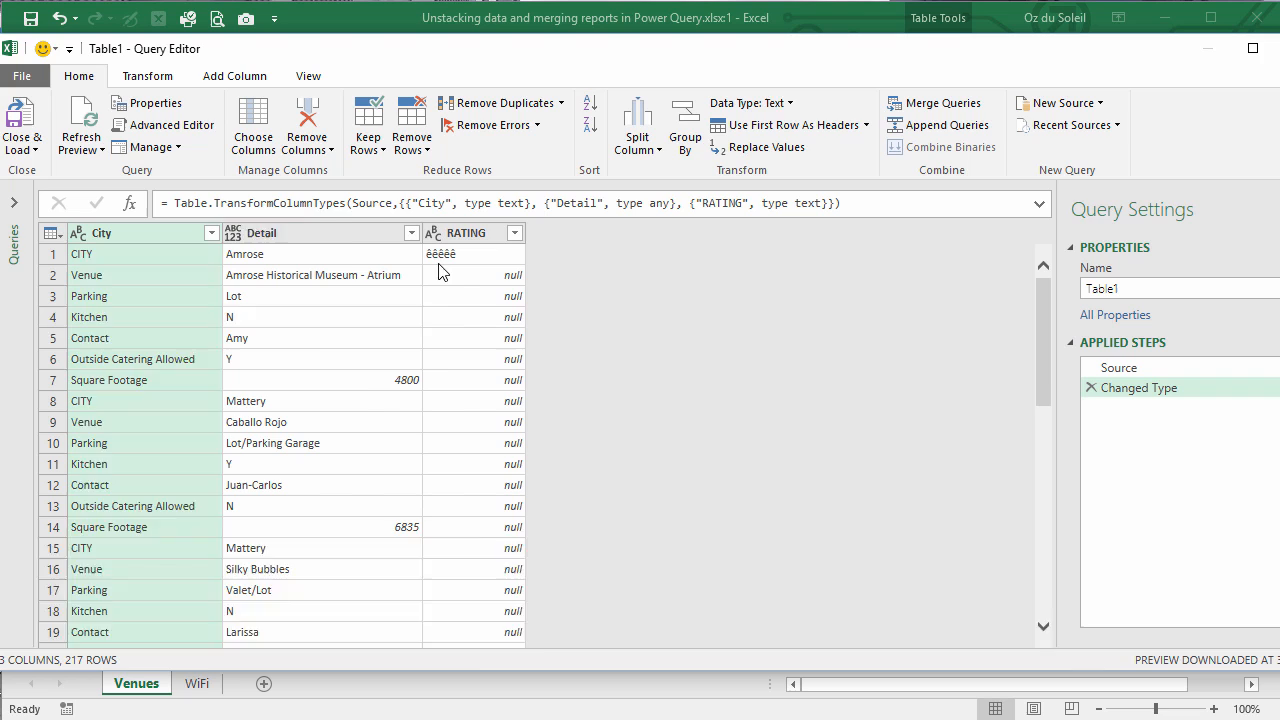
click(300, 316)
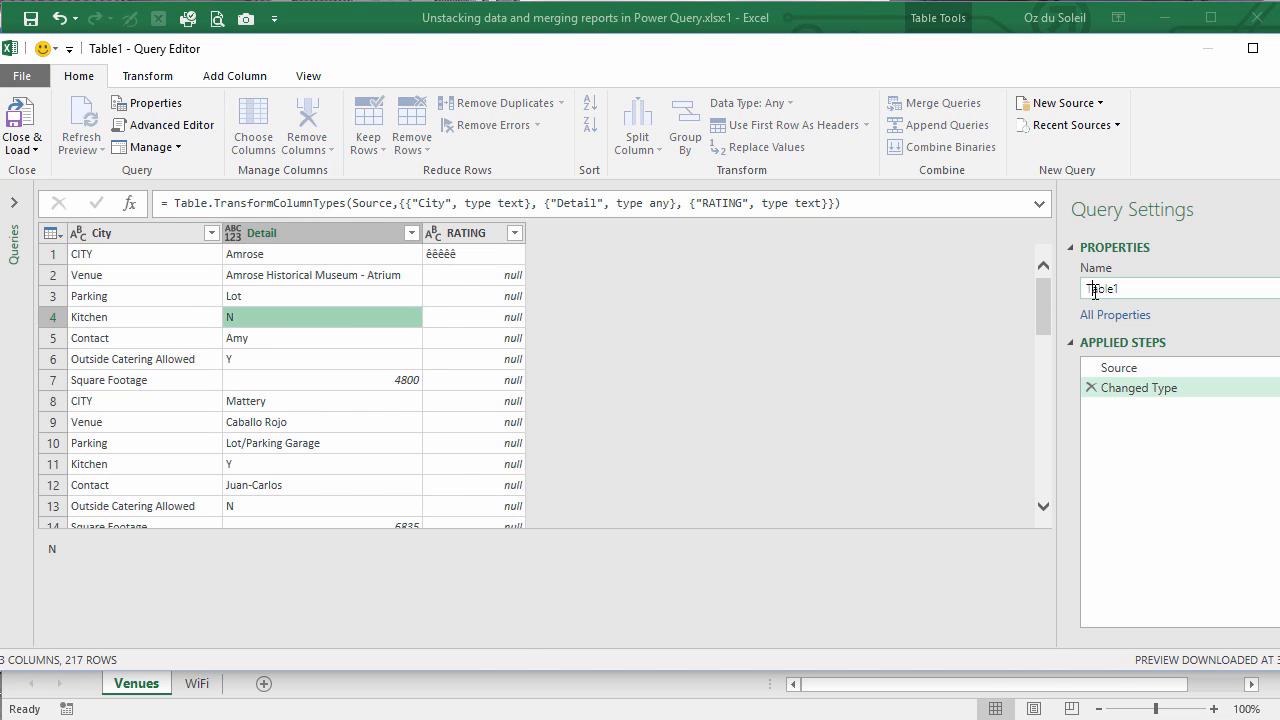
Rename the query to Detail and remove its City column, leaving Detail and RATING
double_click(1100, 288)
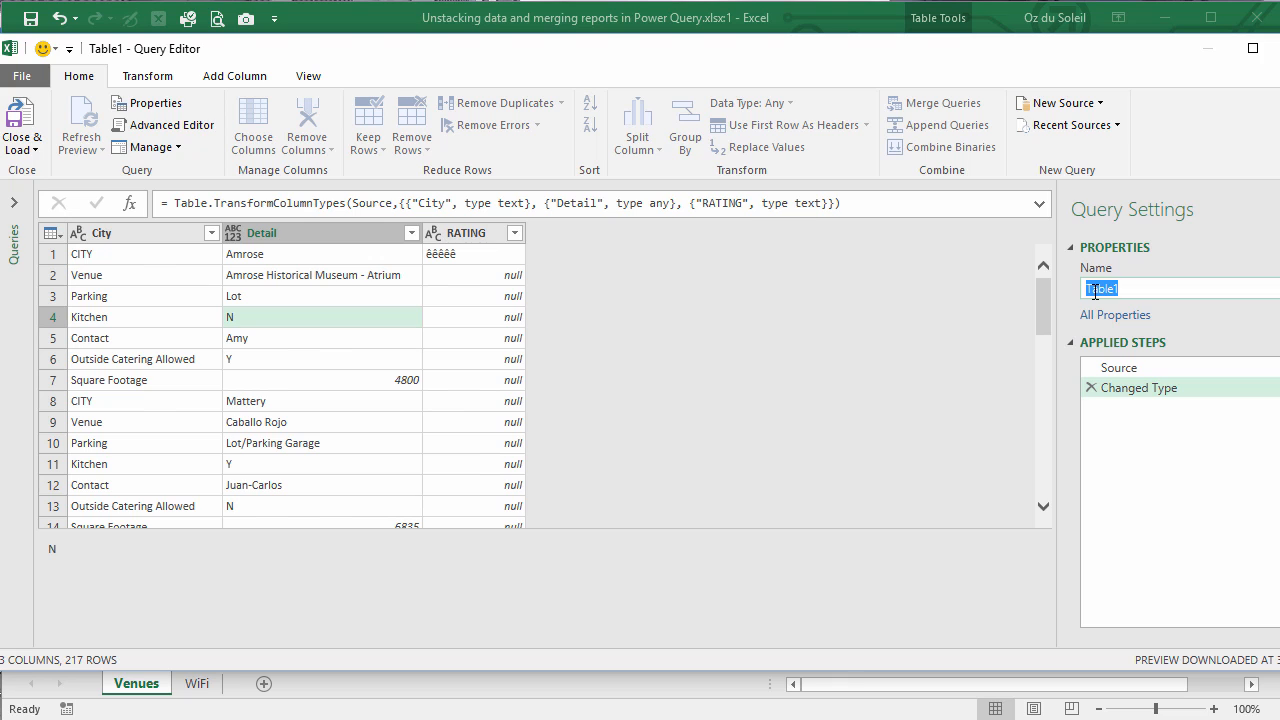
text(Detail)
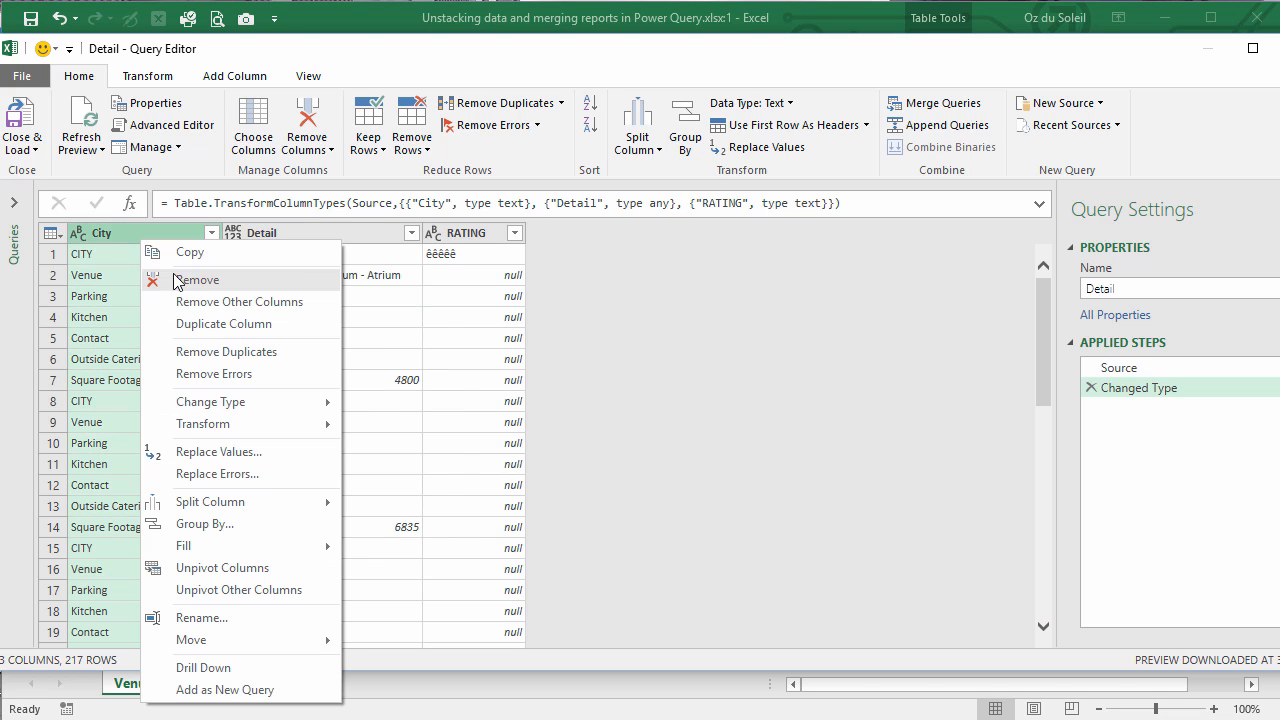
click(196, 280)
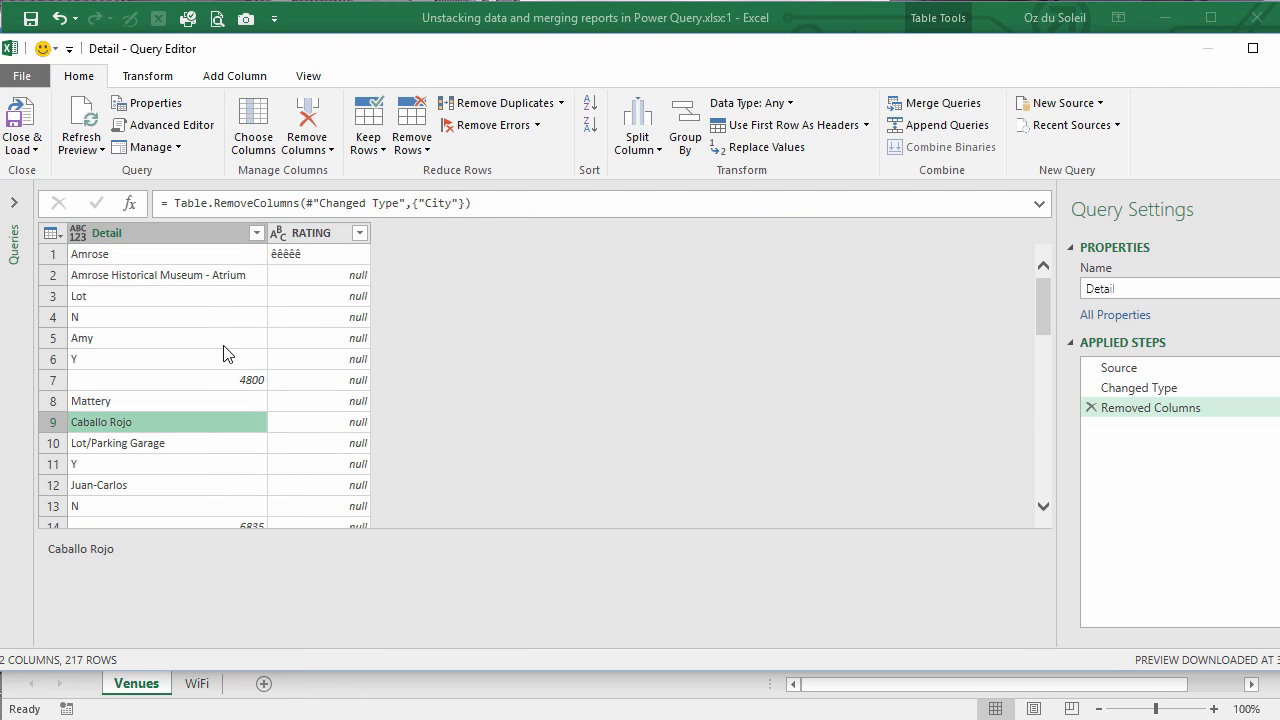
mouse_move(220, 342)
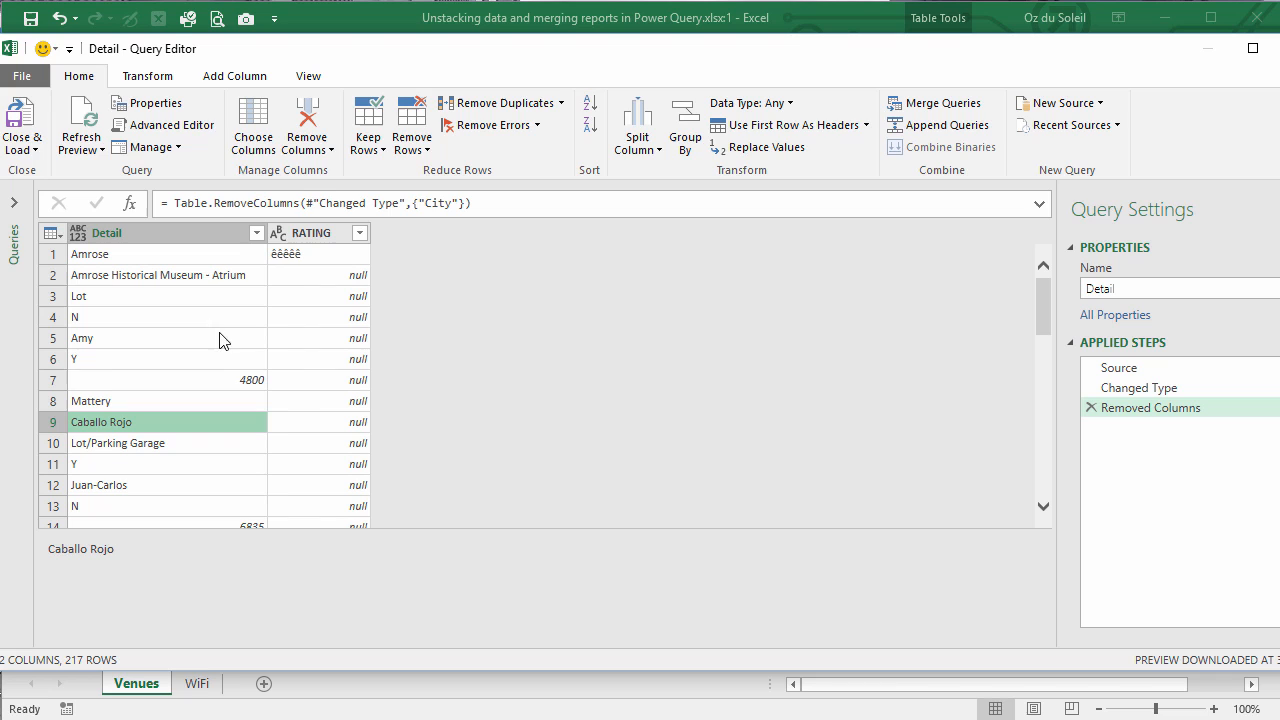
Add an Index column starting from 0 and start a Modulo calculation on it
click(234, 76)
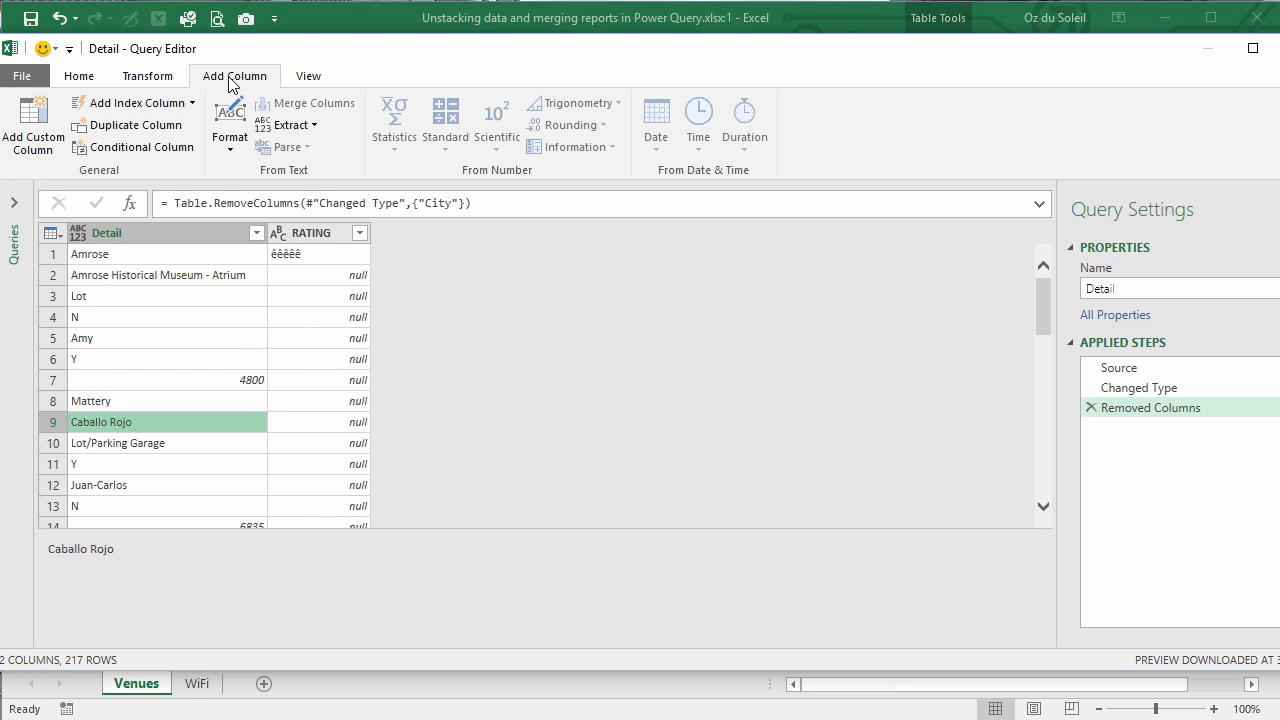
click(196, 104)
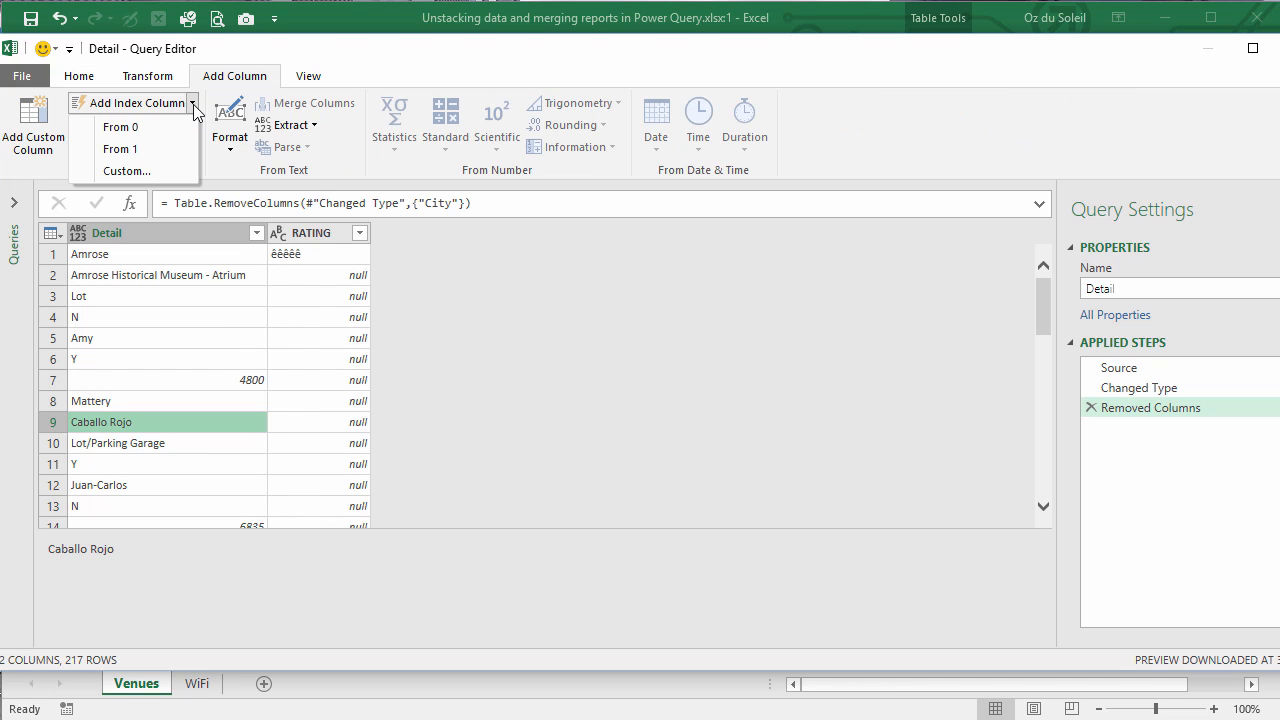
mouse_move(136, 126)
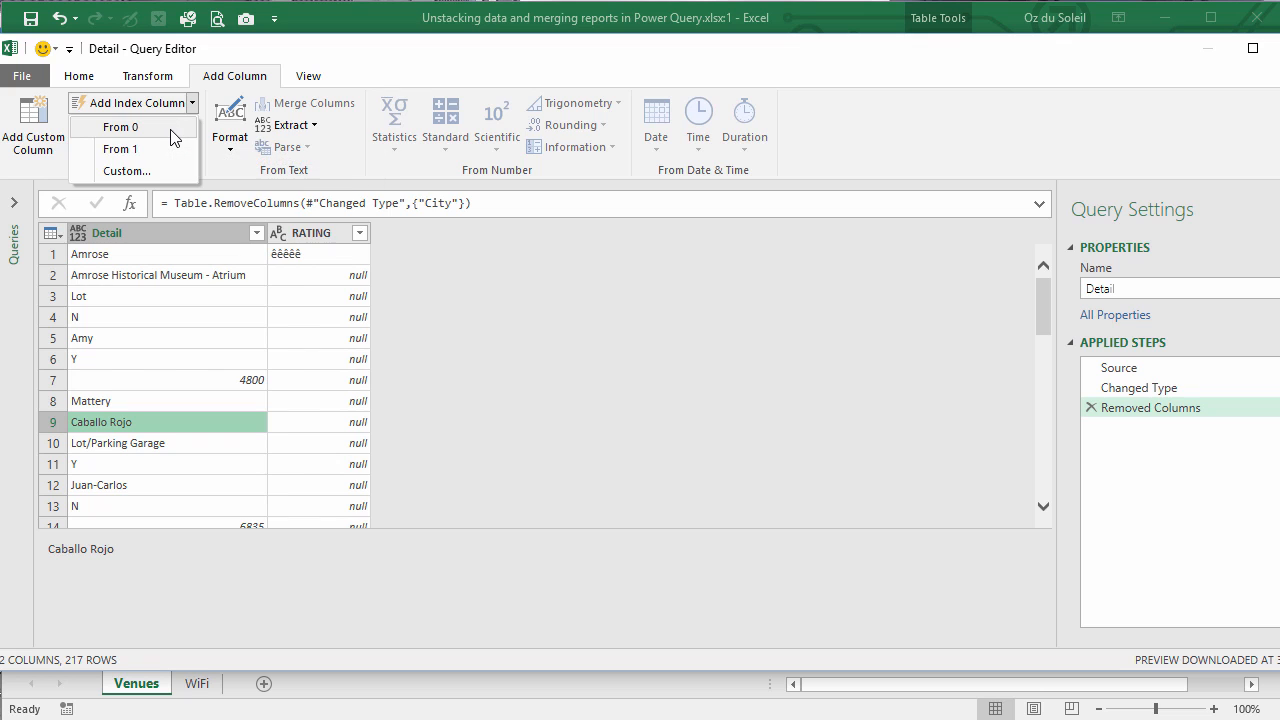
click(132, 128)
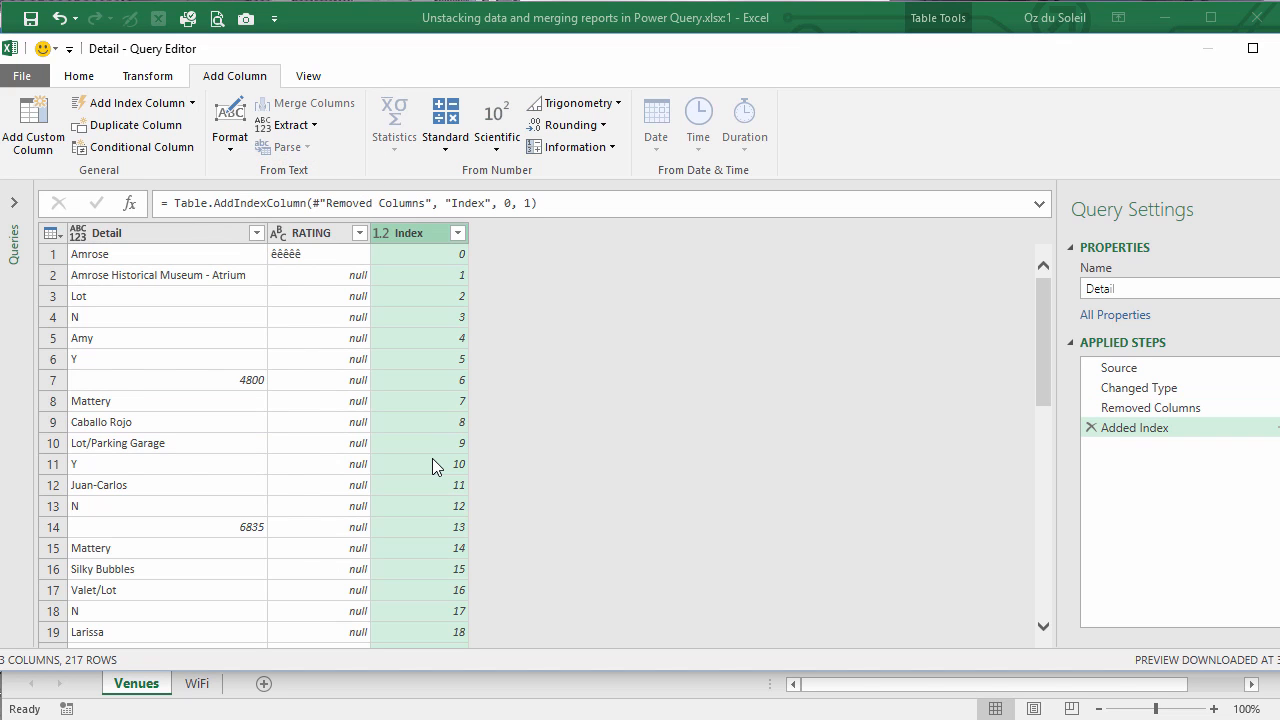
mouse_move(446, 156)
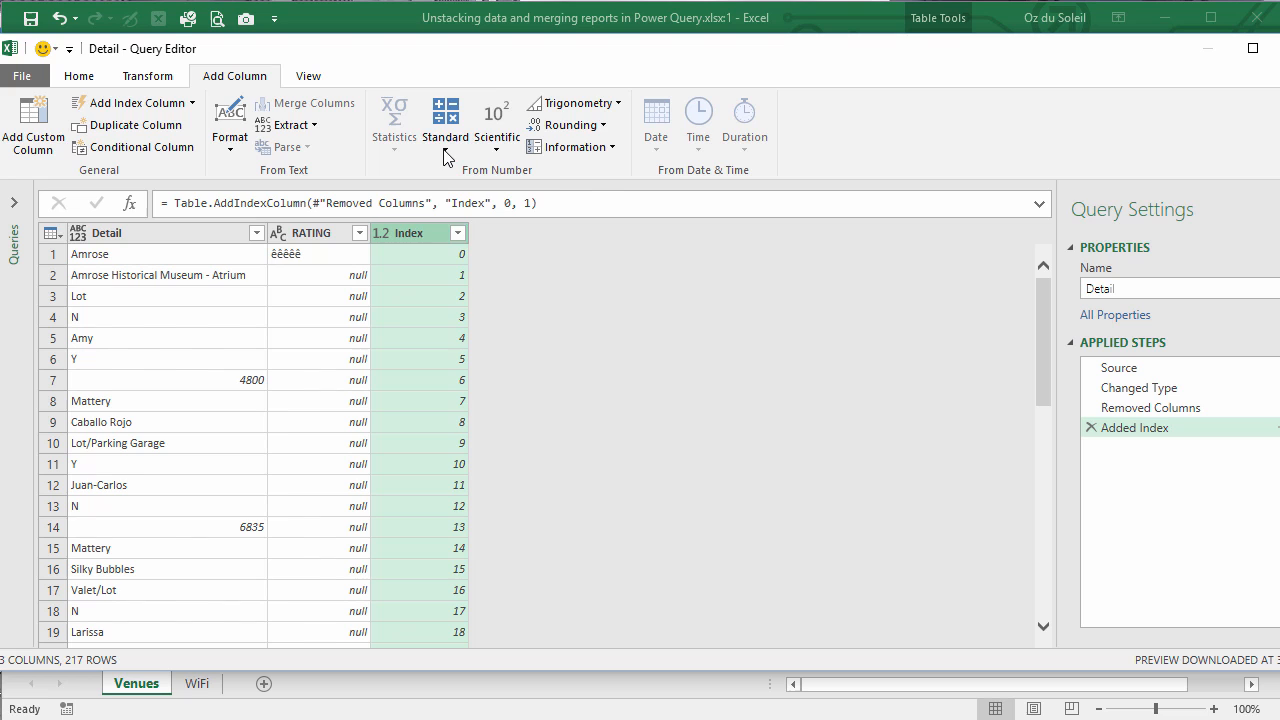
click(444, 118)
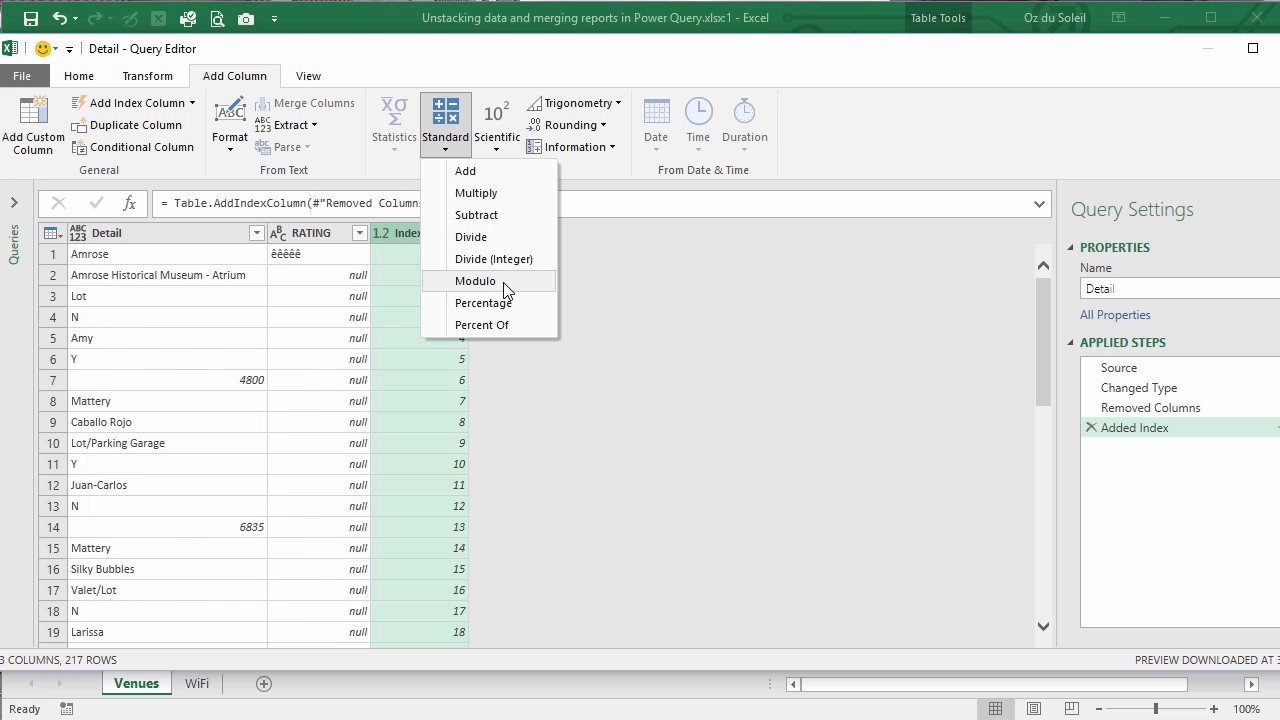
click(476, 280)
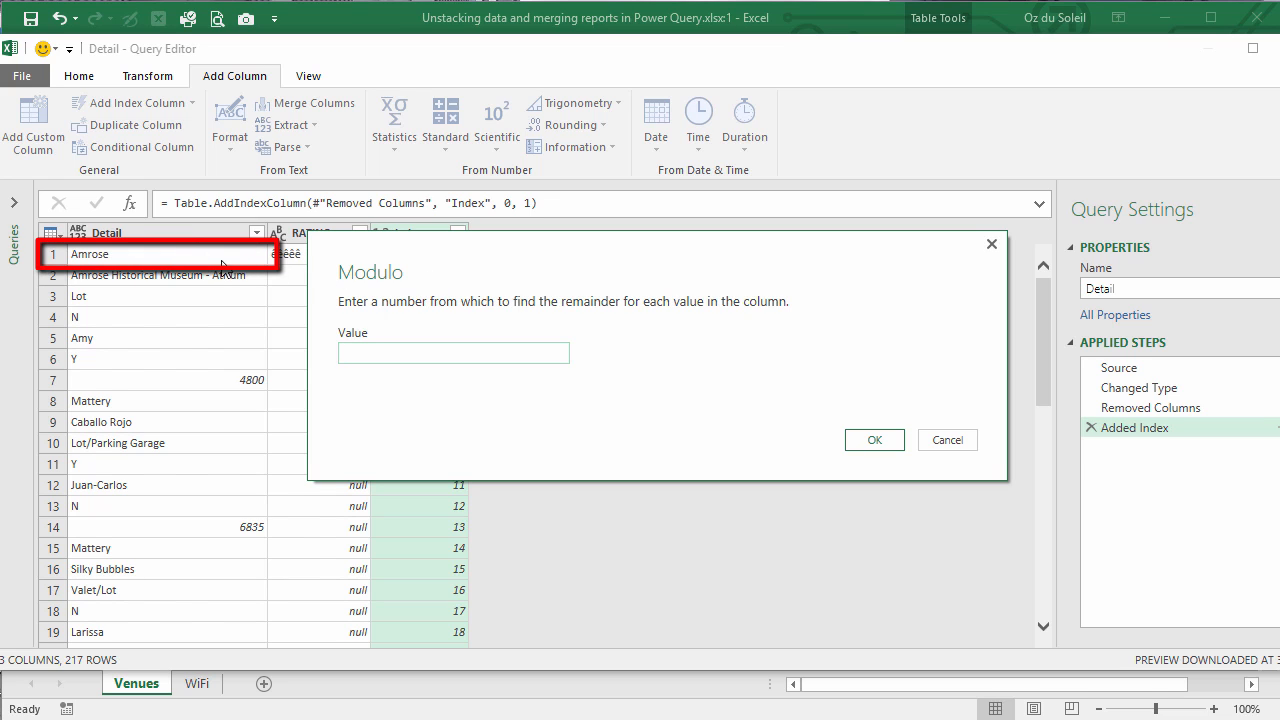
mouse_move(244, 264)
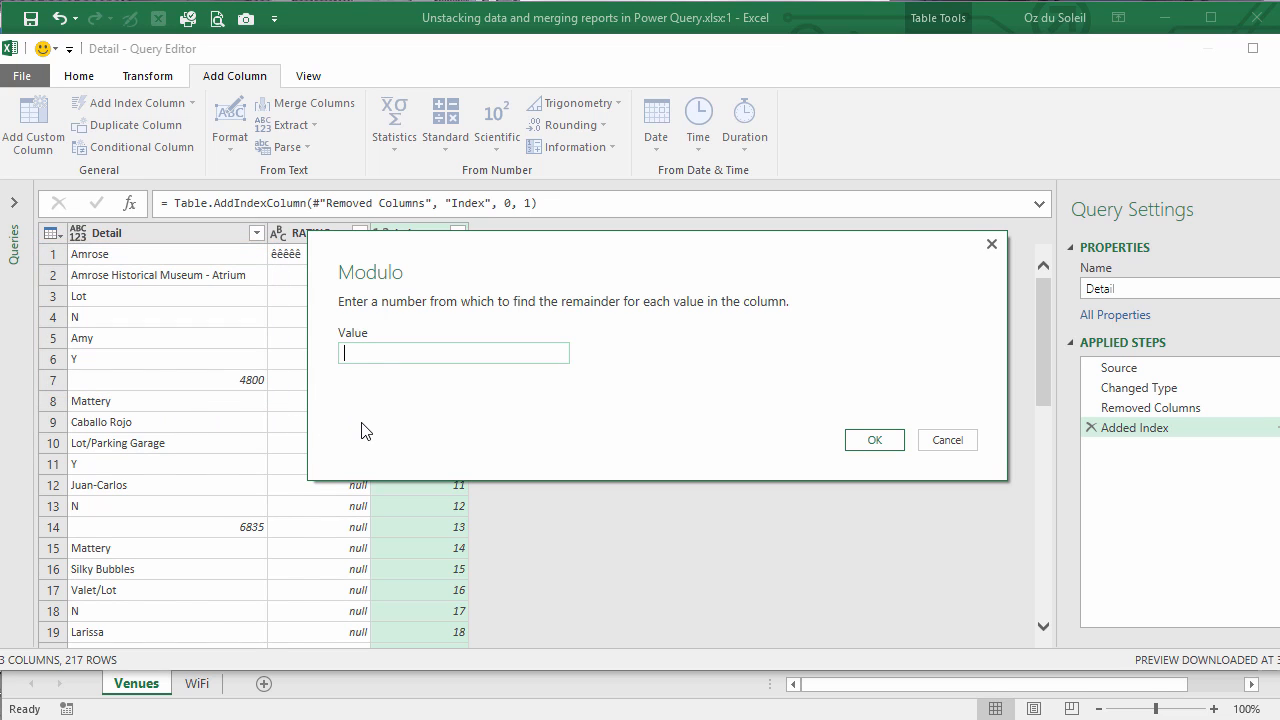
Insert a Modulo-by-7 column so values cycle 0 through 6 beside the Index
text(7)
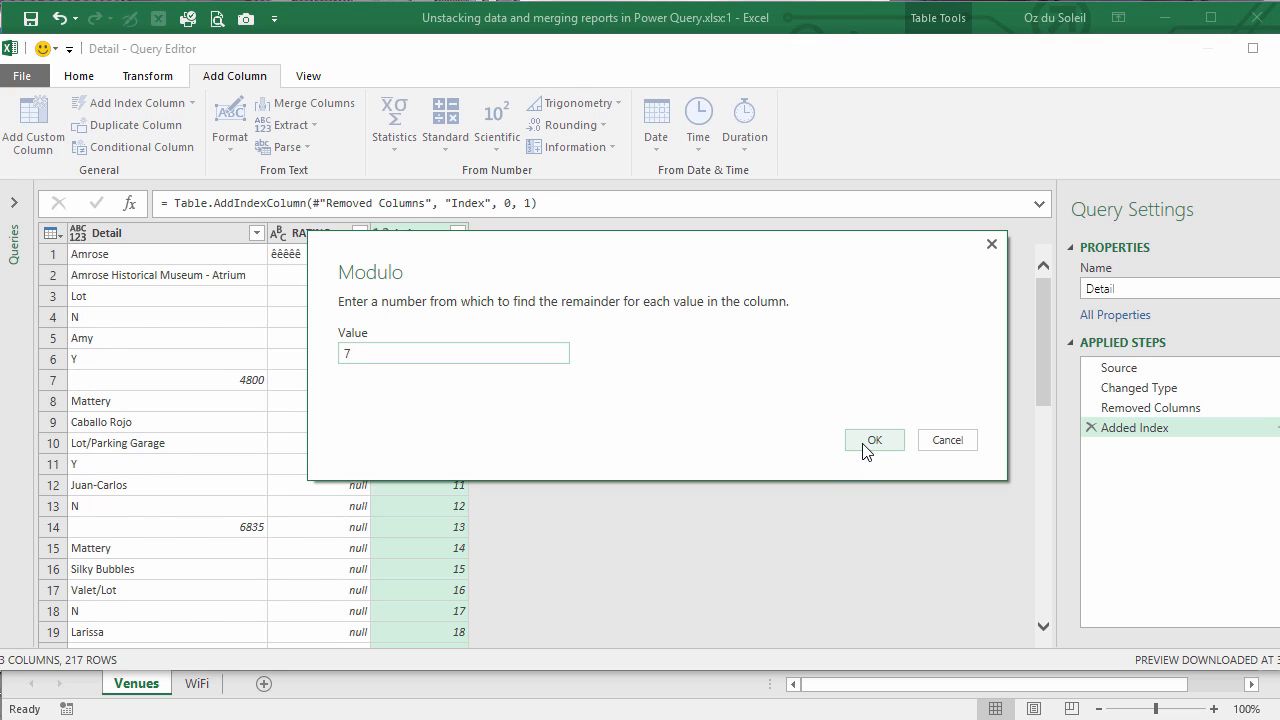
click(874, 440)
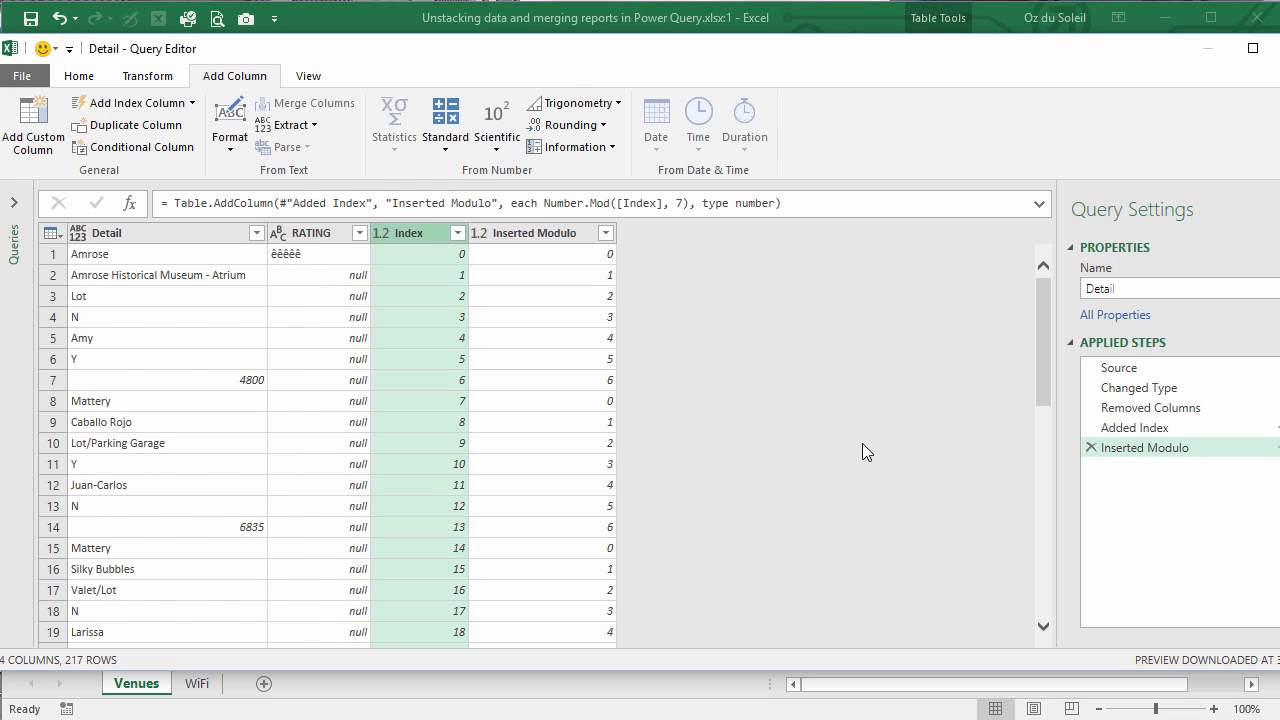
mouse_move(562, 466)
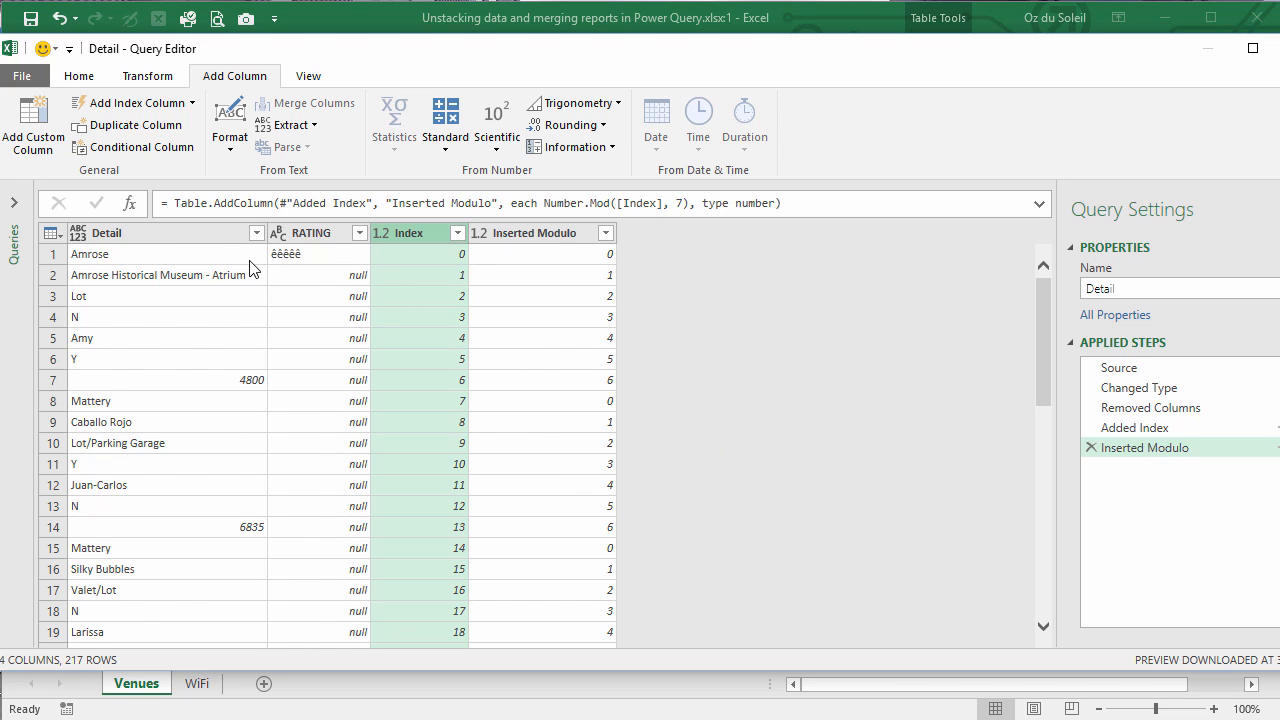
mouse_move(220, 264)
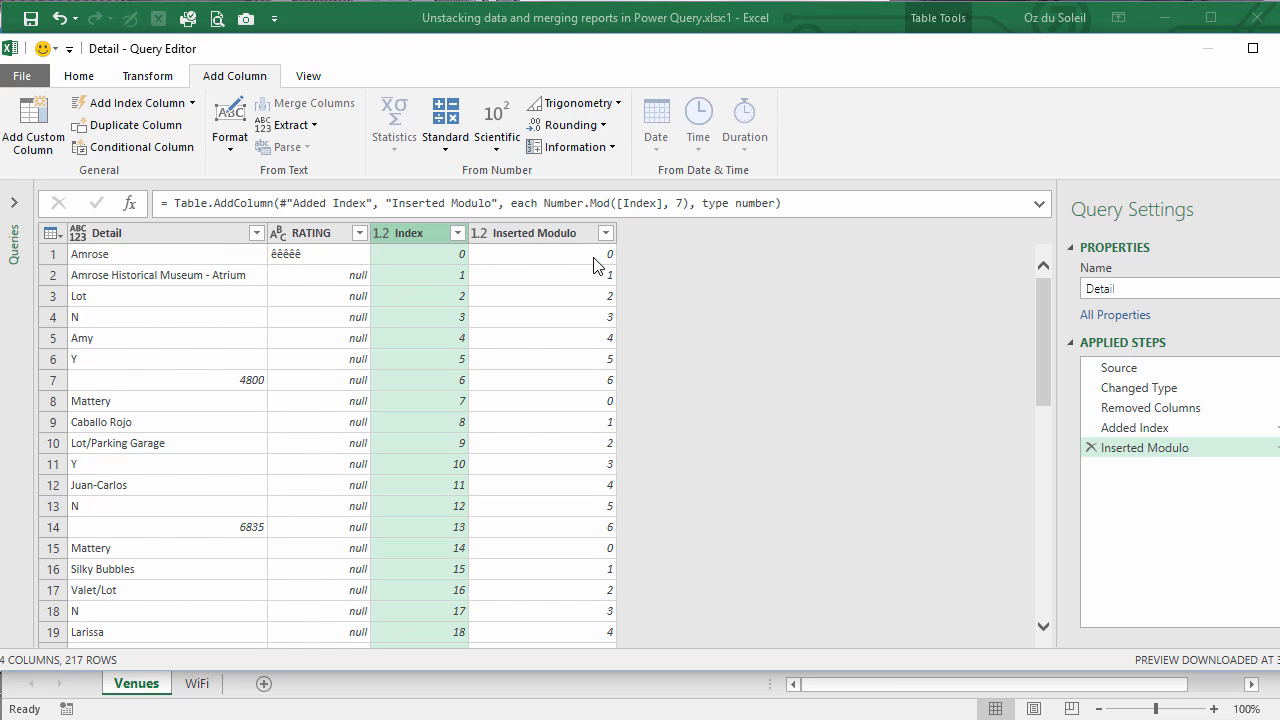
mouse_move(446, 416)
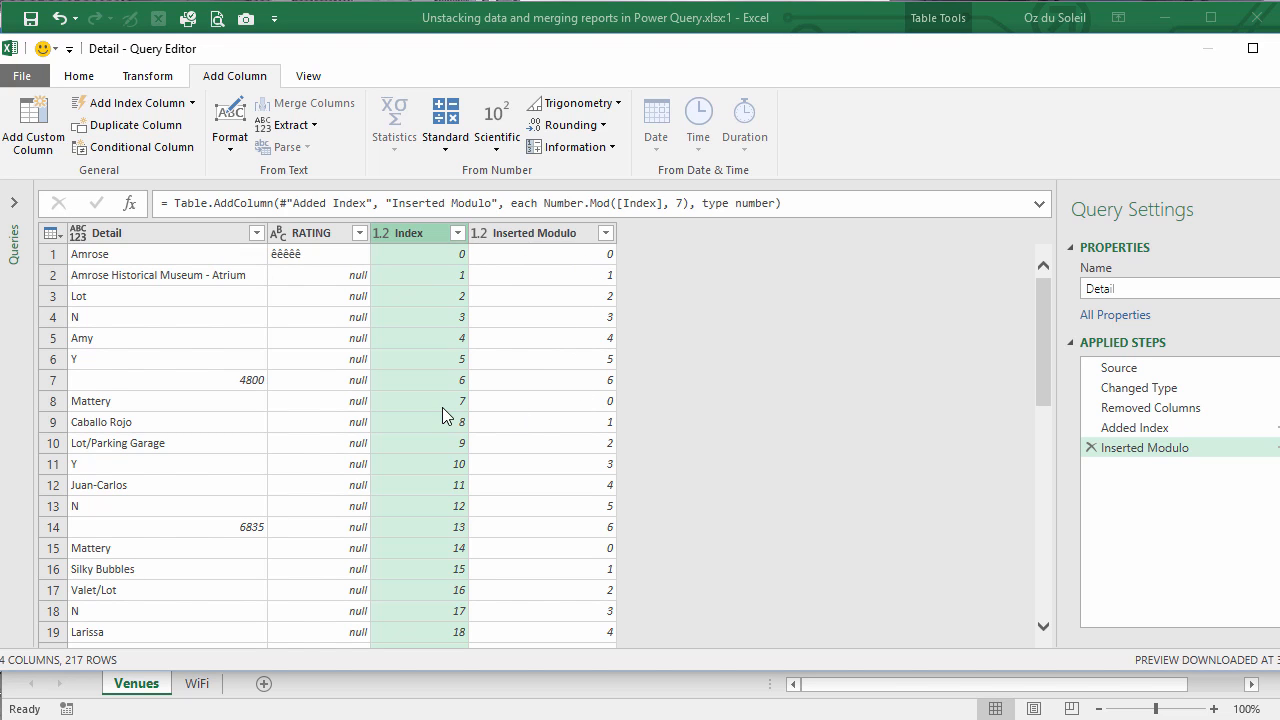
mouse_move(120, 414)
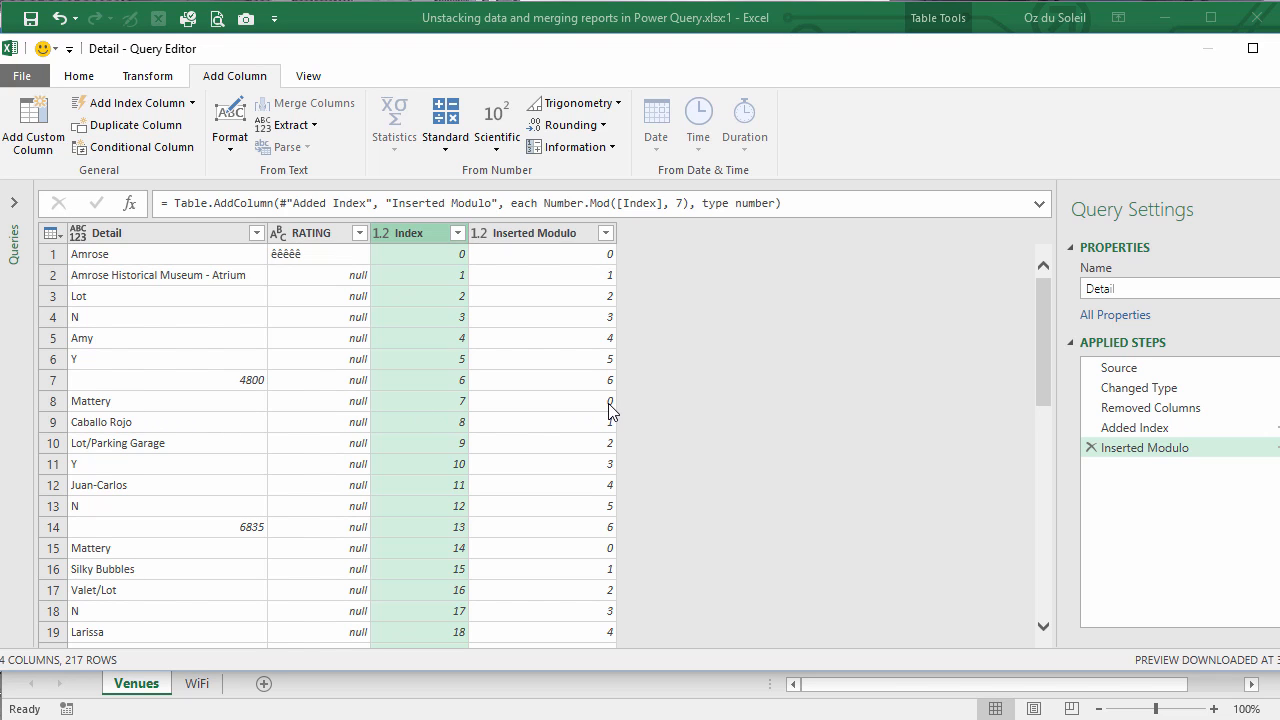
mouse_move(512, 512)
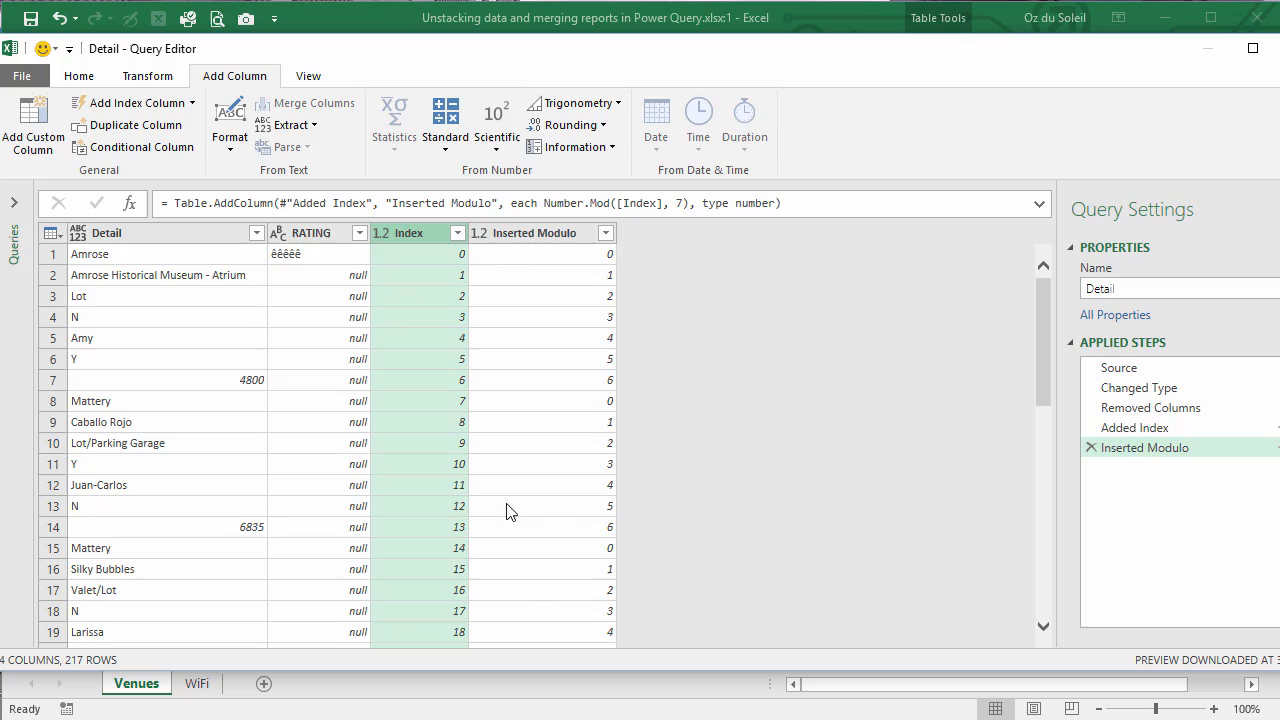
mouse_move(512, 572)
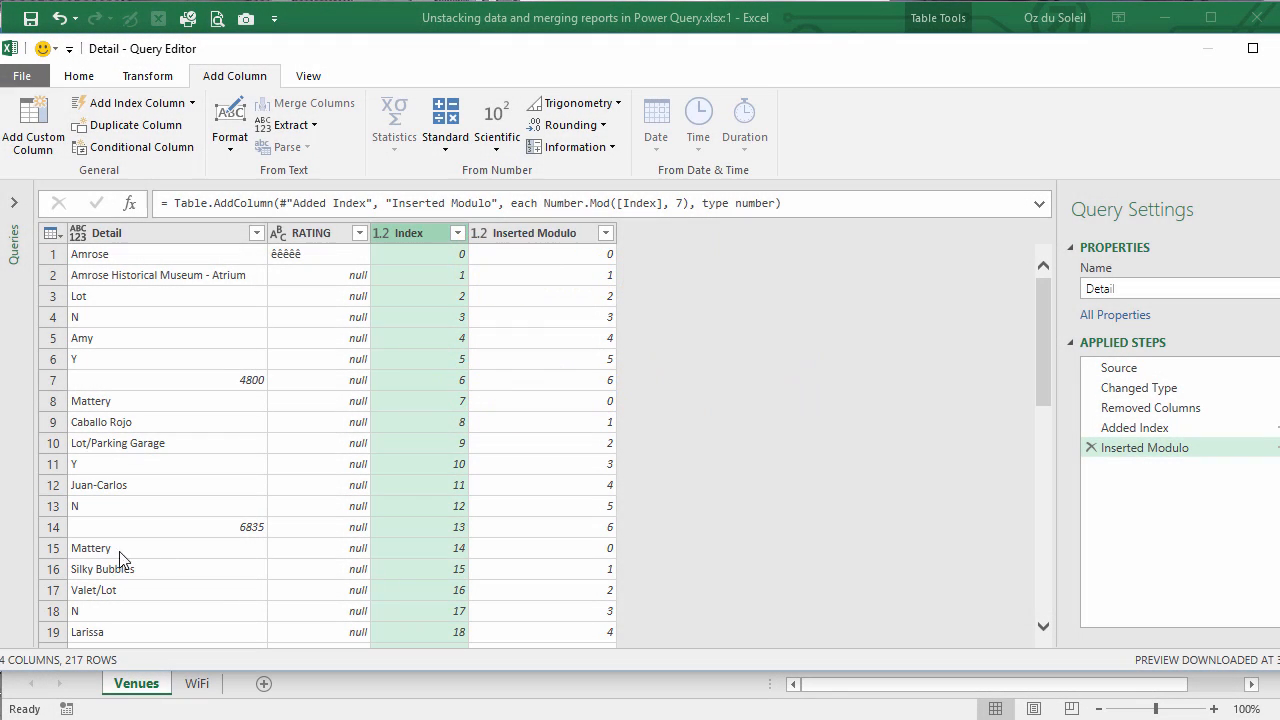
mouse_move(448, 576)
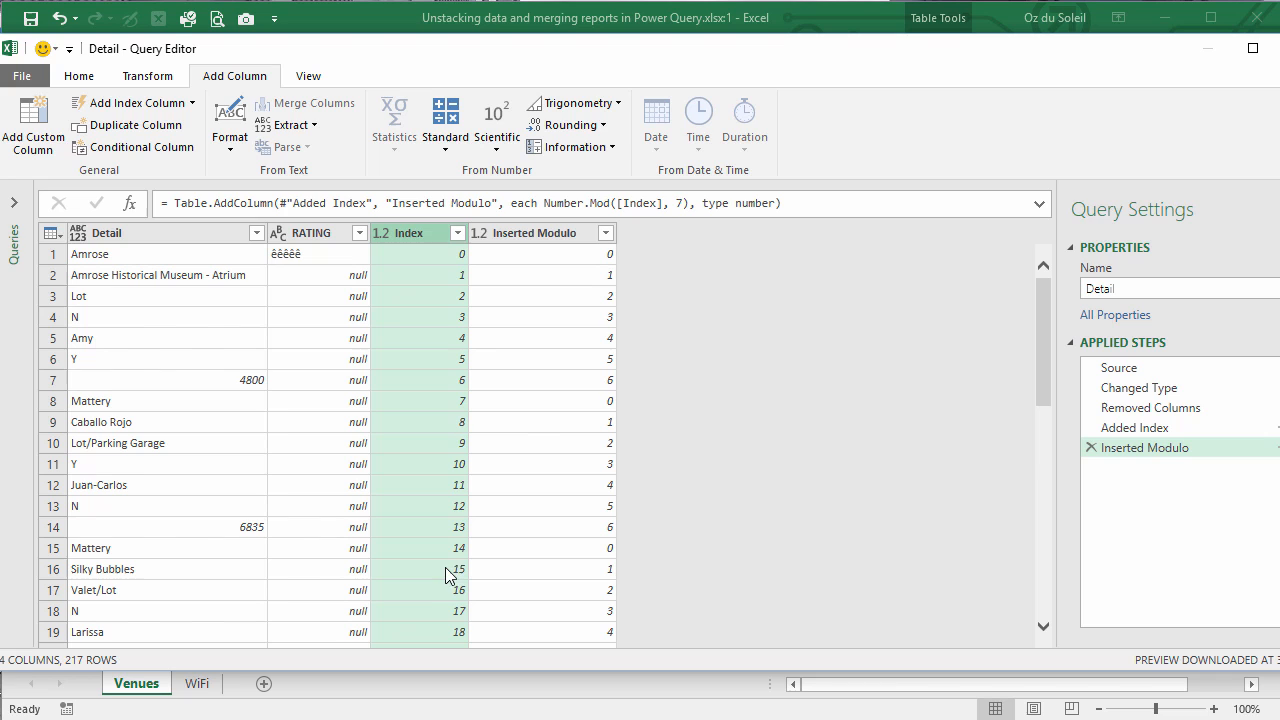
mouse_move(448, 558)
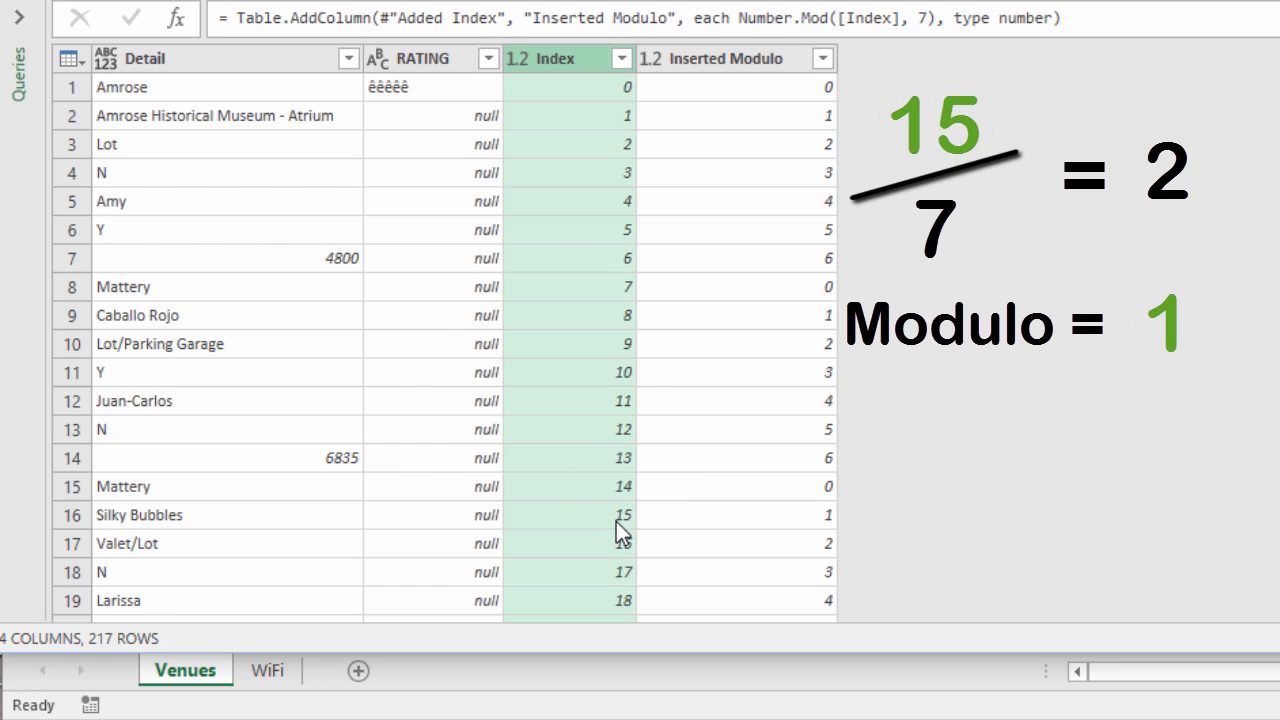
mouse_move(800, 540)
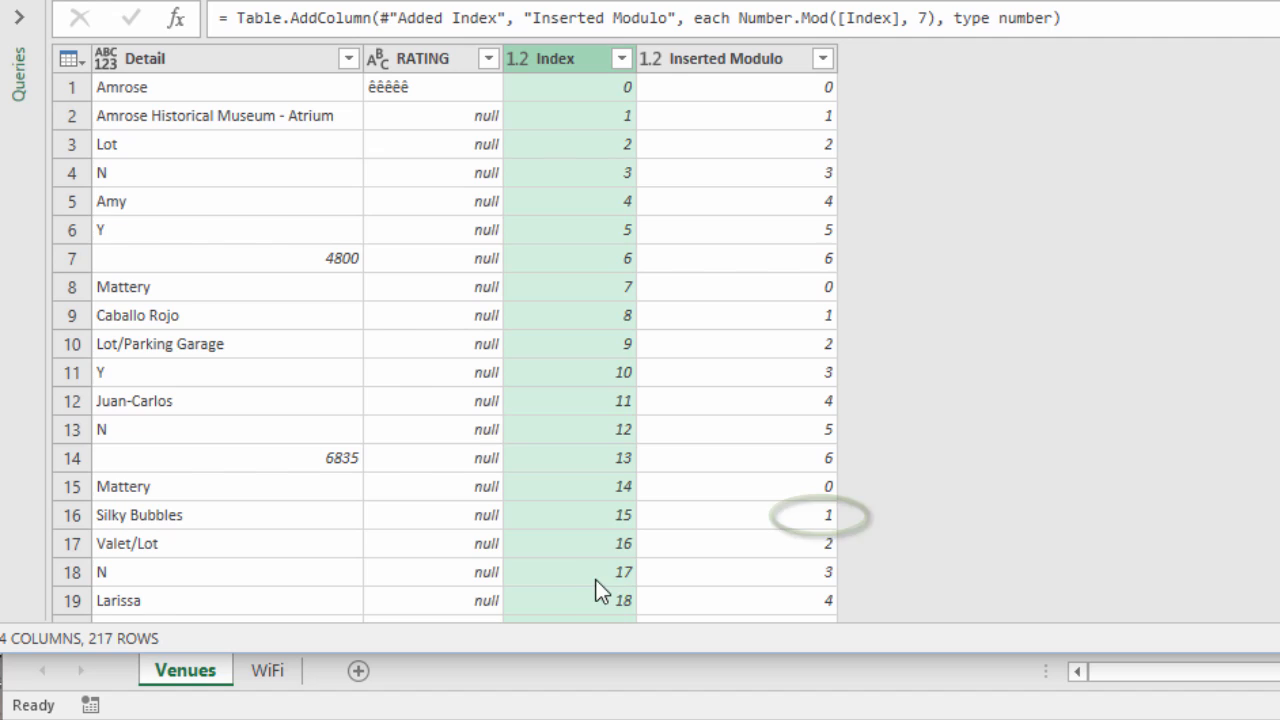
mouse_move(616, 584)
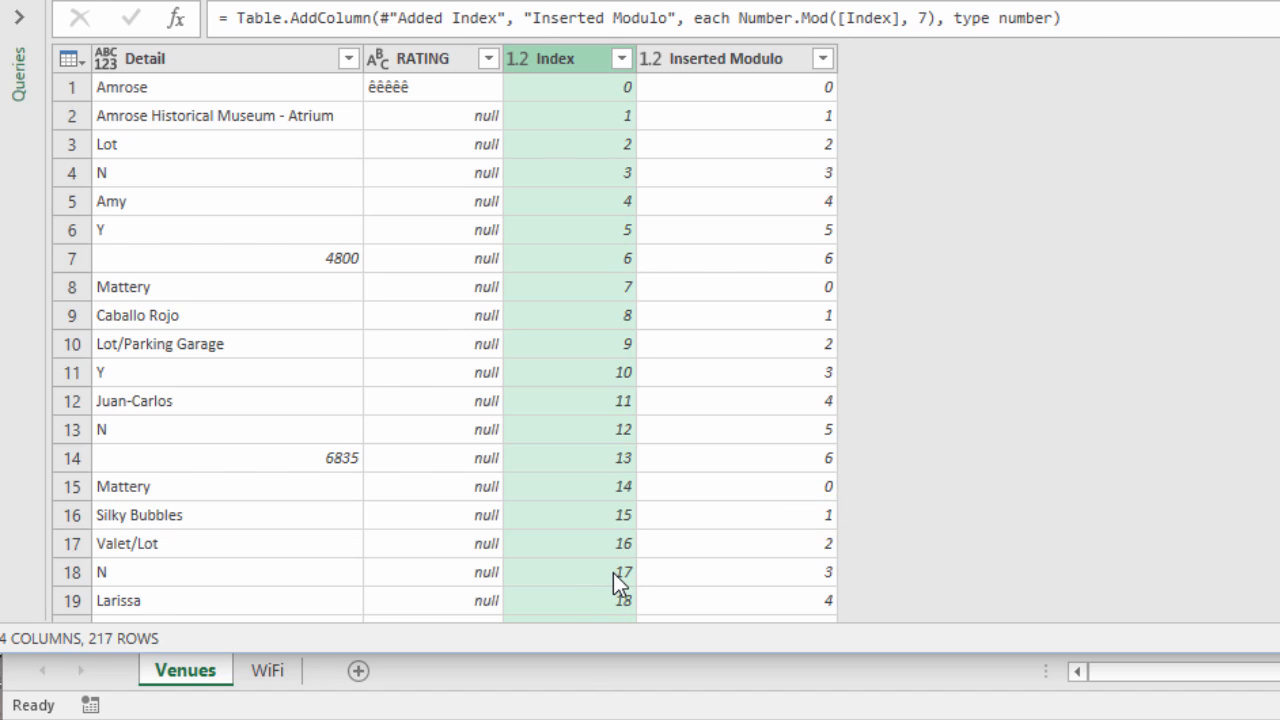
mouse_move(838, 576)
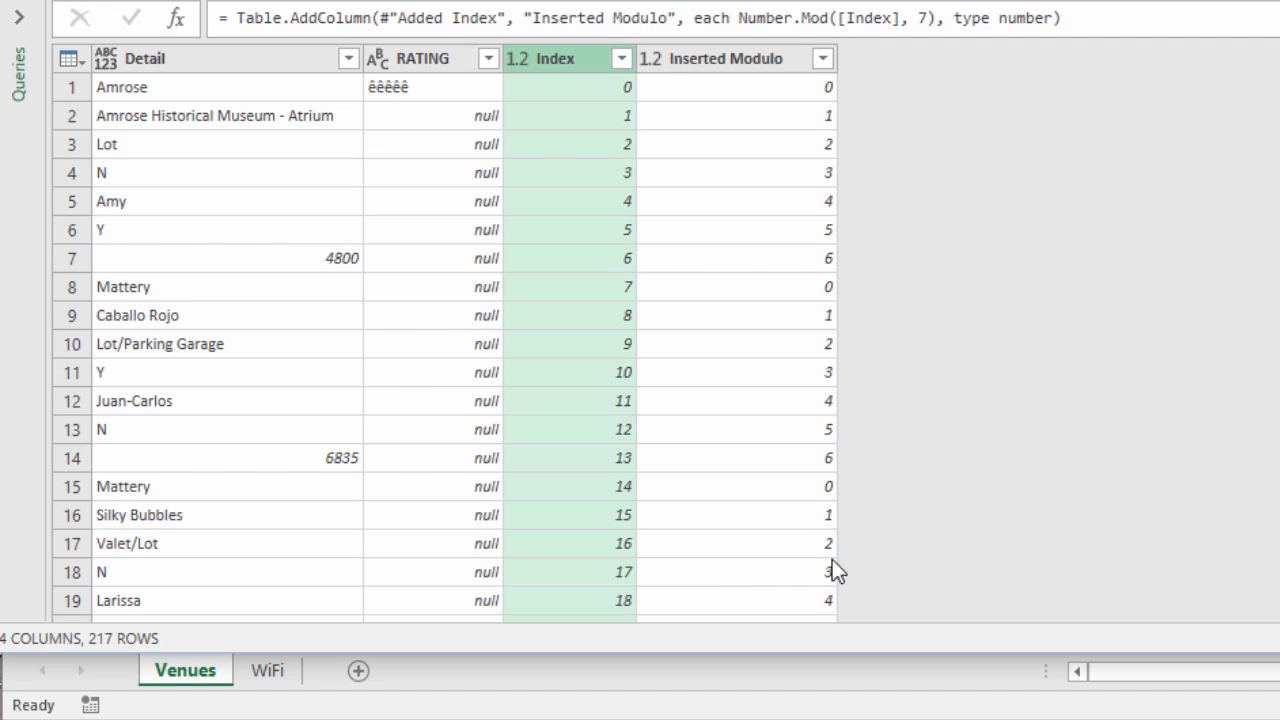
mouse_move(756, 100)
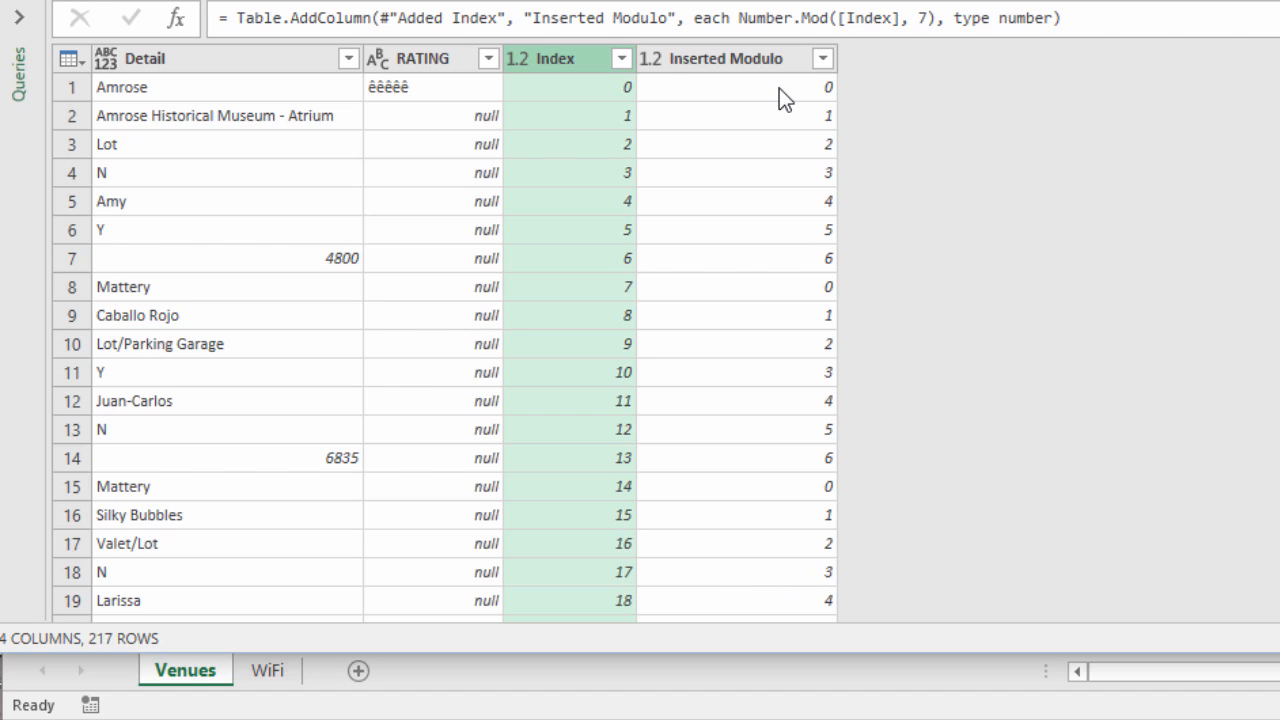
mouse_move(784, 188)
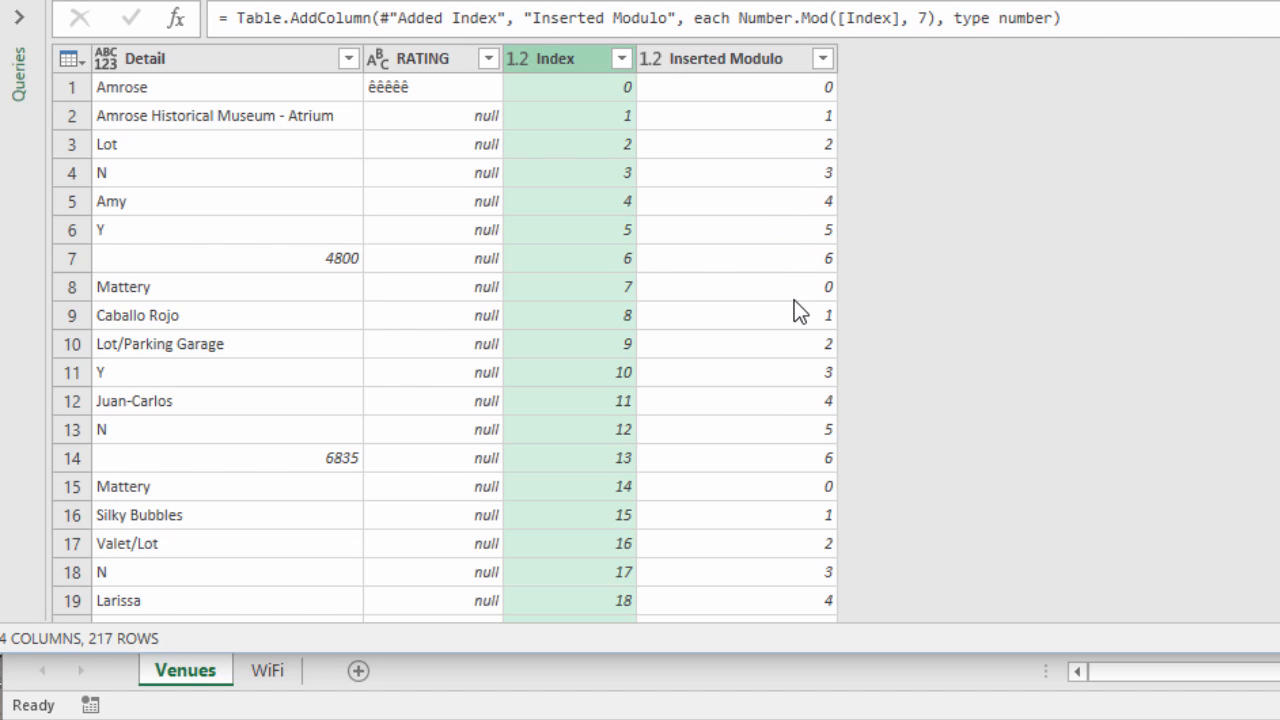
mouse_move(808, 500)
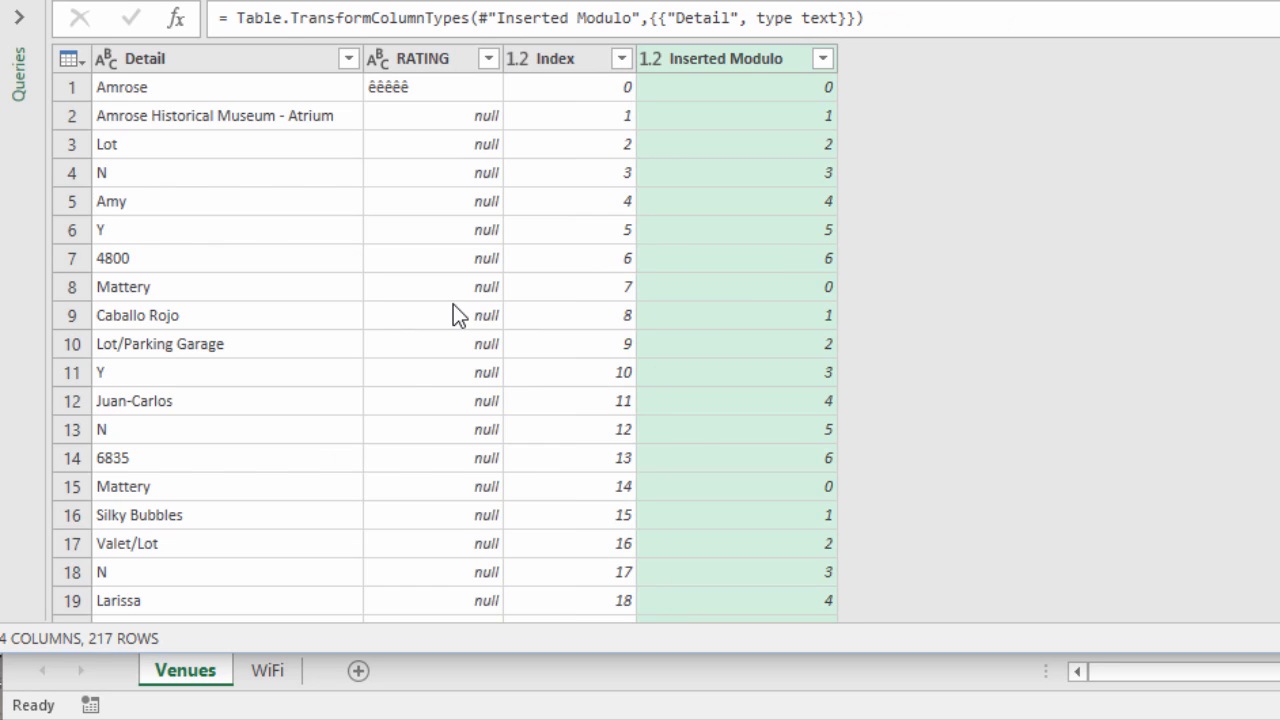
mouse_move(424, 232)
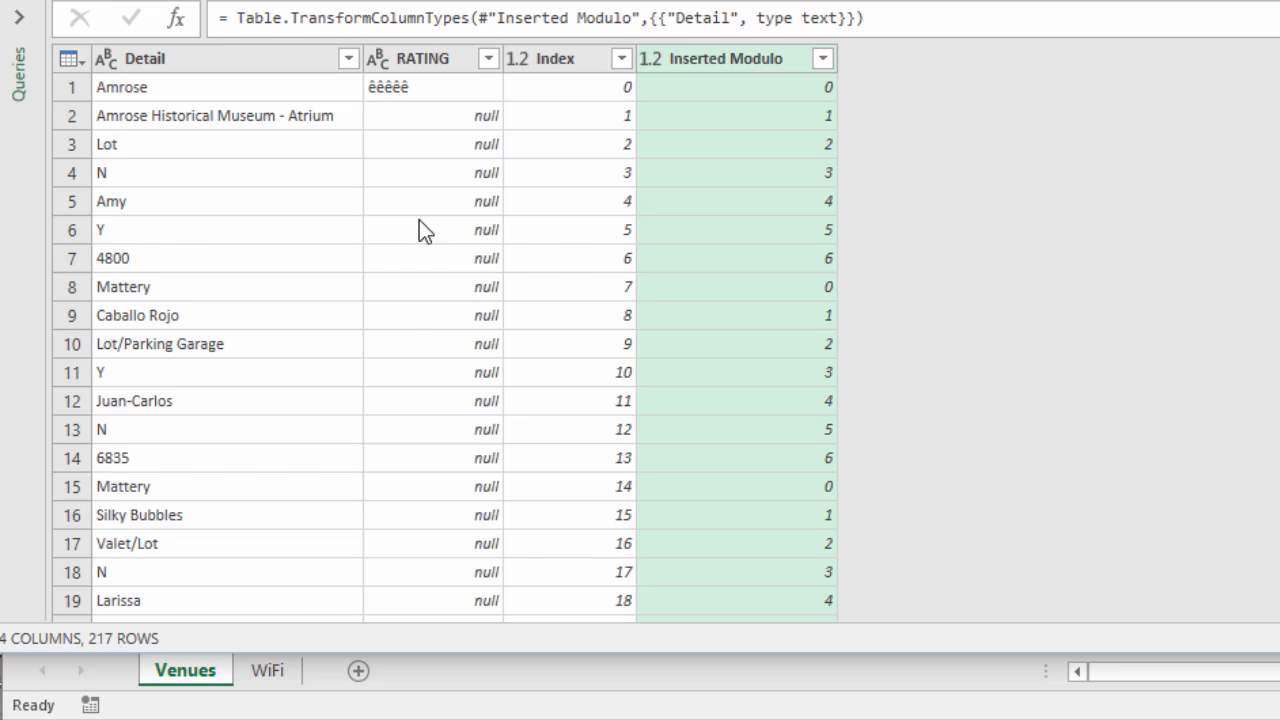
Fill the RATING column down so every row carries its venue's rating
scroll(down, 3)
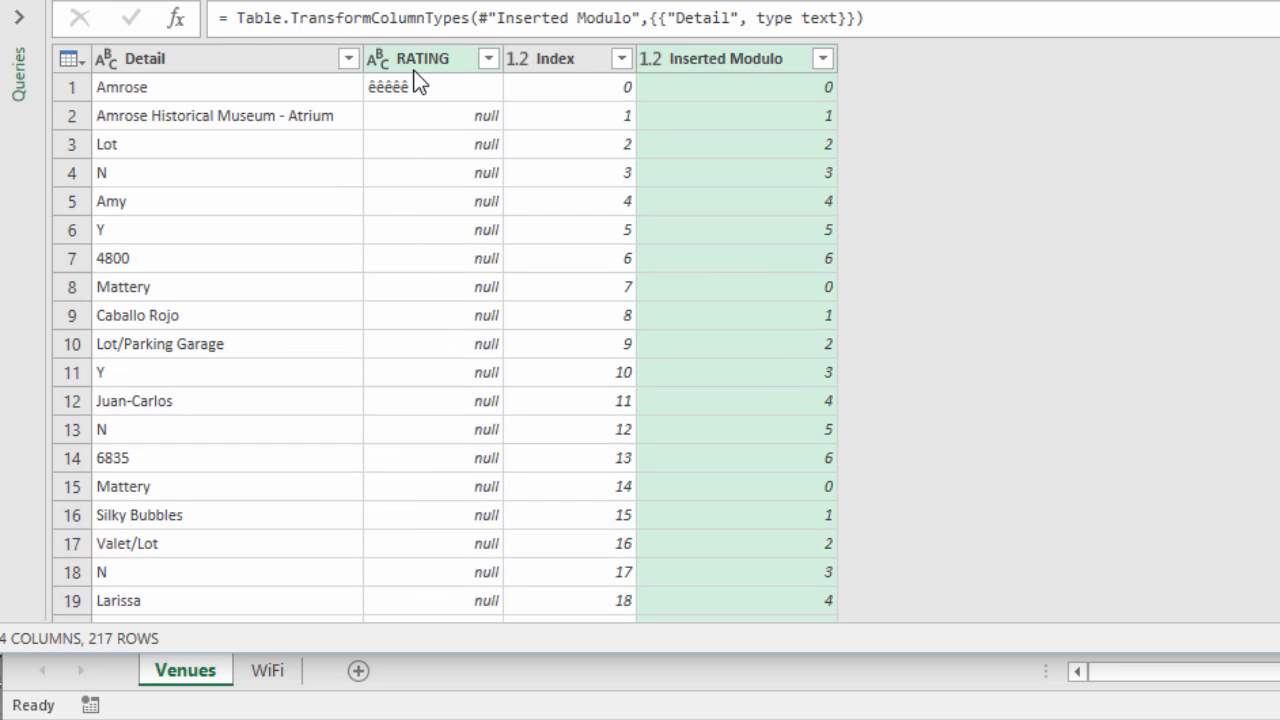
right_click(432, 58)
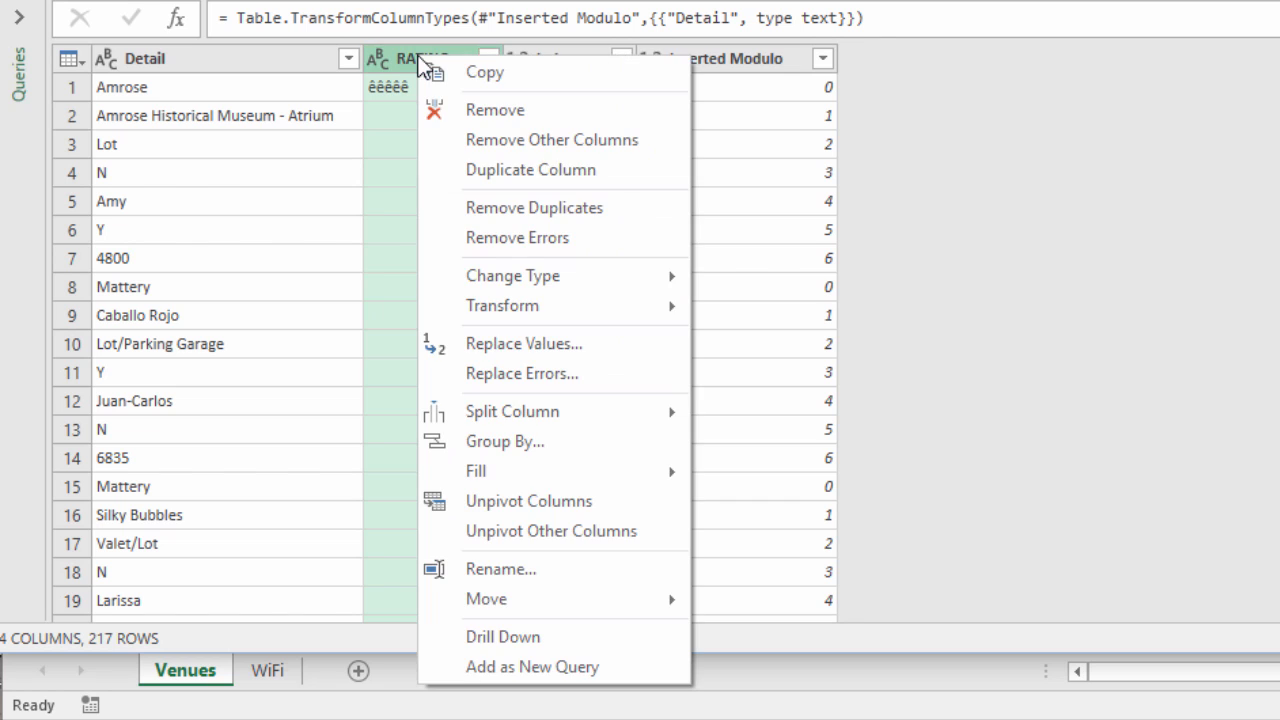
mouse_move(476, 472)
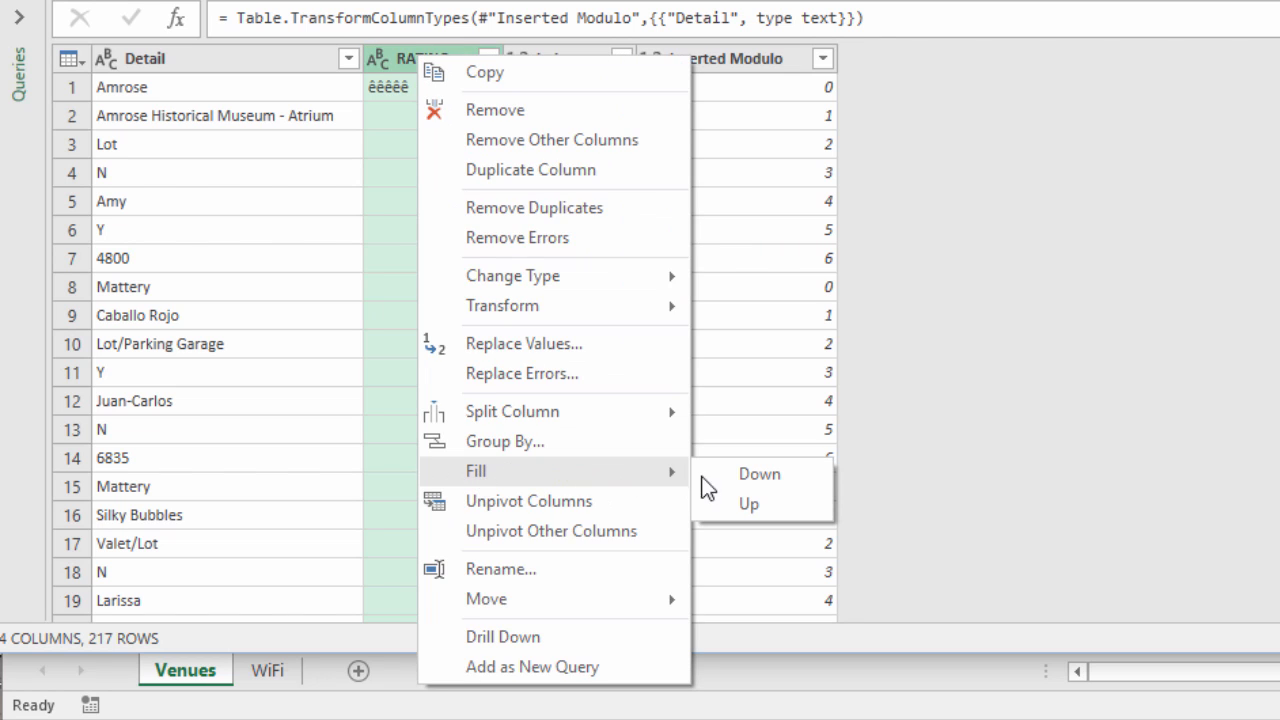
click(756, 474)
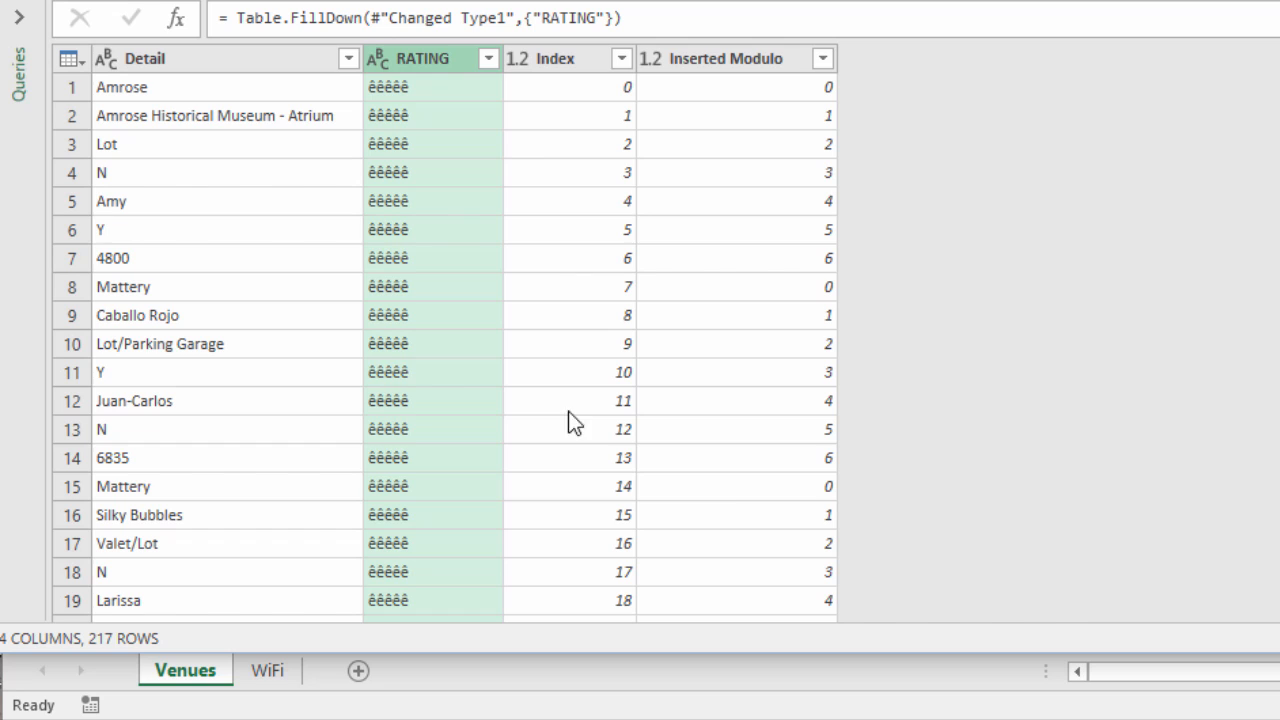
mouse_move(720, 136)
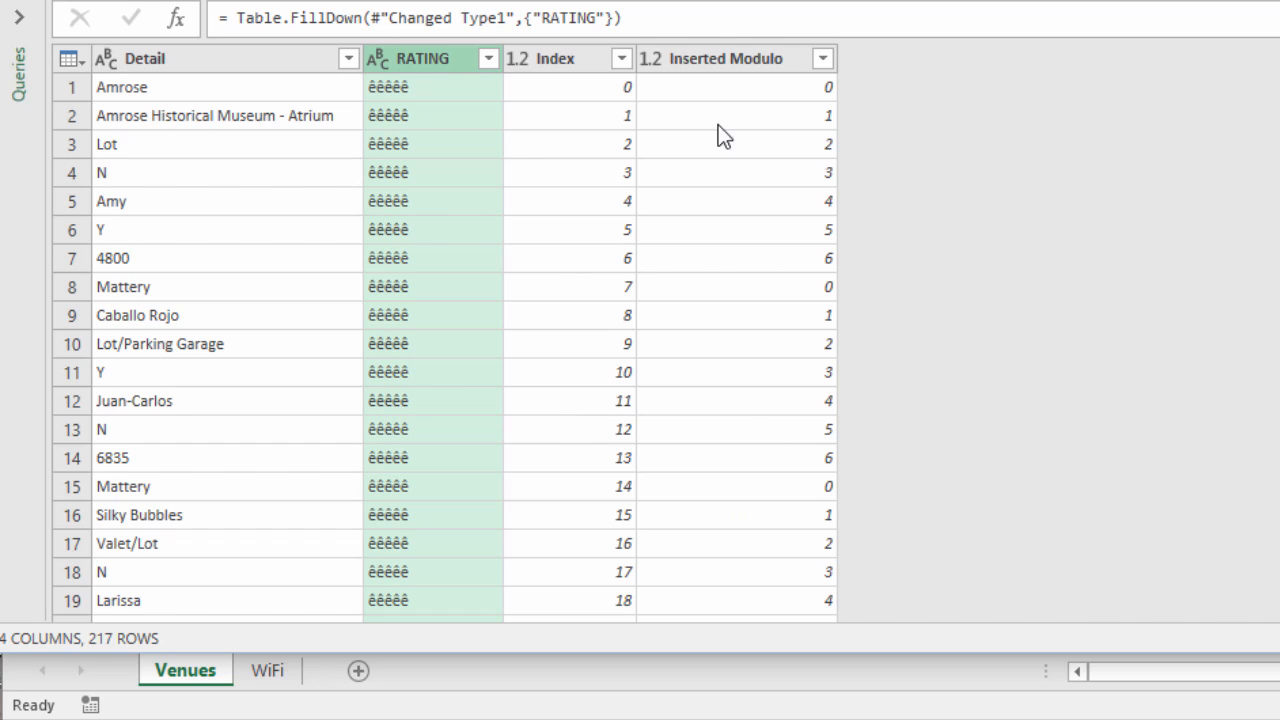
mouse_move(712, 86)
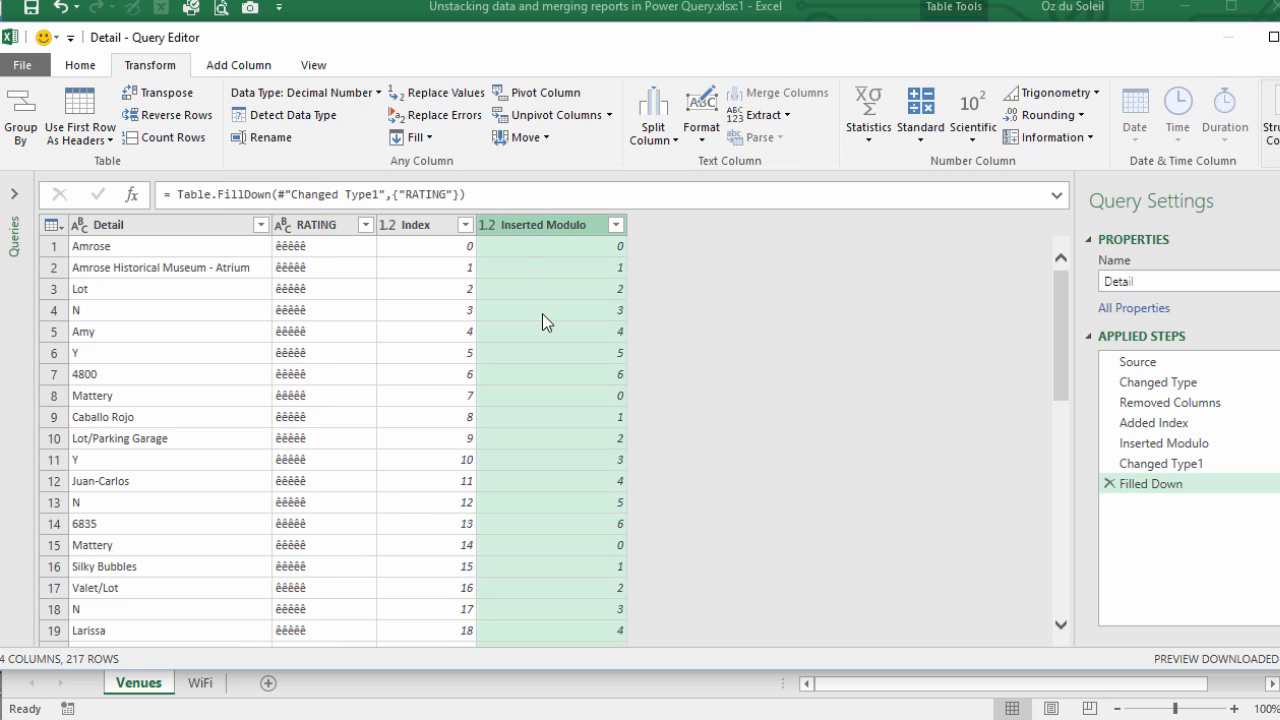
mouse_move(528, 160)
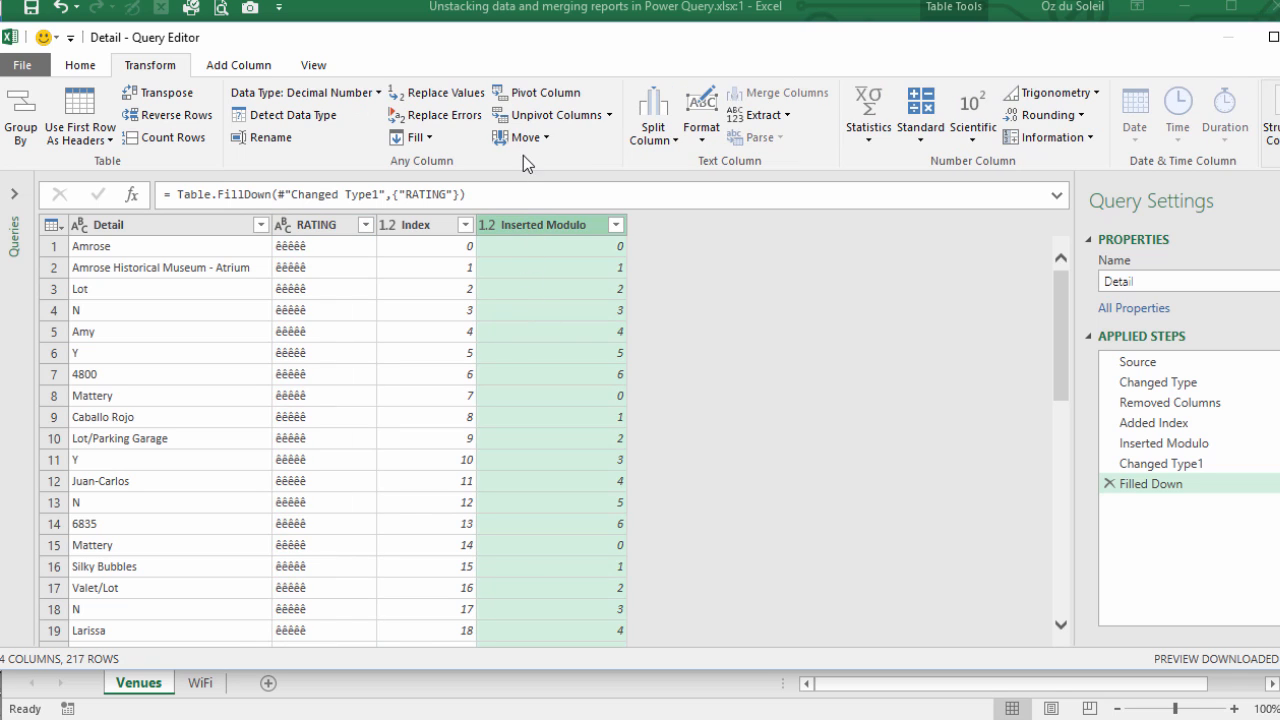
Pivot Inserted Modulo into columns 0-6 using Detail values with Don't Aggregate
click(546, 92)
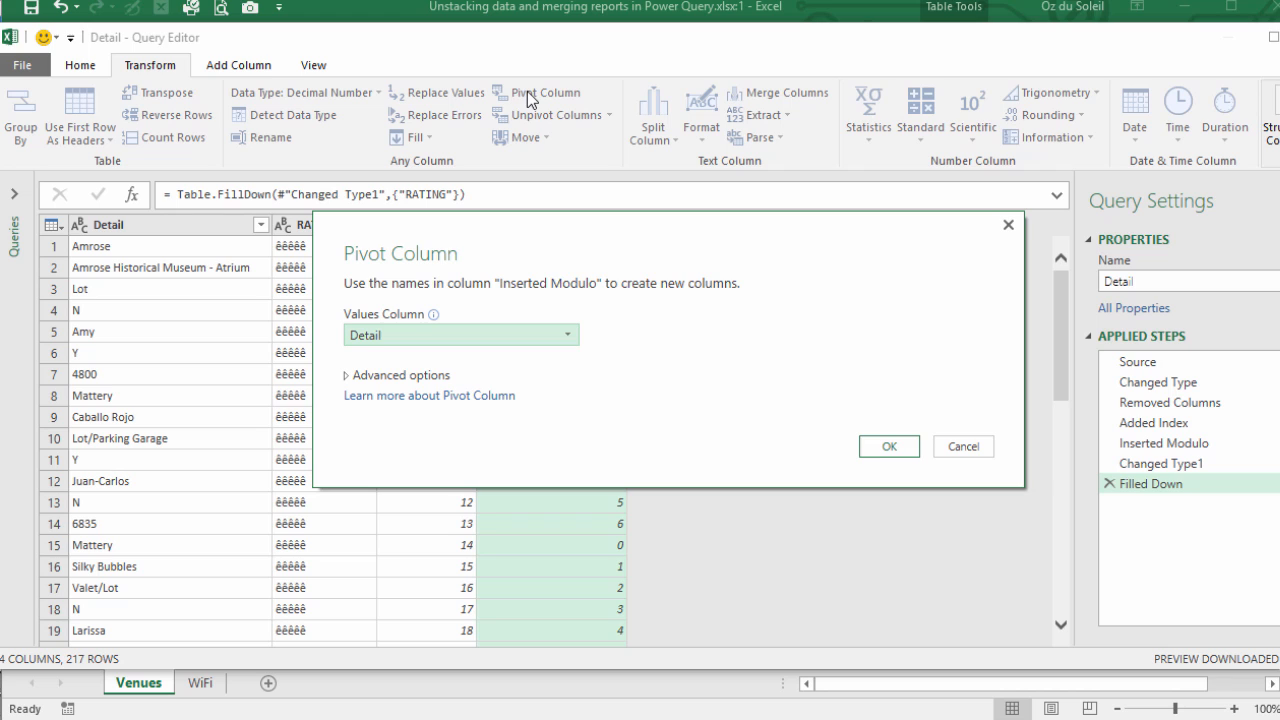
mouse_move(386, 348)
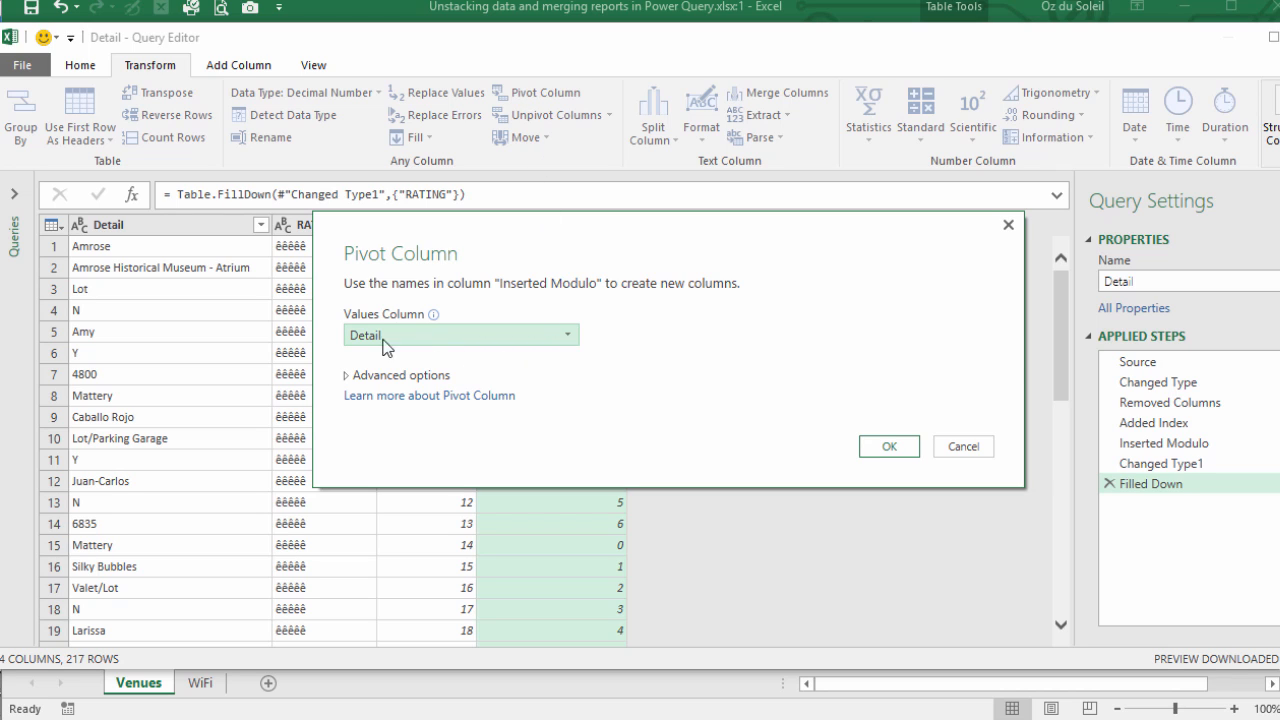
mouse_move(368, 344)
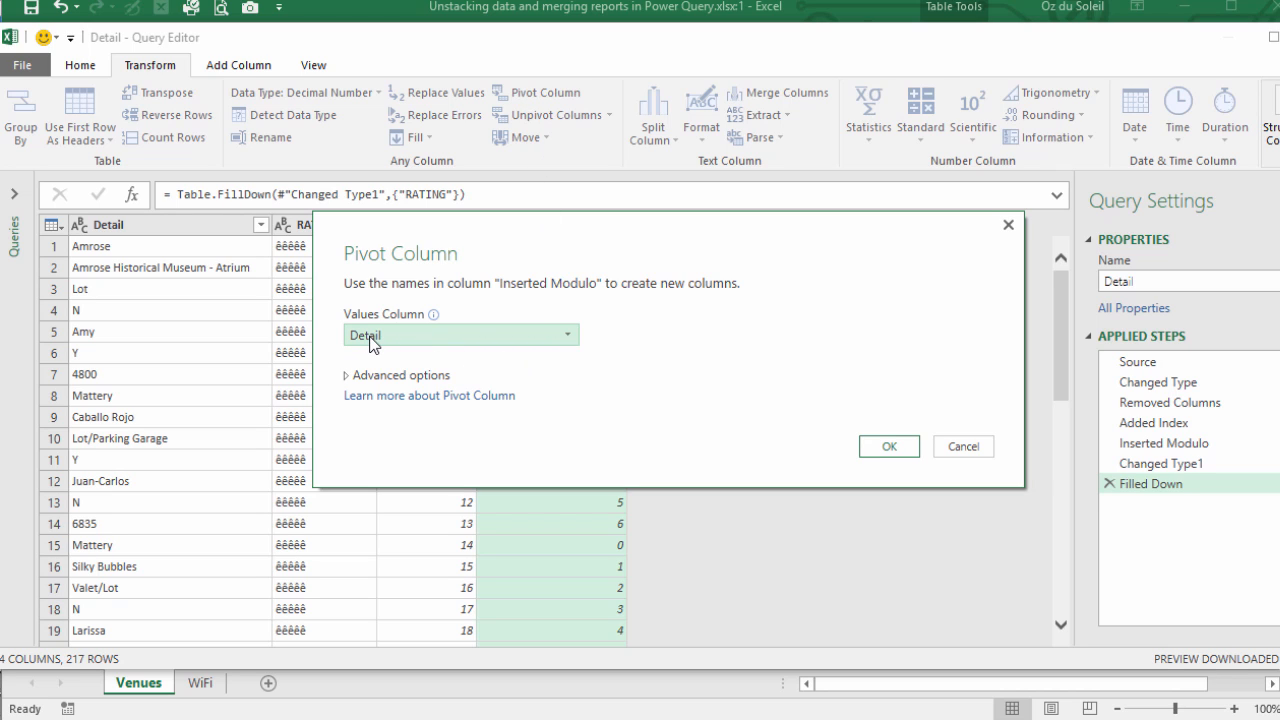
mouse_move(180, 354)
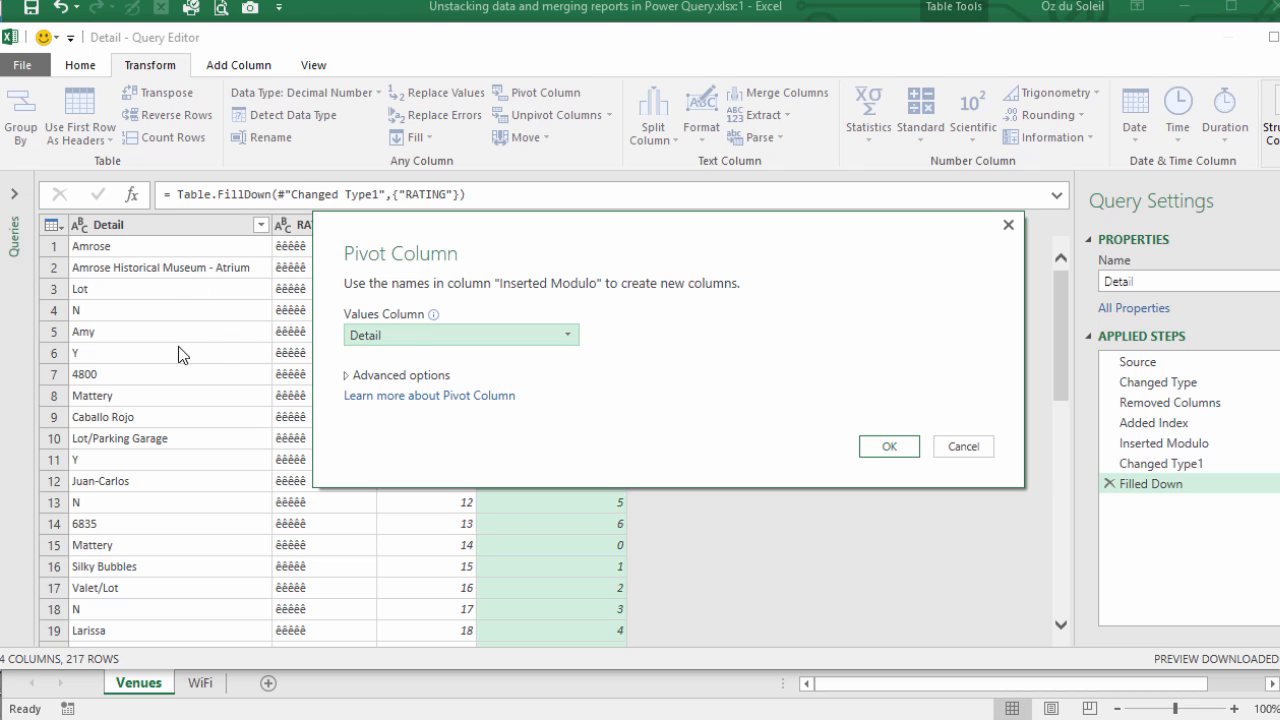
mouse_move(170, 548)
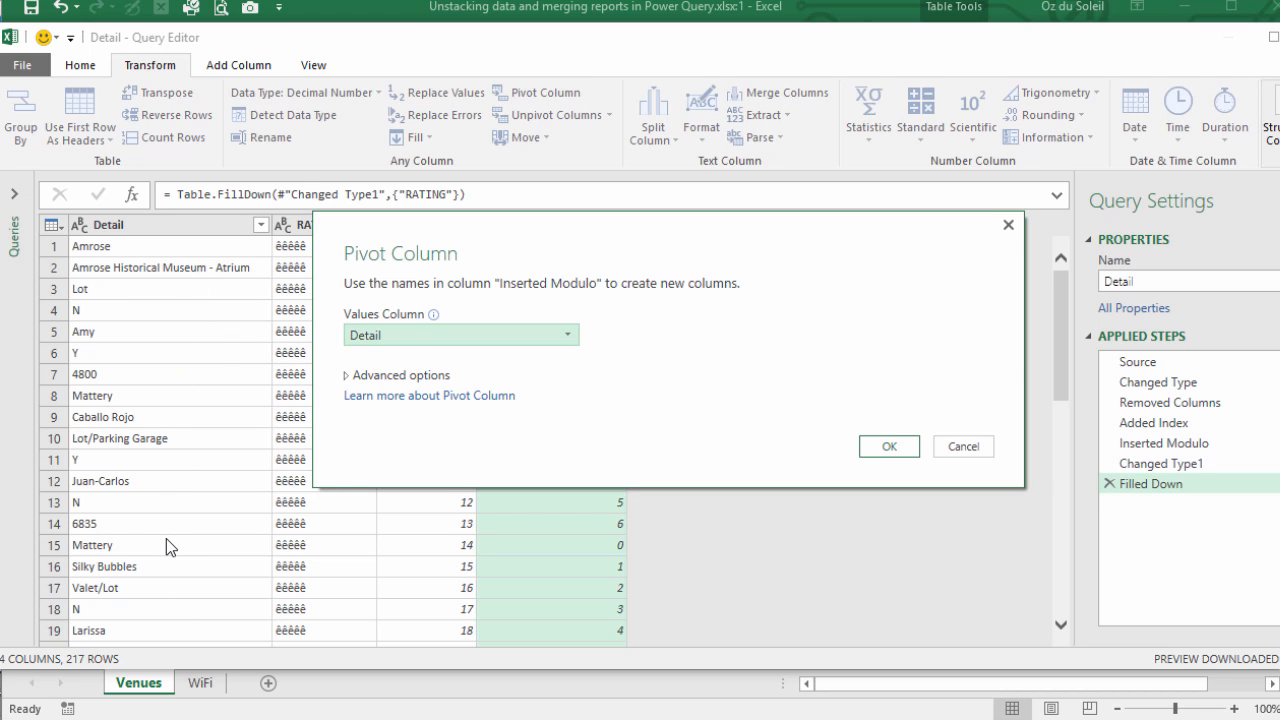
mouse_move(344, 396)
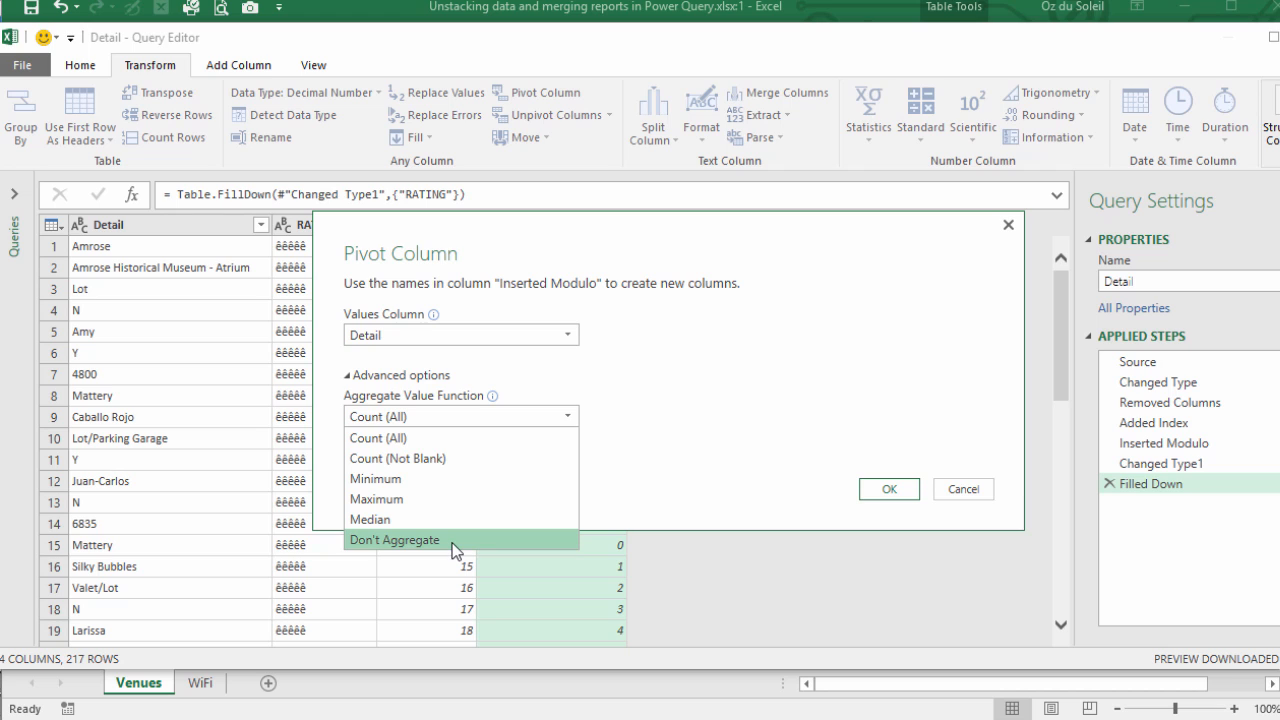
mouse_move(516, 556)
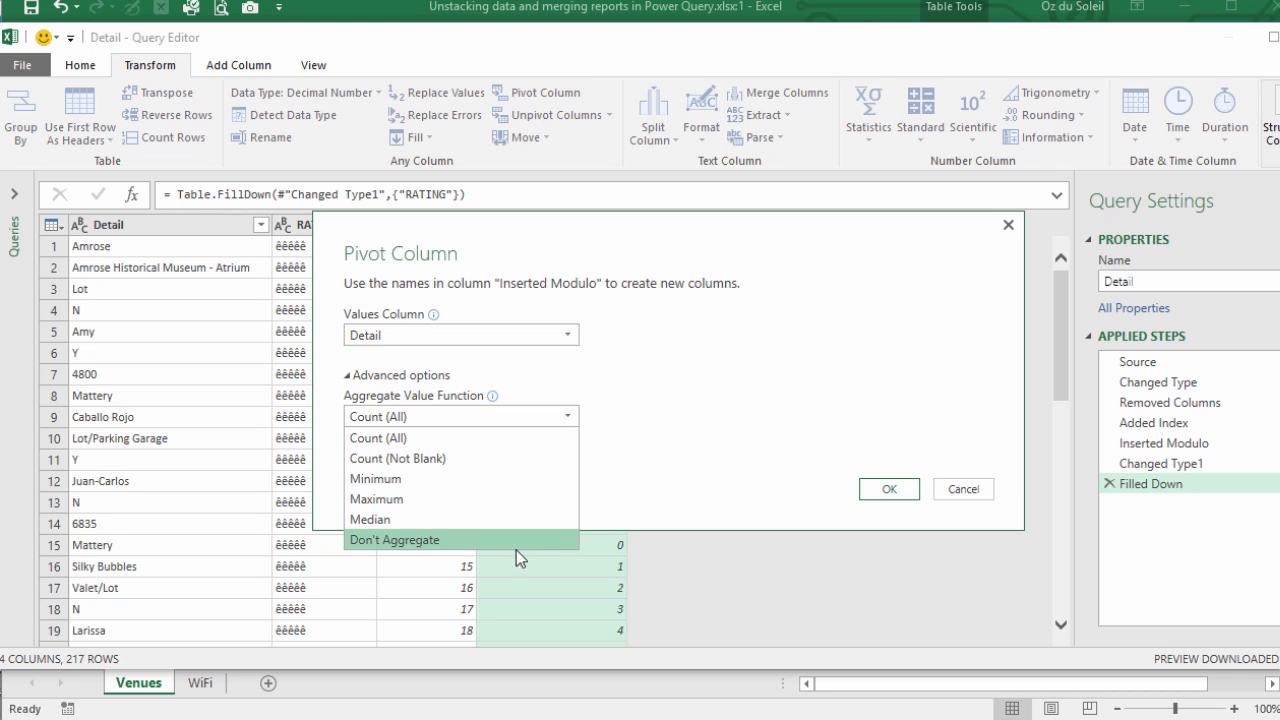
click(394, 540)
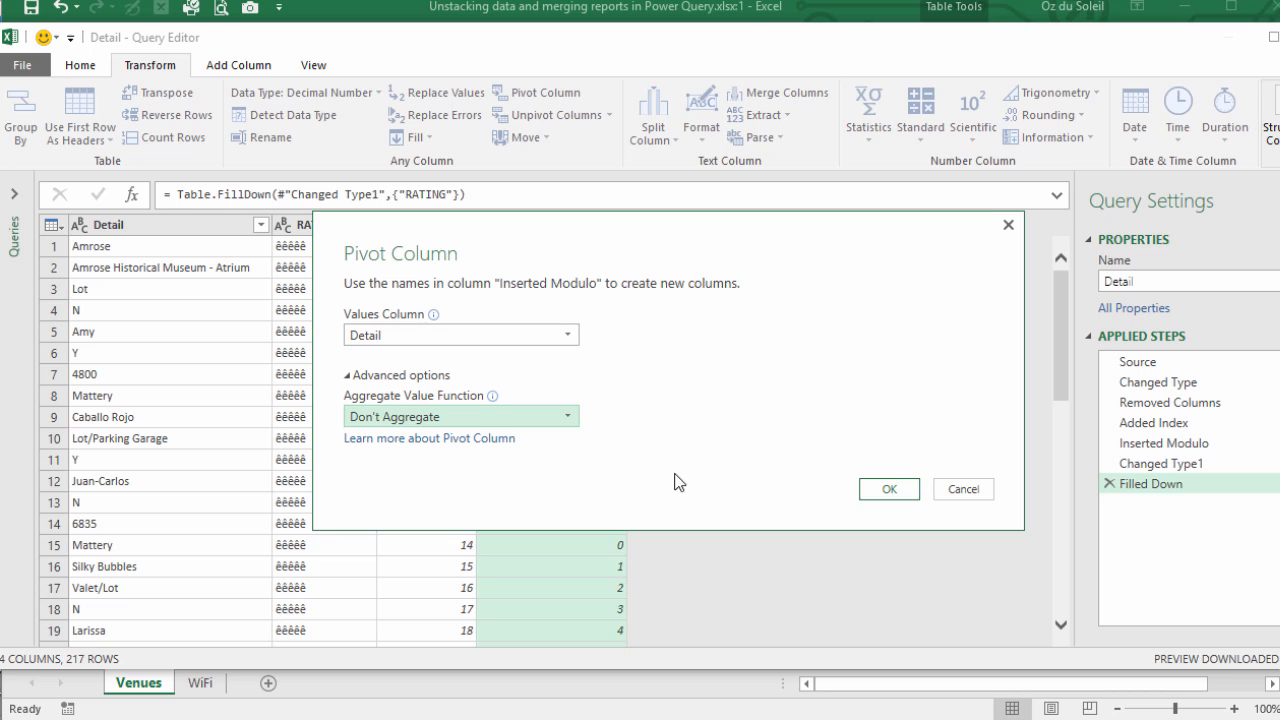
click(888, 488)
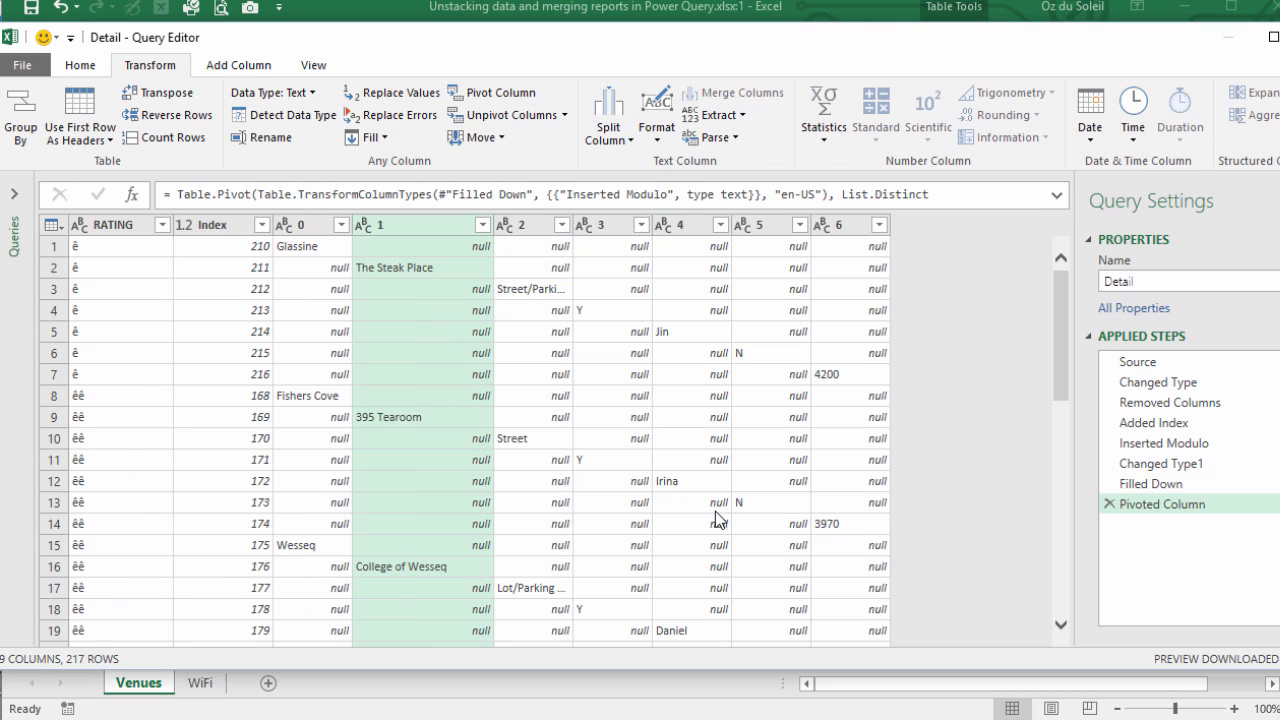
mouse_move(302, 272)
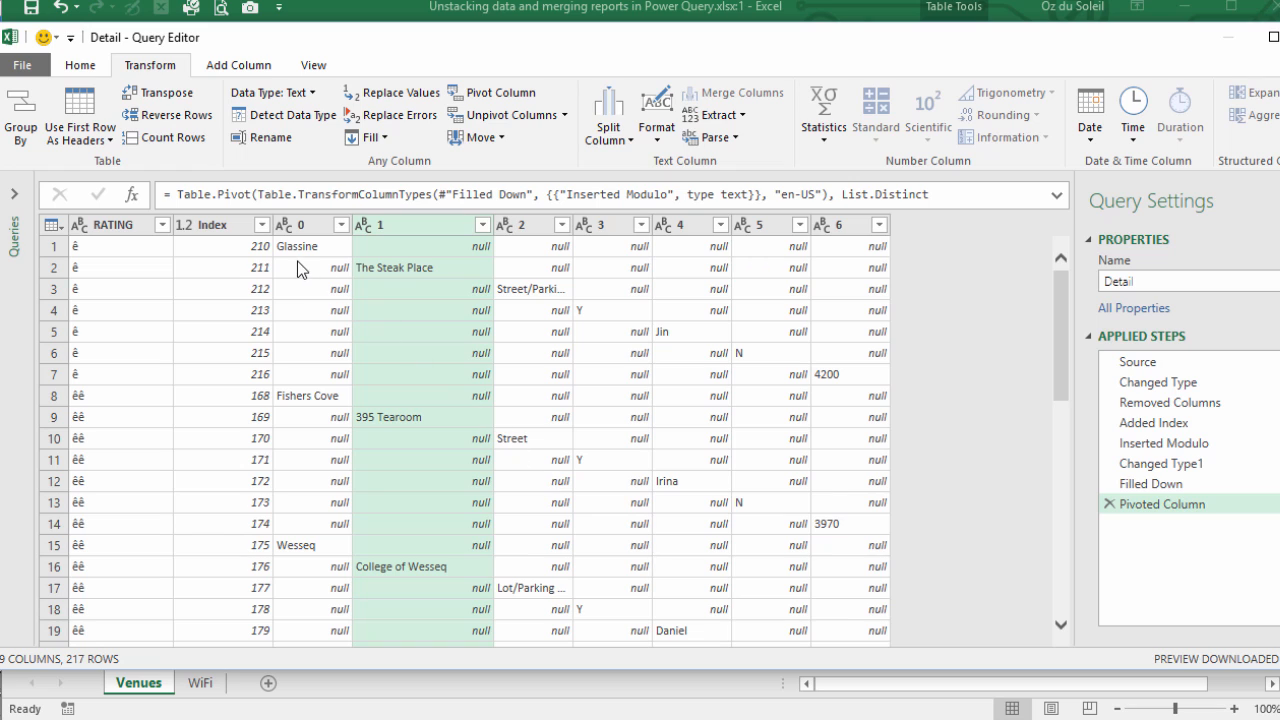
click(296, 246)
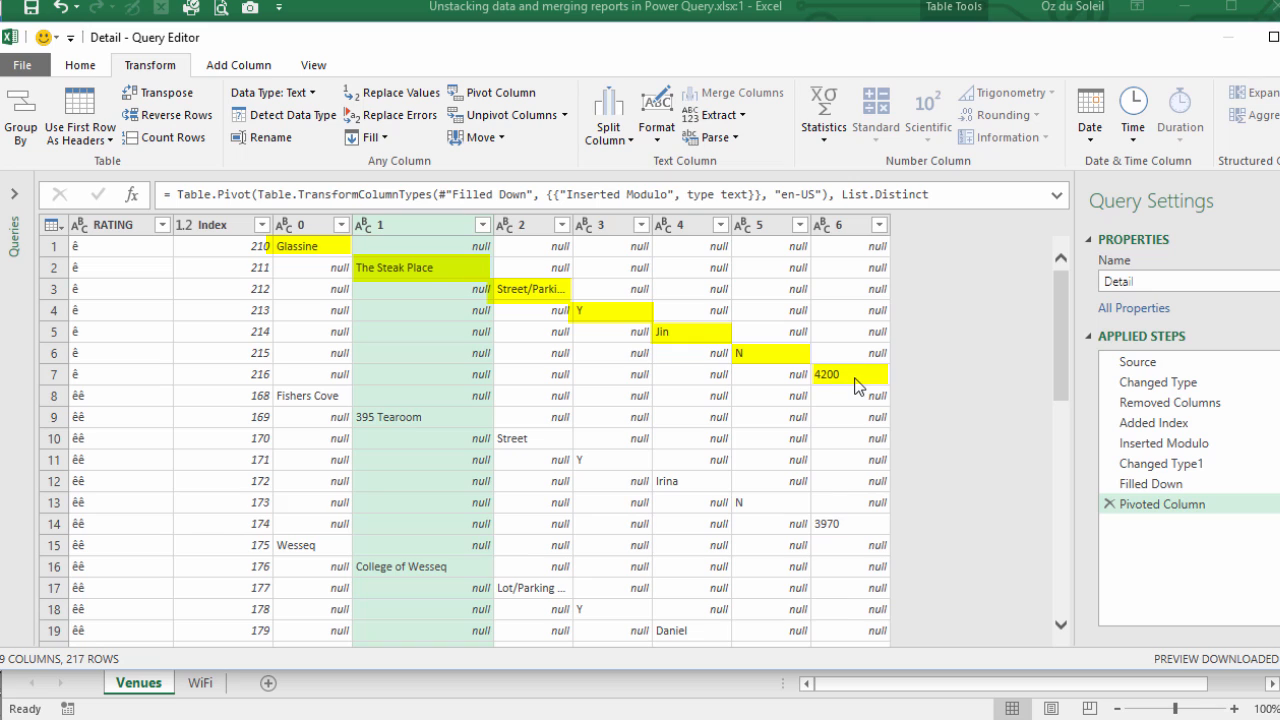
mouse_move(442, 408)
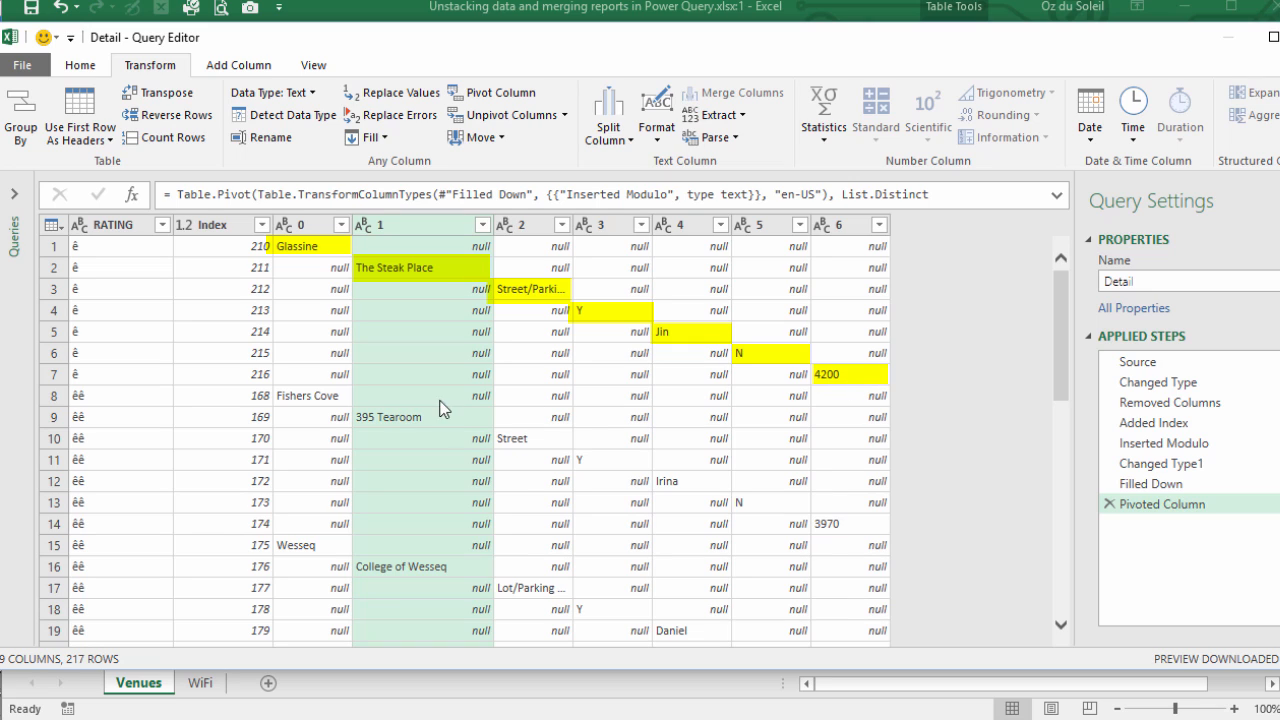
mouse_move(440, 436)
text(itchen)
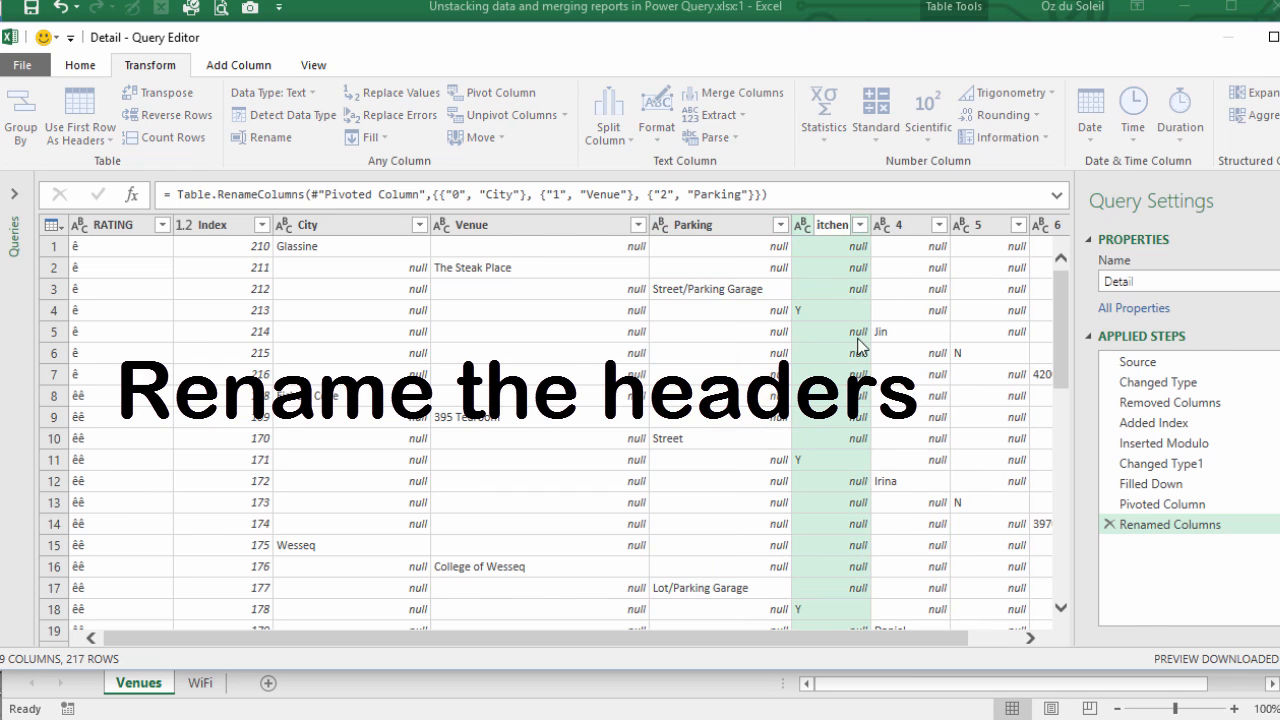
Rename columns 0-6 to City, Venue, Parking, Kitchen, Contact, Outside Catering, SqFt; make SqFt whole numbers
double_click(834, 224)
text(SqFt)
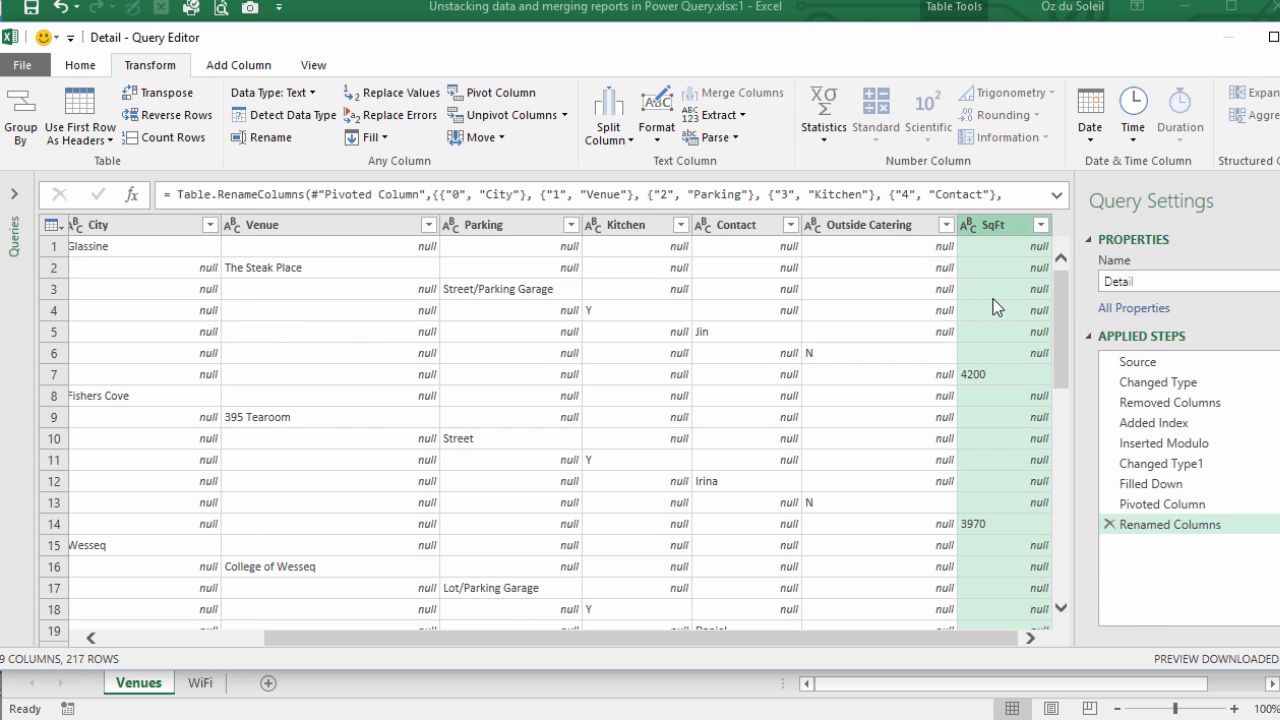
mouse_move(968, 232)
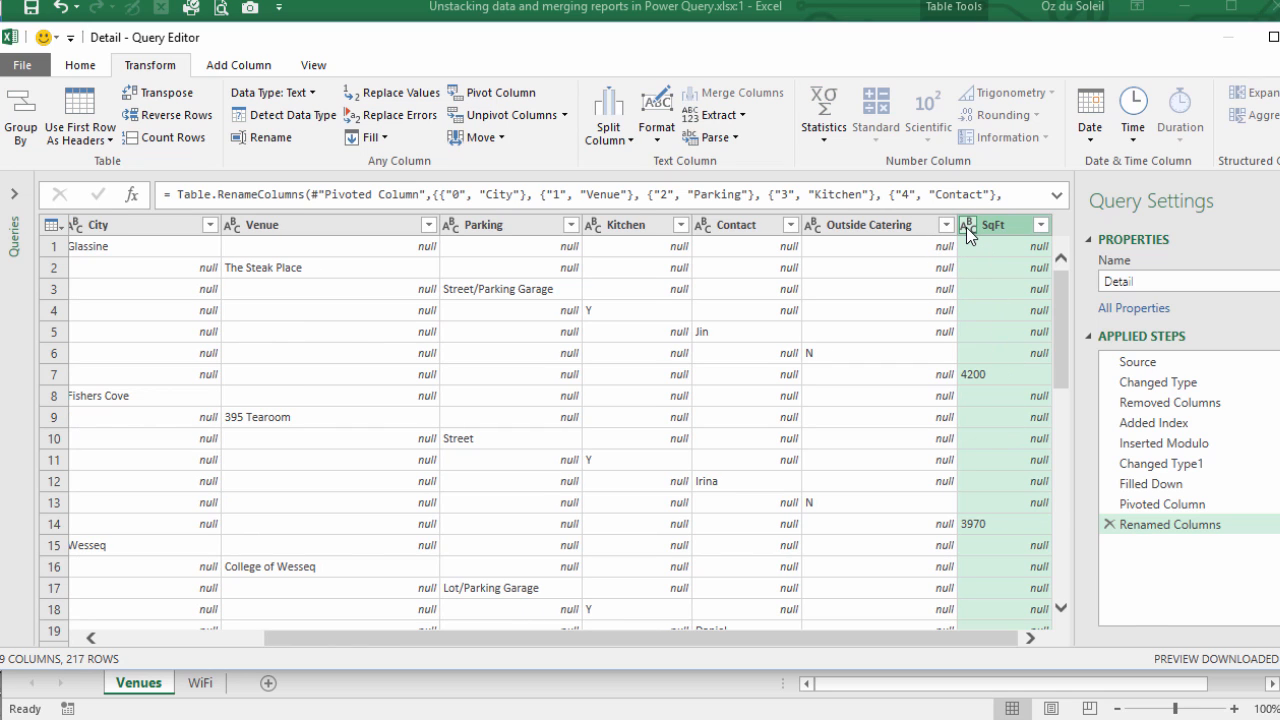
click(968, 224)
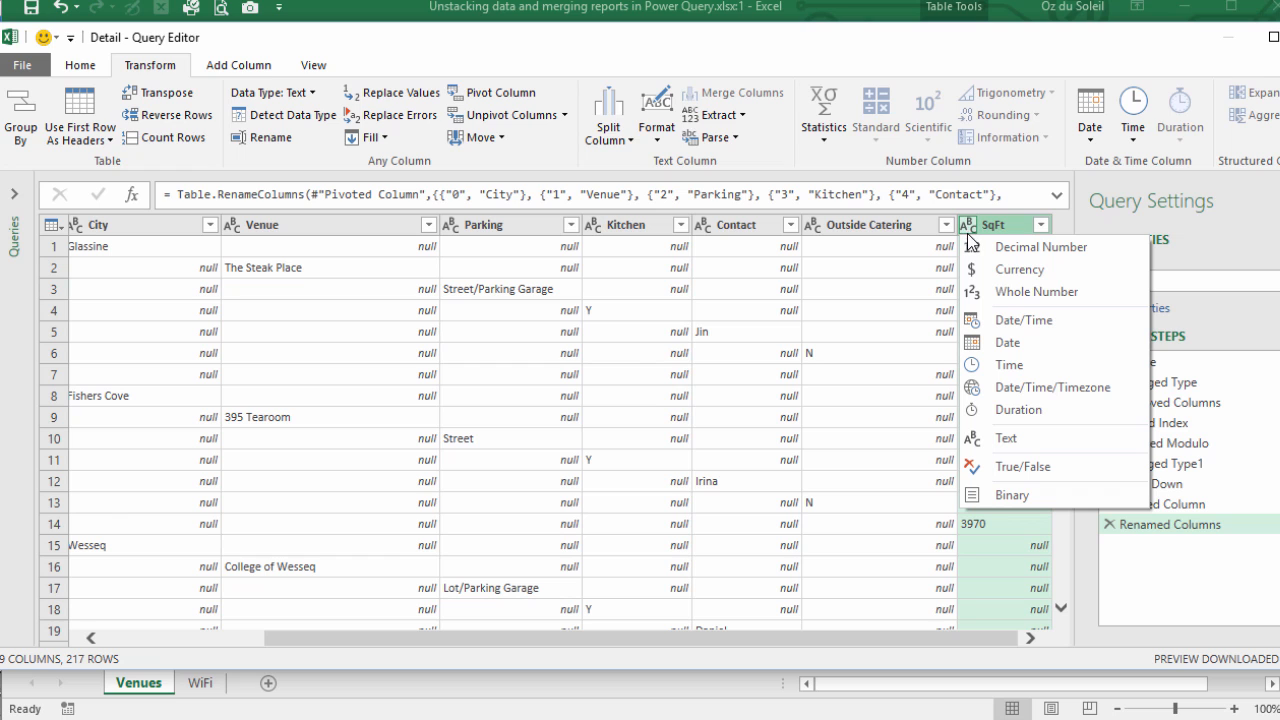
click(1036, 292)
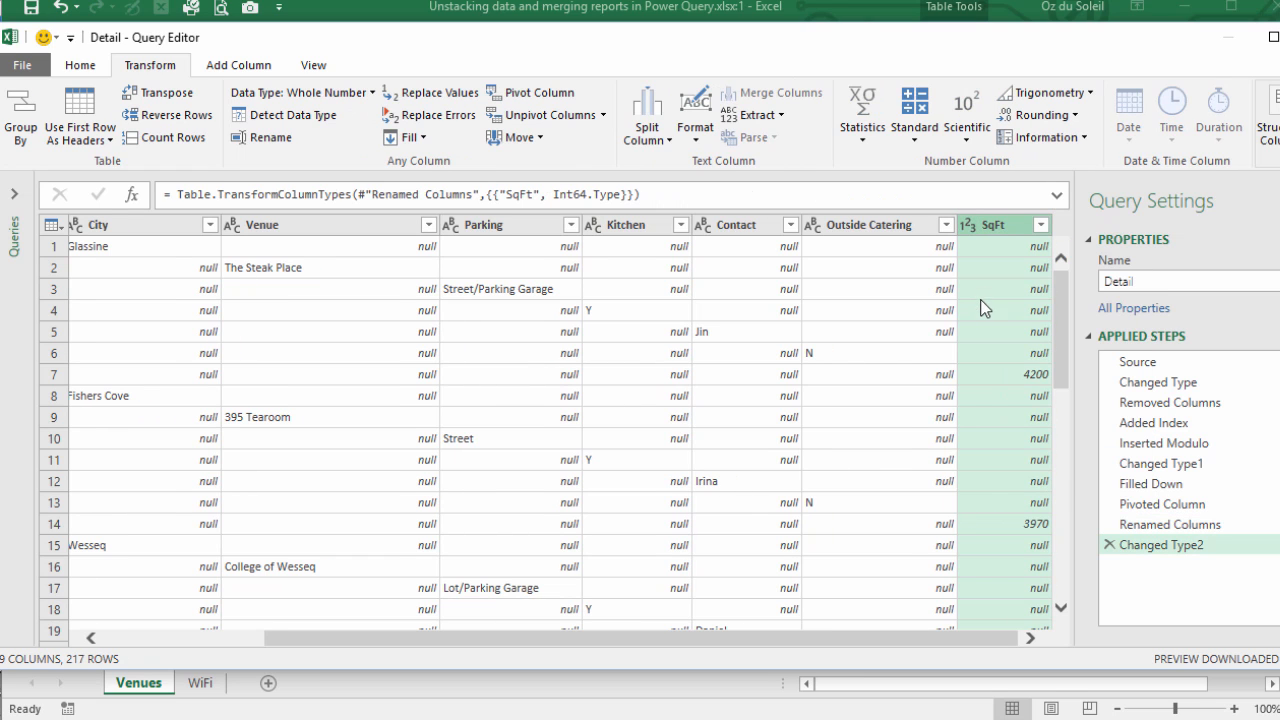
mouse_move(768, 326)
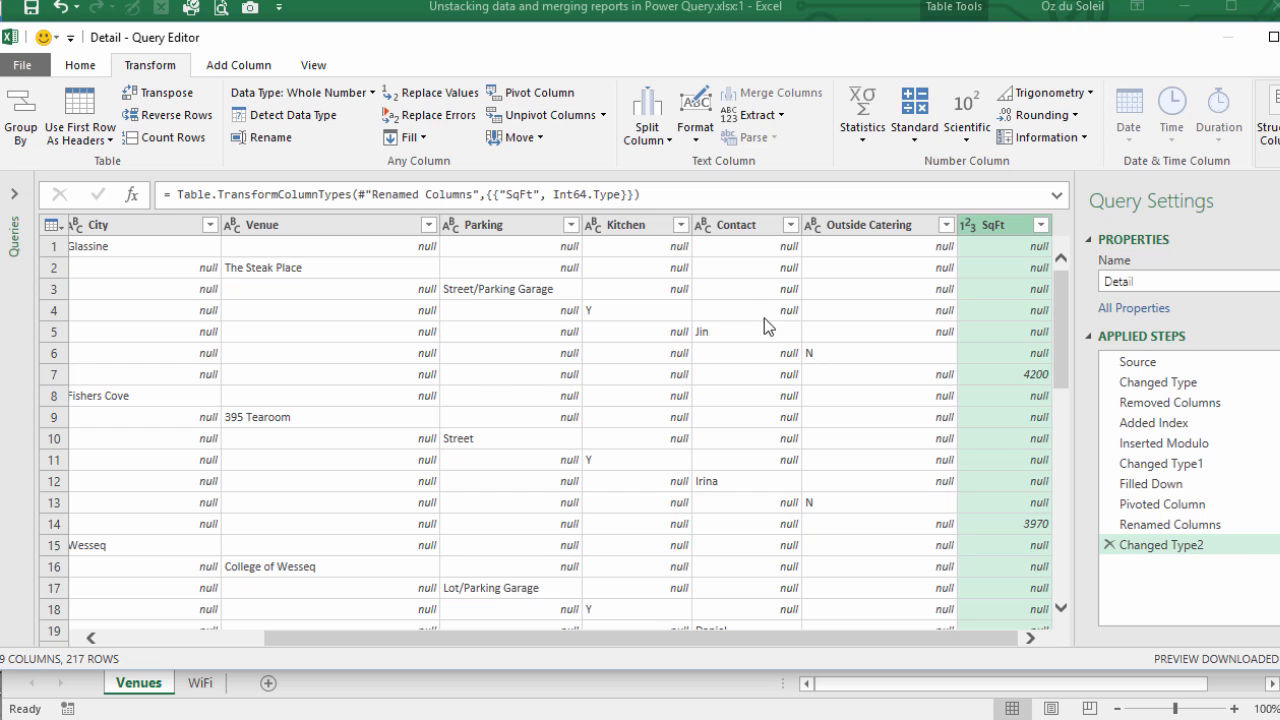
mouse_move(572, 644)
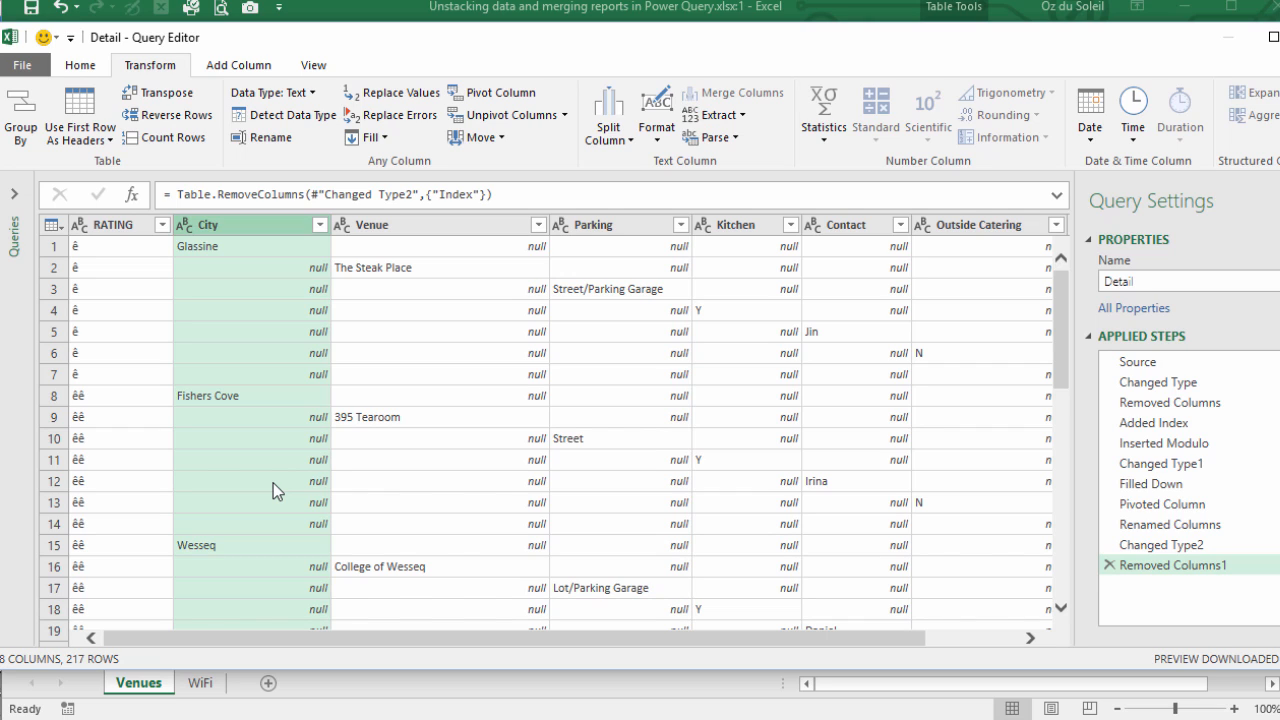
mouse_move(280, 460)
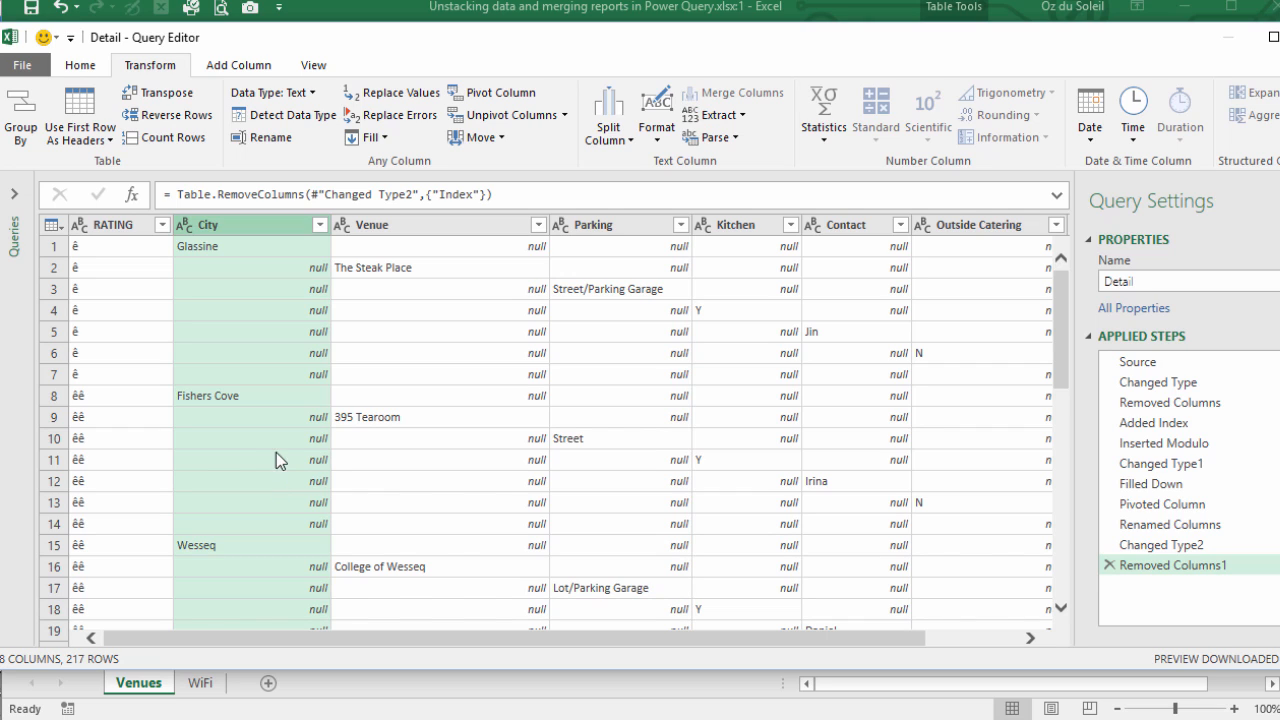
mouse_move(356, 278)
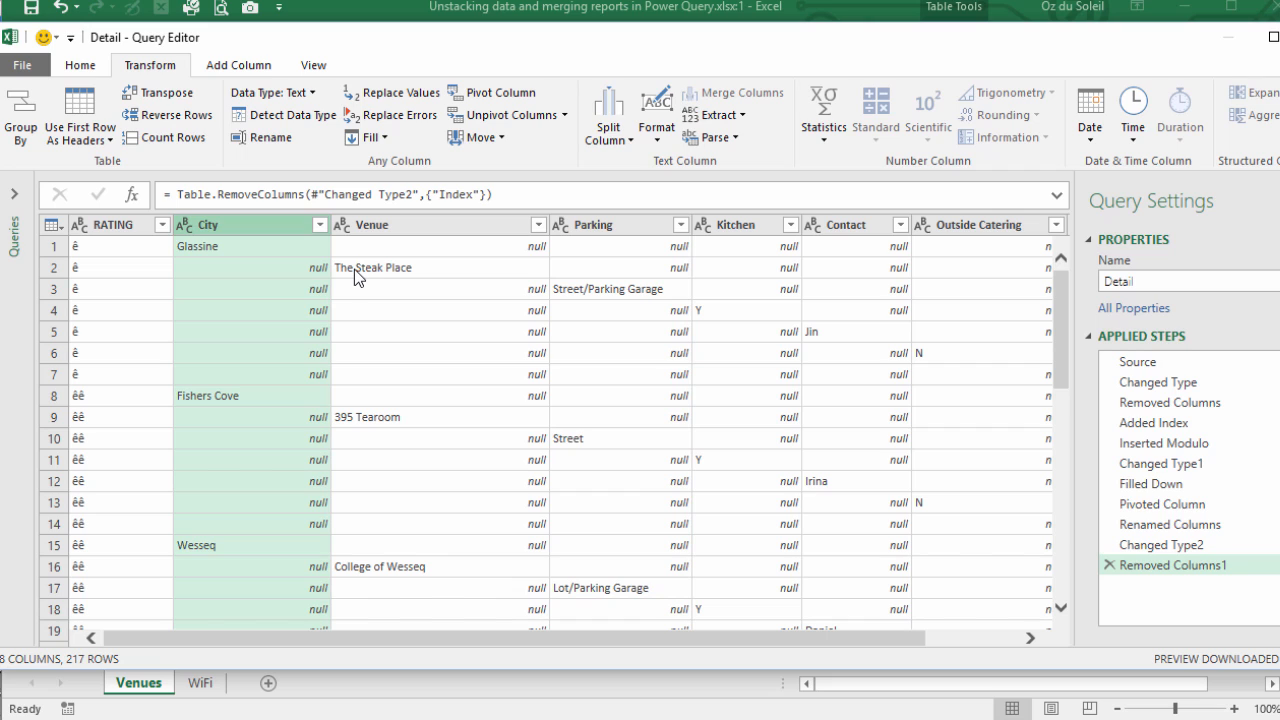
mouse_move(364, 252)
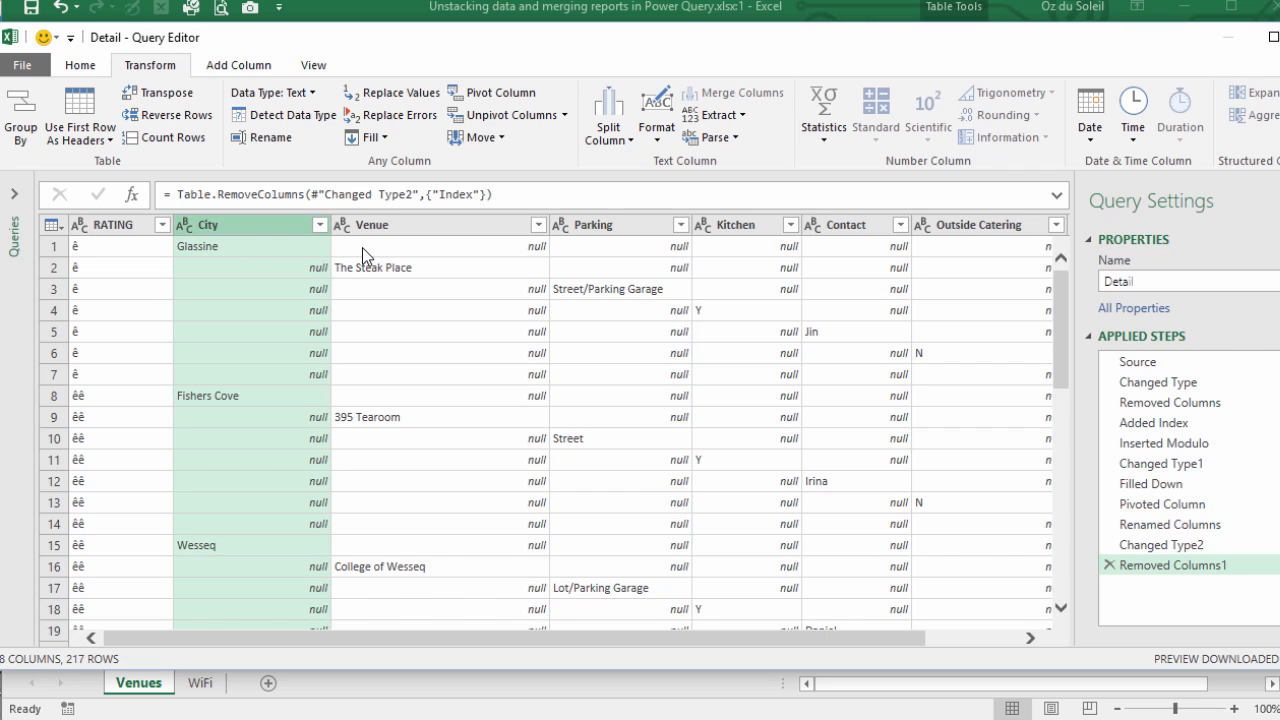
mouse_move(554, 476)
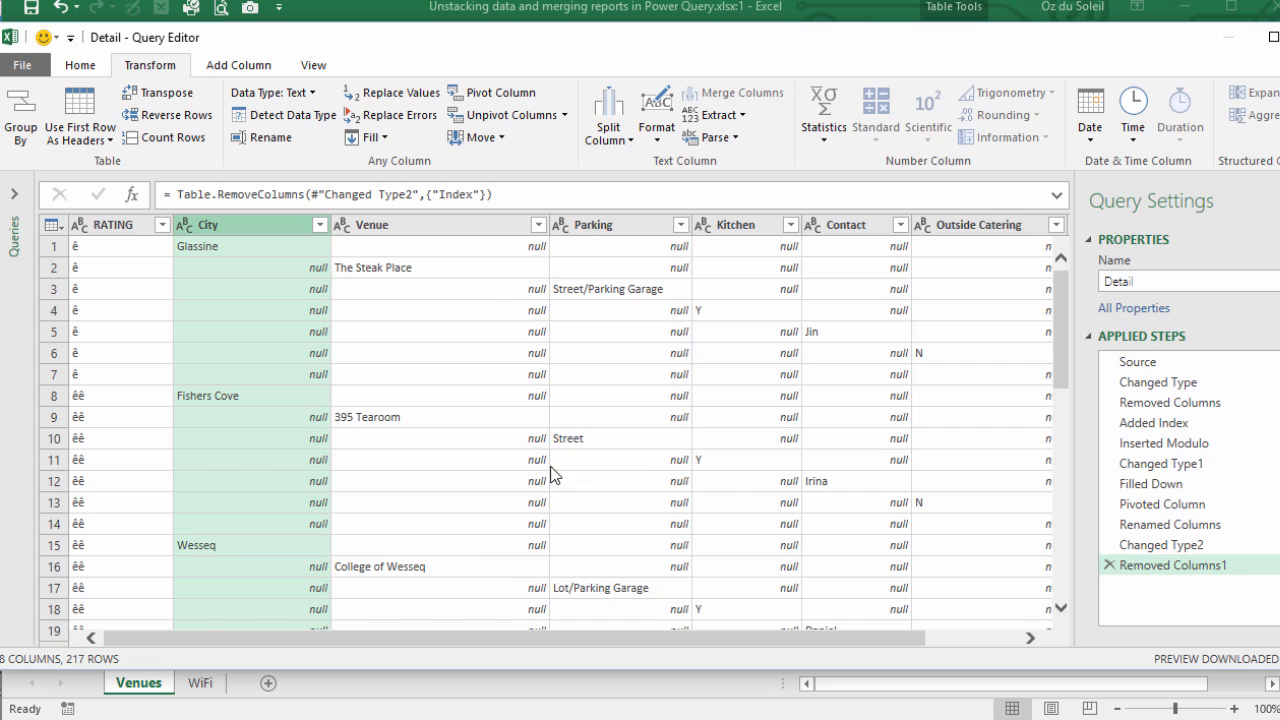
mouse_move(826, 488)
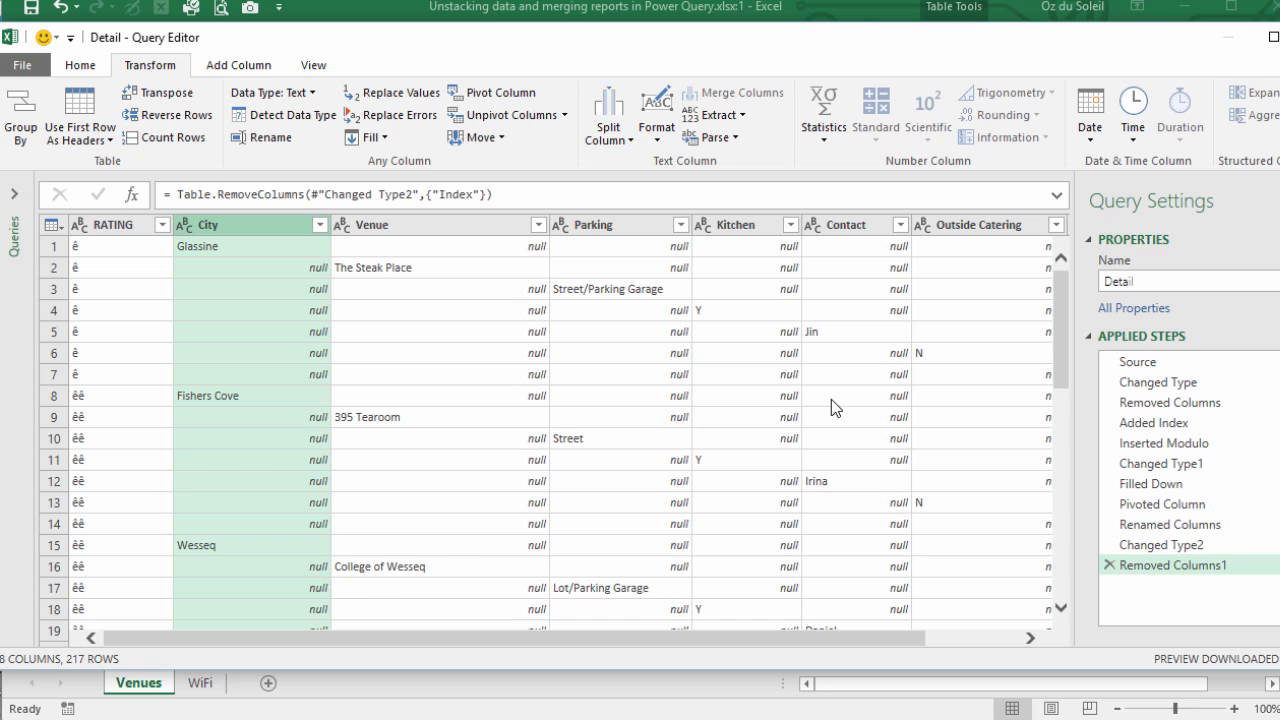
mouse_move(938, 606)
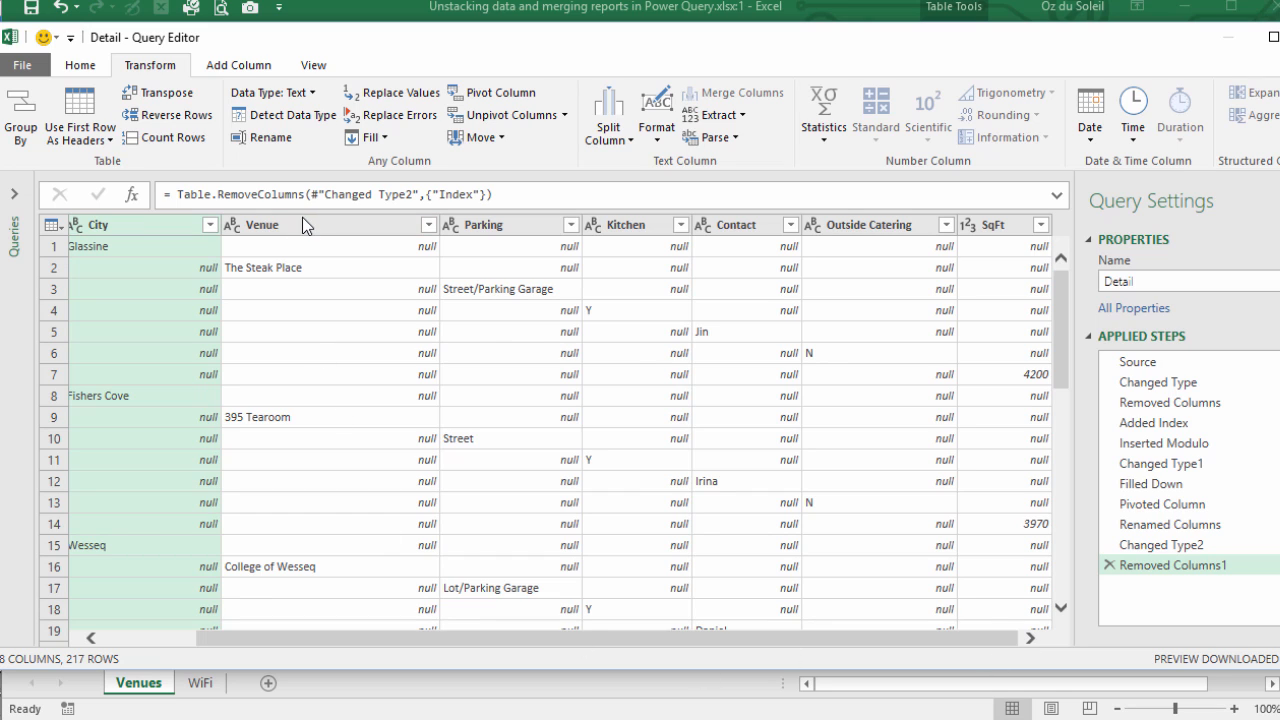
Fill the Venue through SqFt columns up so each row has its venue's full details
click(262, 224)
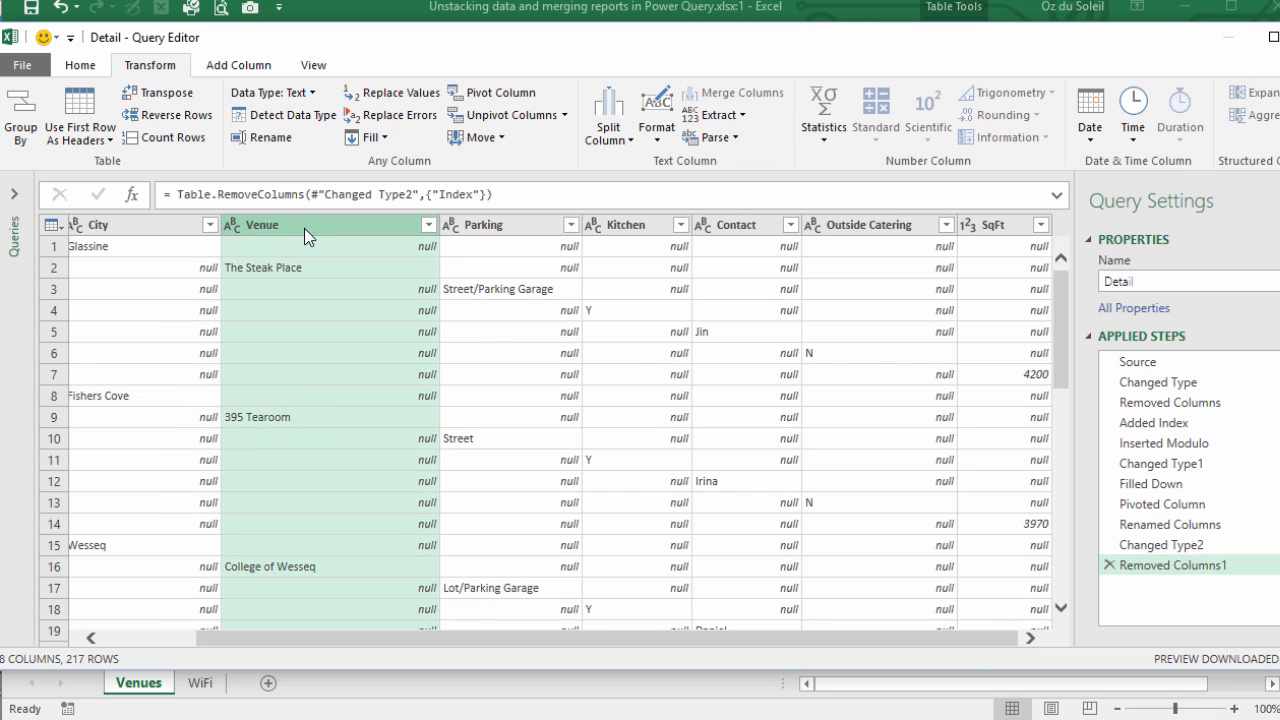
key(shift)
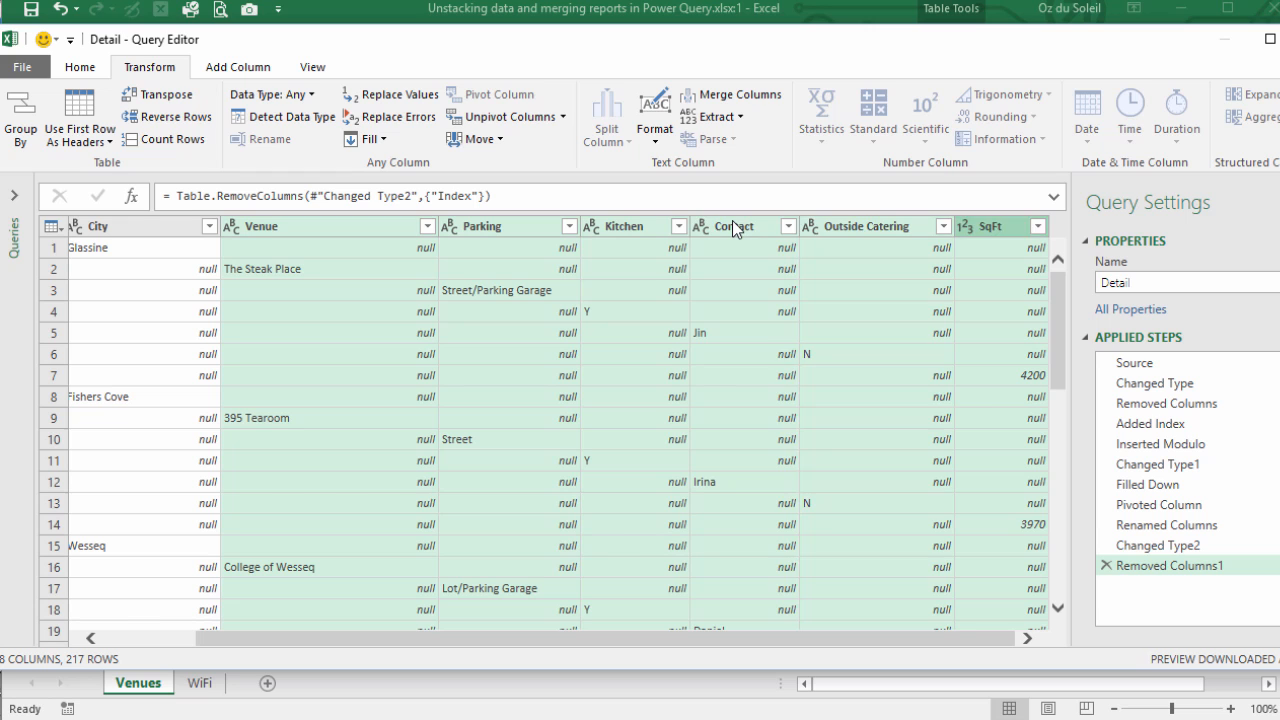
right_click(736, 224)
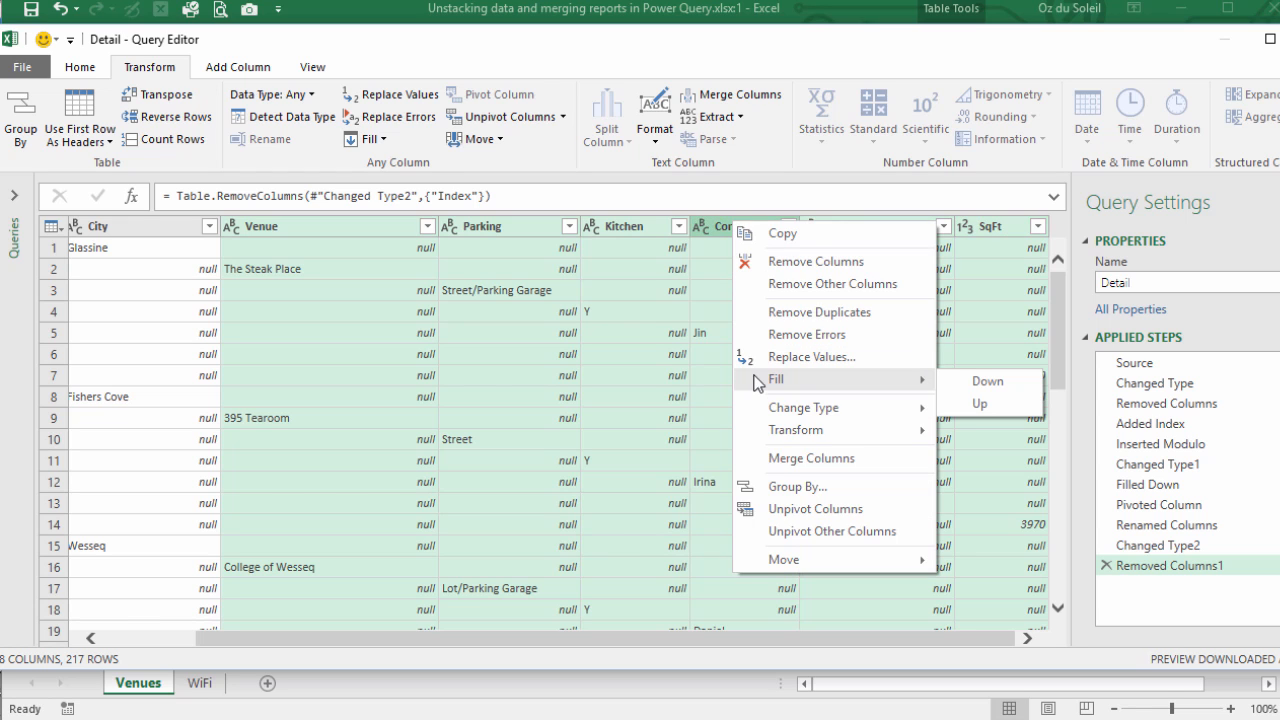
click(980, 404)
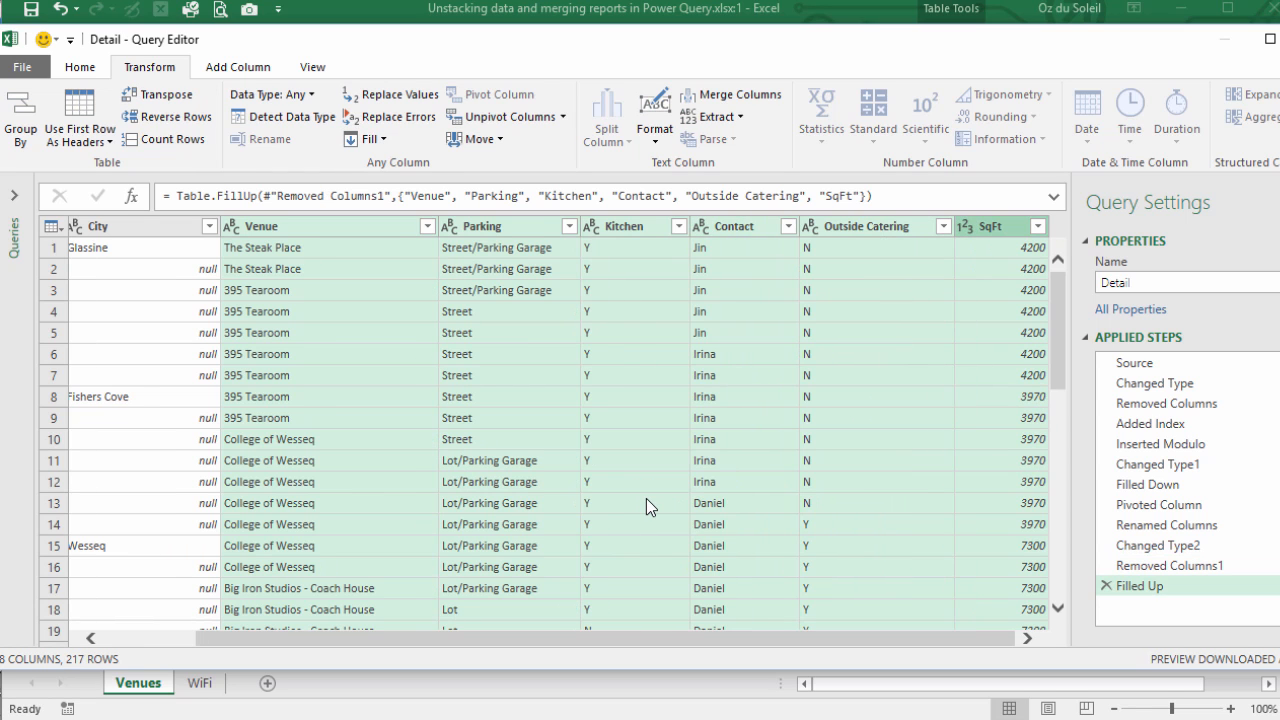